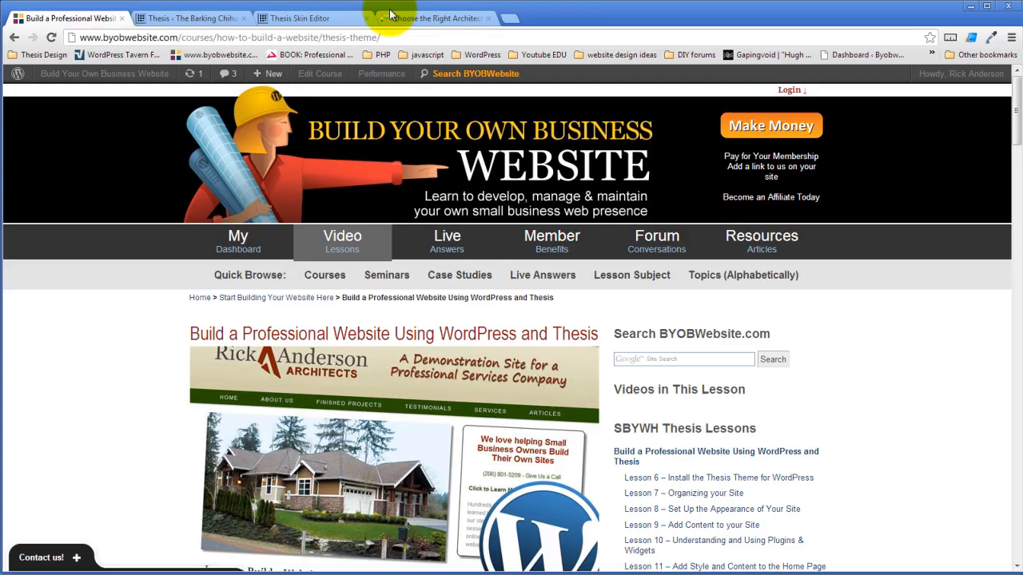
# Compare the page template editor with the live Barking Chihuahua Cafe home page's three-column layout
pyautogui.click(300, 17)
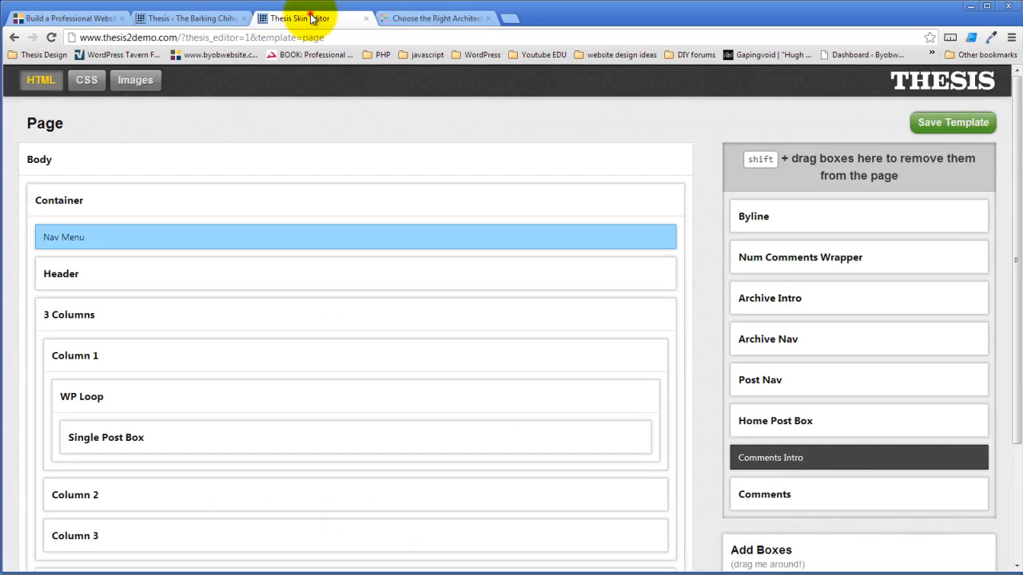
pyautogui.click(435, 18)
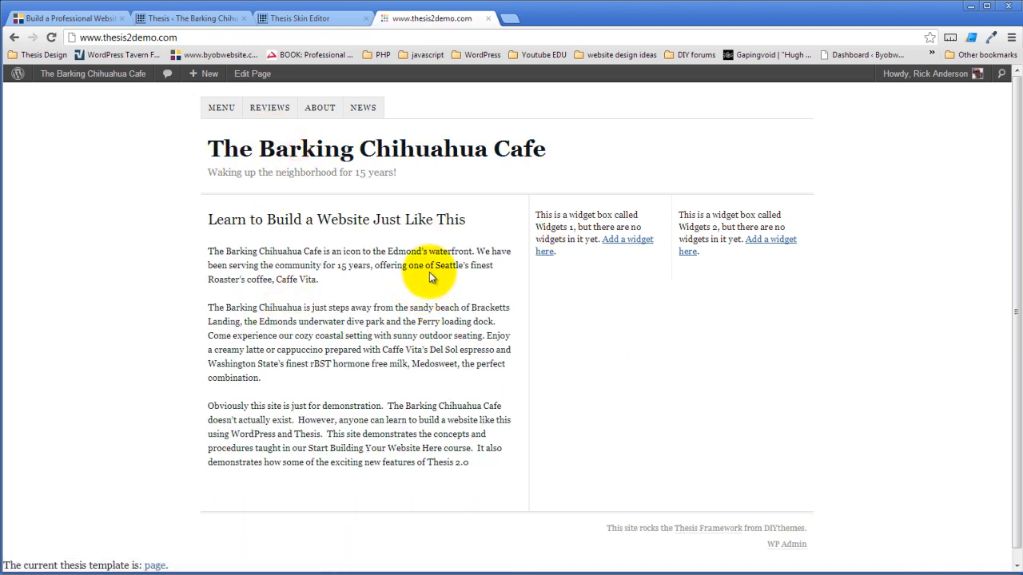
pyautogui.moveTo(432, 277)
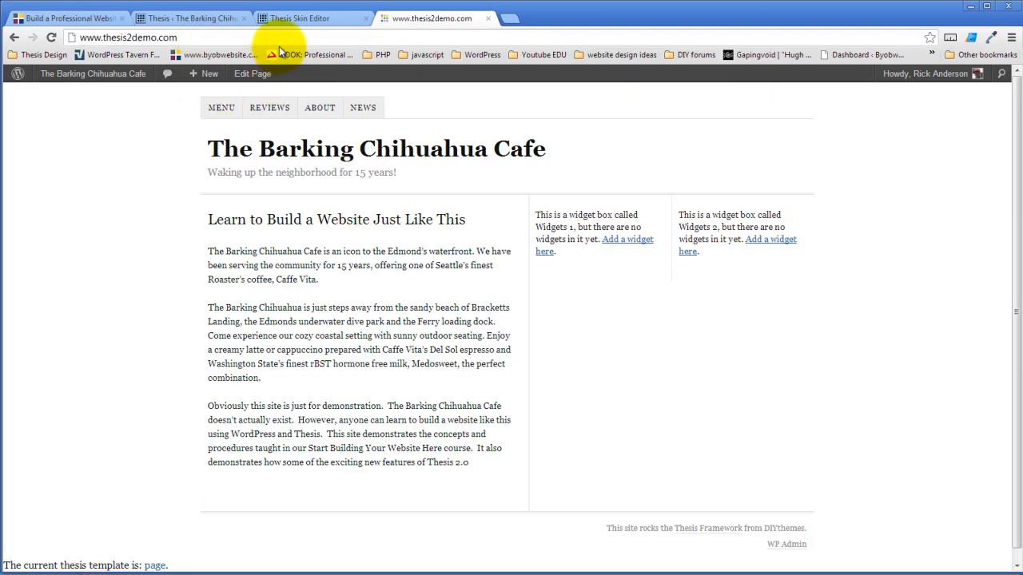
# Glance back at the Skin Editor, then view Thesis Packages and the Boxes menu's Select Boxes
pyautogui.click(308, 17)
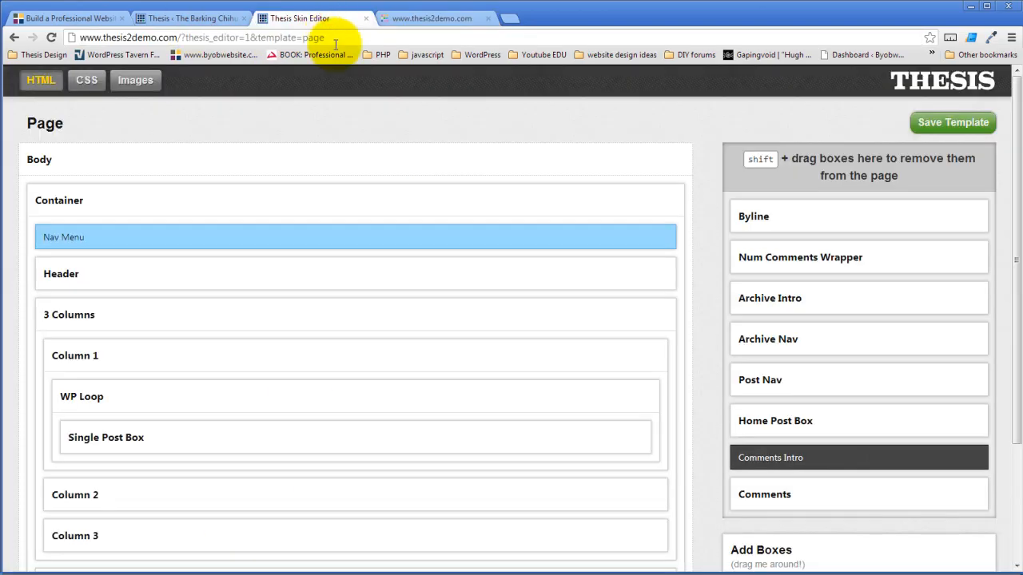
pyautogui.moveTo(315, 24)
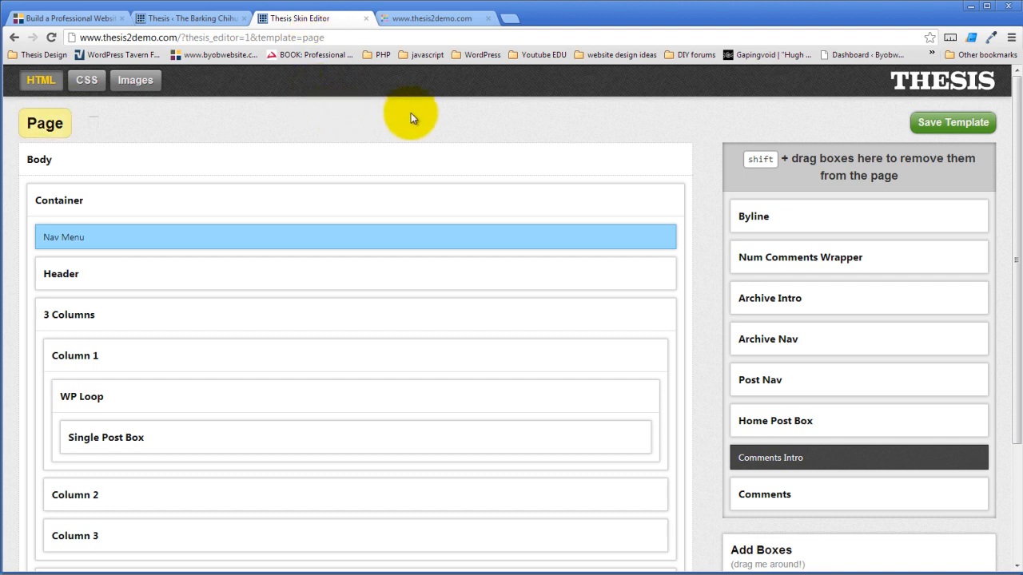
pyautogui.moveTo(470, 147)
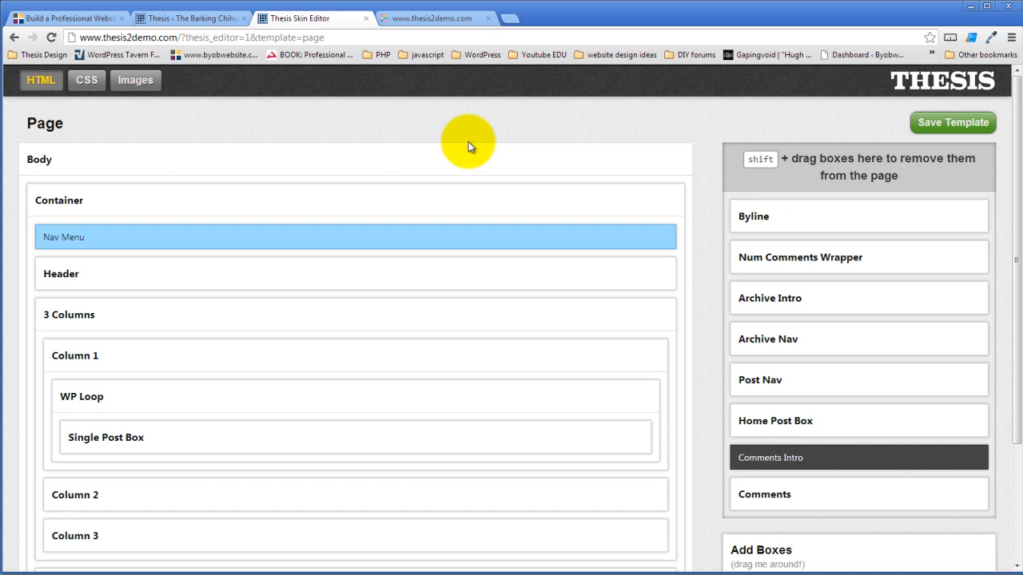
pyautogui.scroll(-3)
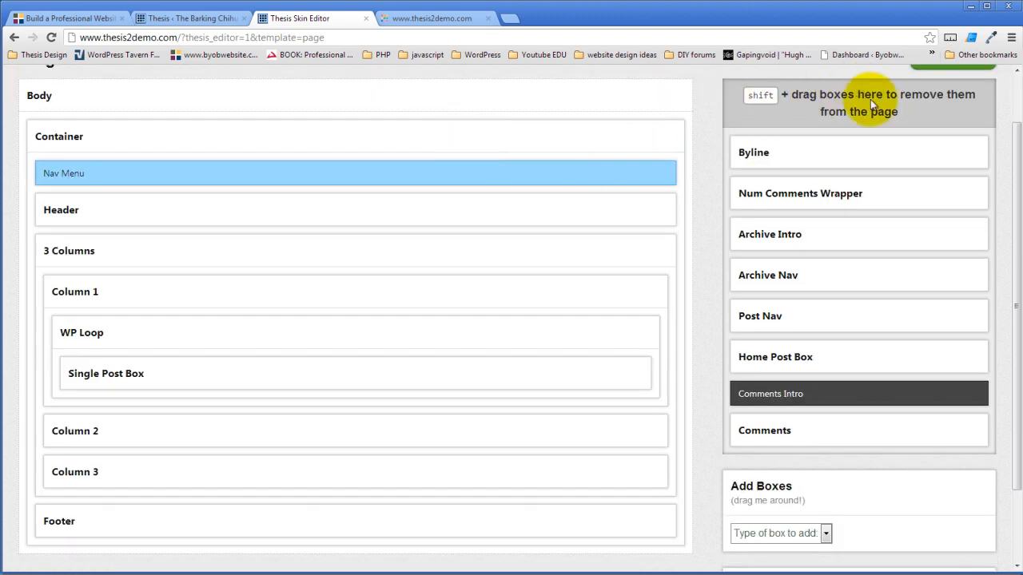
pyautogui.scroll(3)
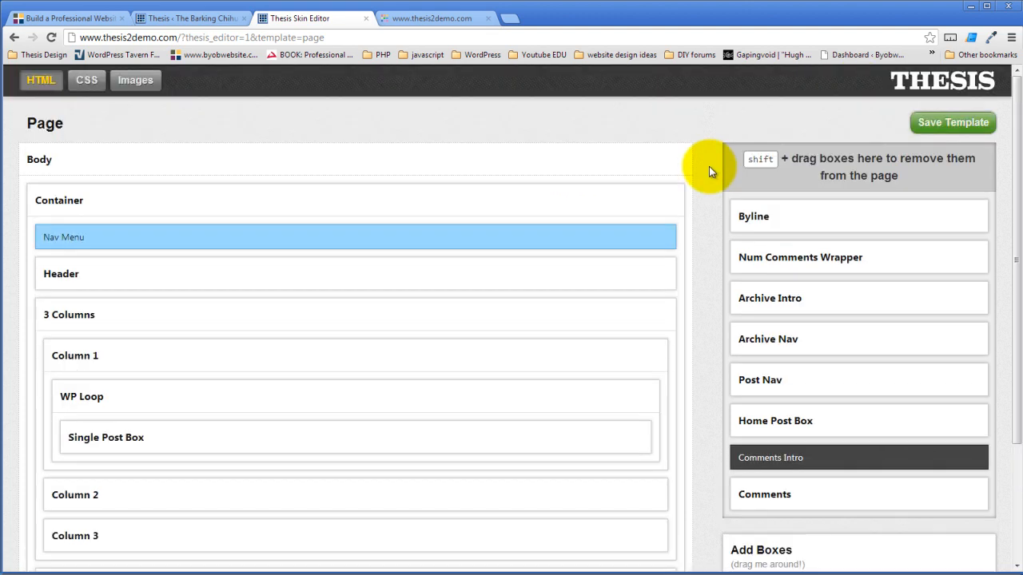
pyautogui.click(192, 18)
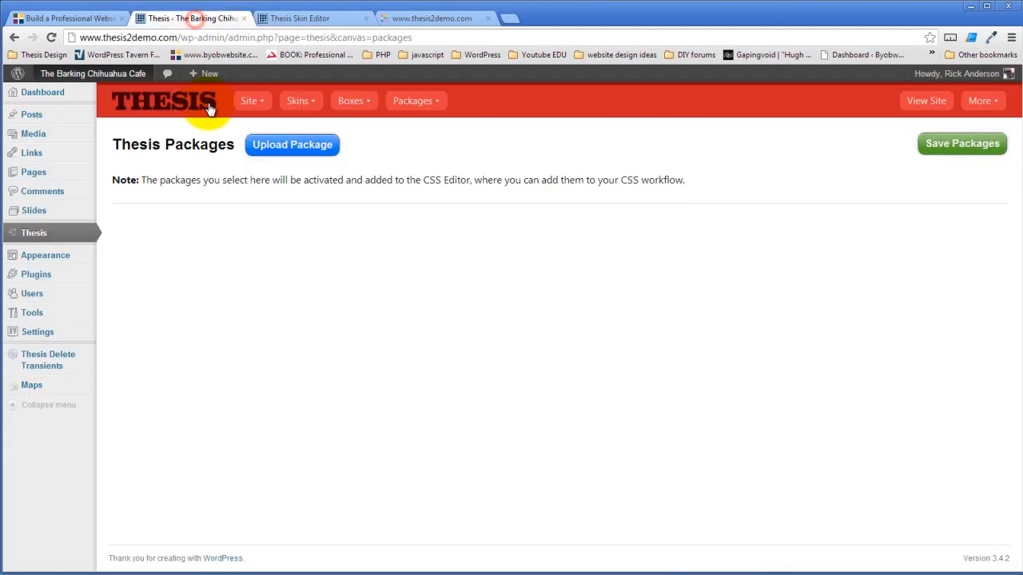
pyautogui.click(351, 101)
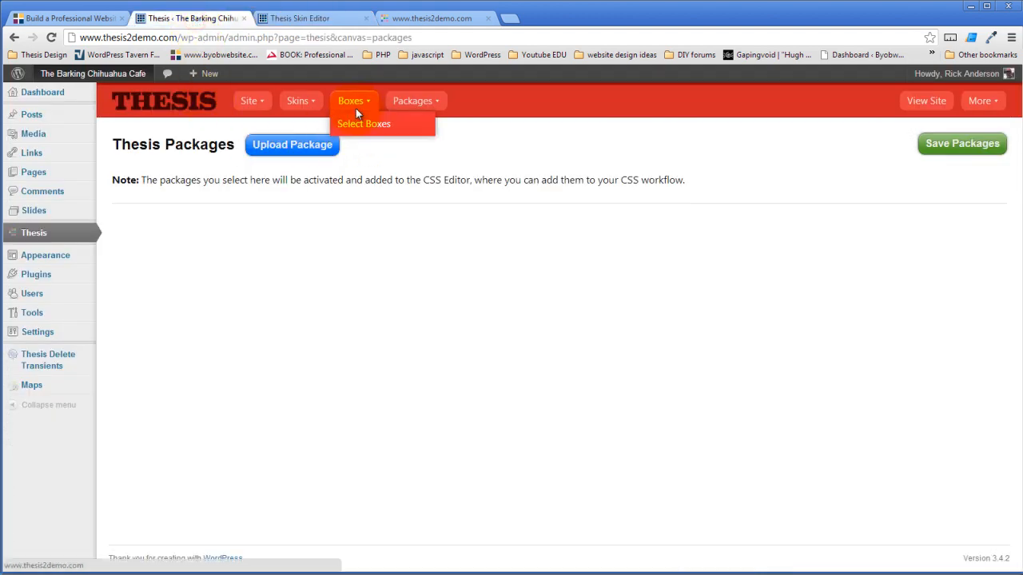
pyautogui.moveTo(352, 104)
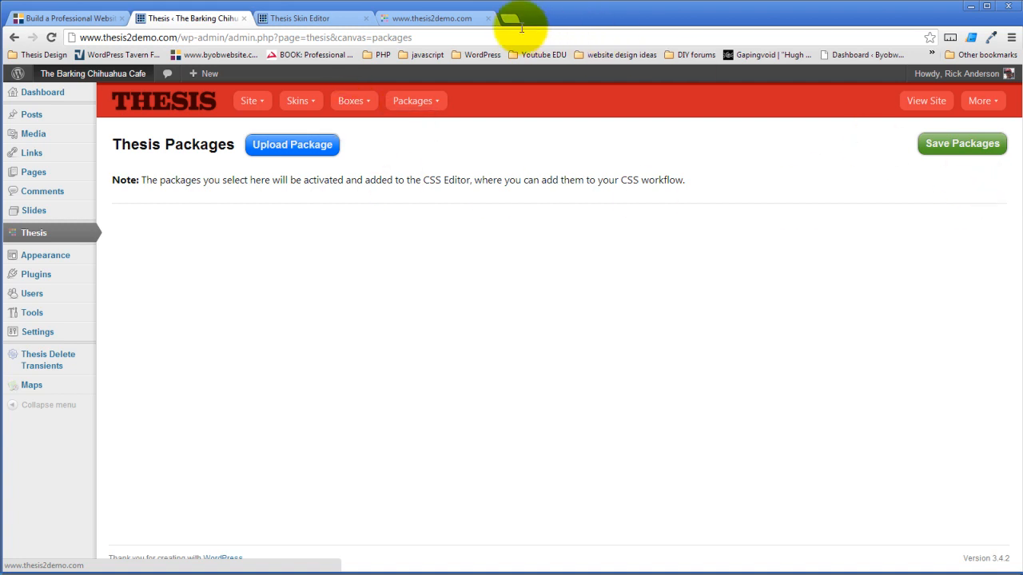
# Review the Page template's Body, Container, Header and 3 Columns box structure in the Skin Editor
pyautogui.click(312, 18)
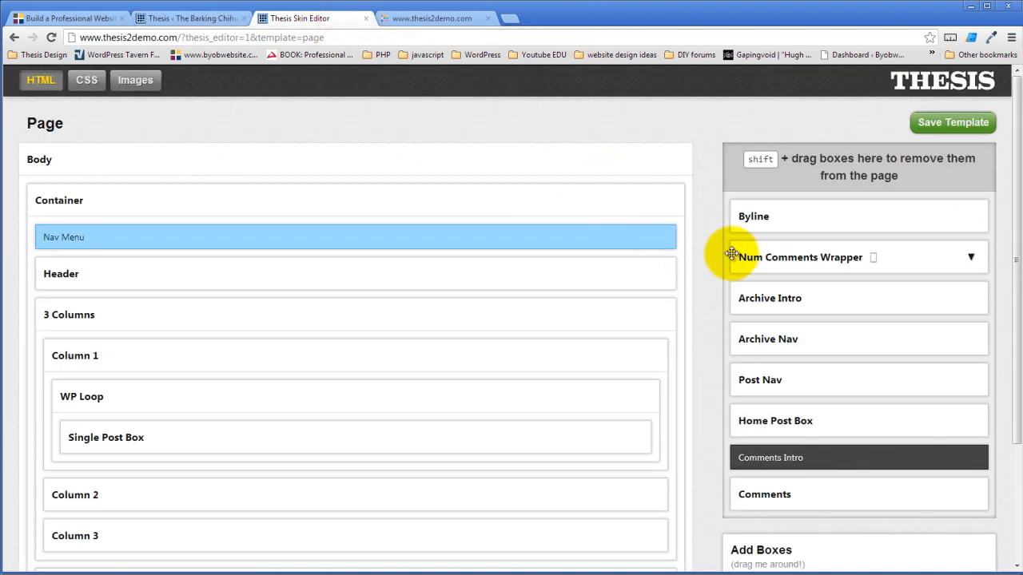
pyautogui.scroll(-3)
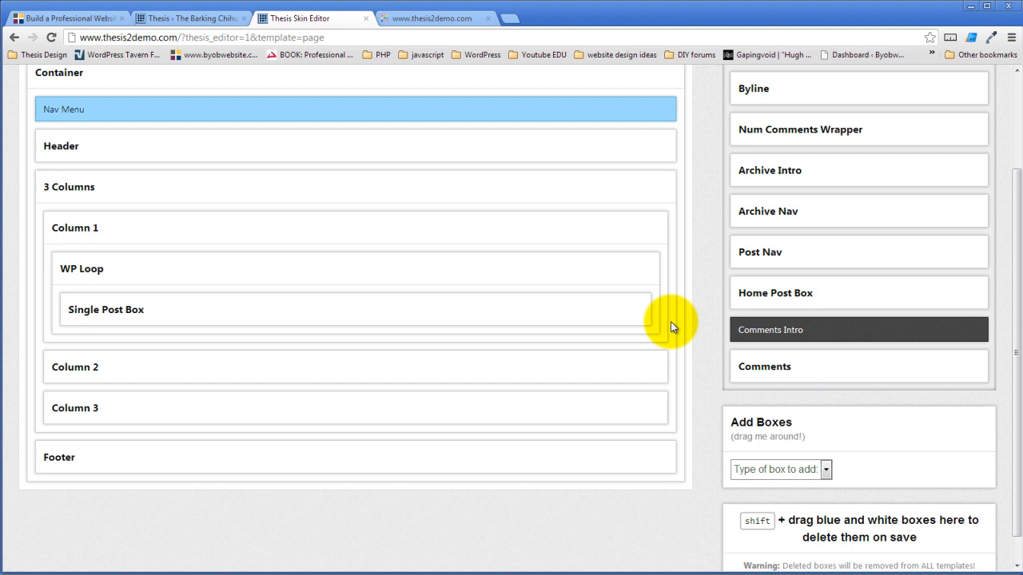
pyautogui.scroll(3)
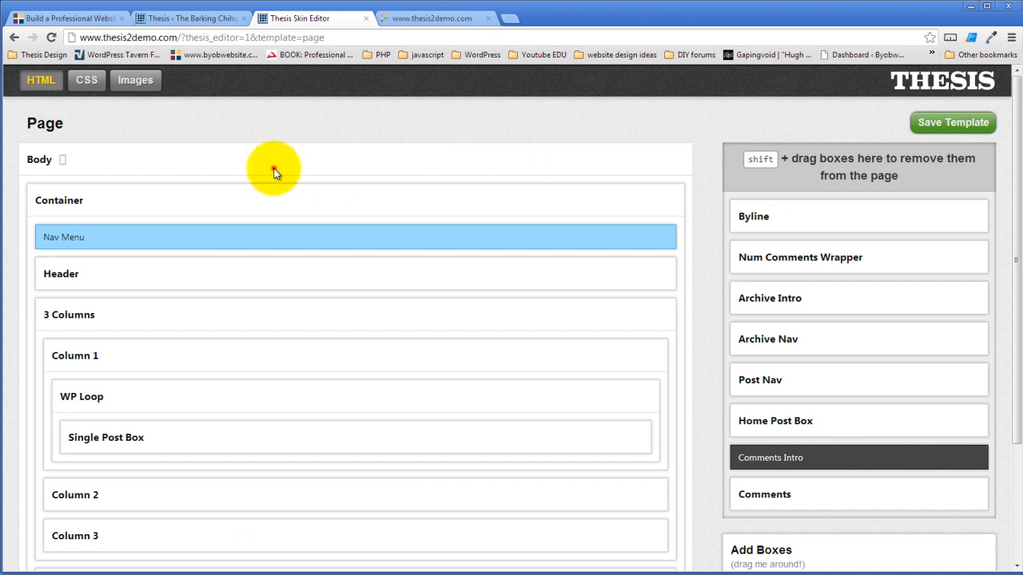
pyautogui.moveTo(146, 162)
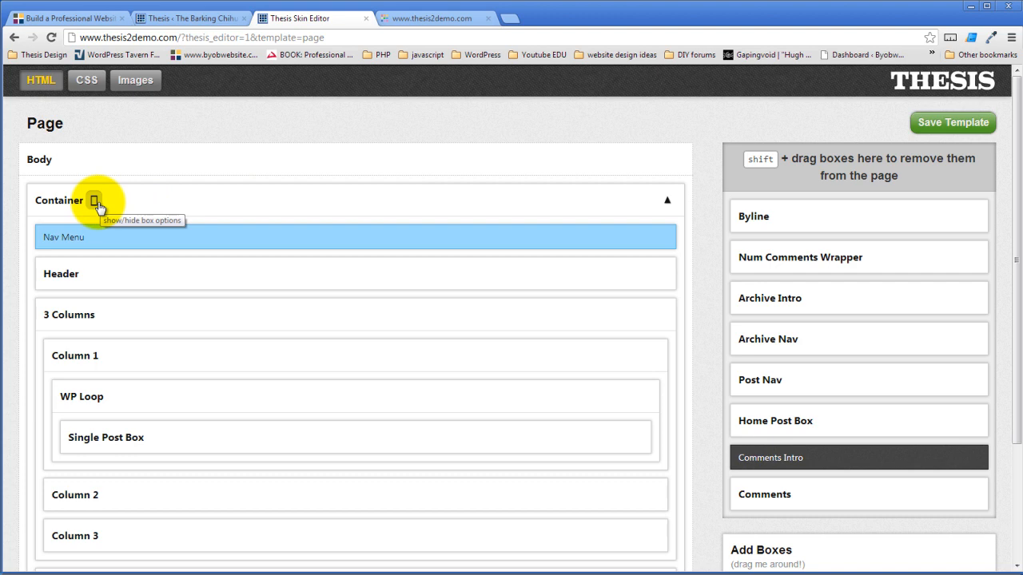
pyautogui.moveTo(122, 209)
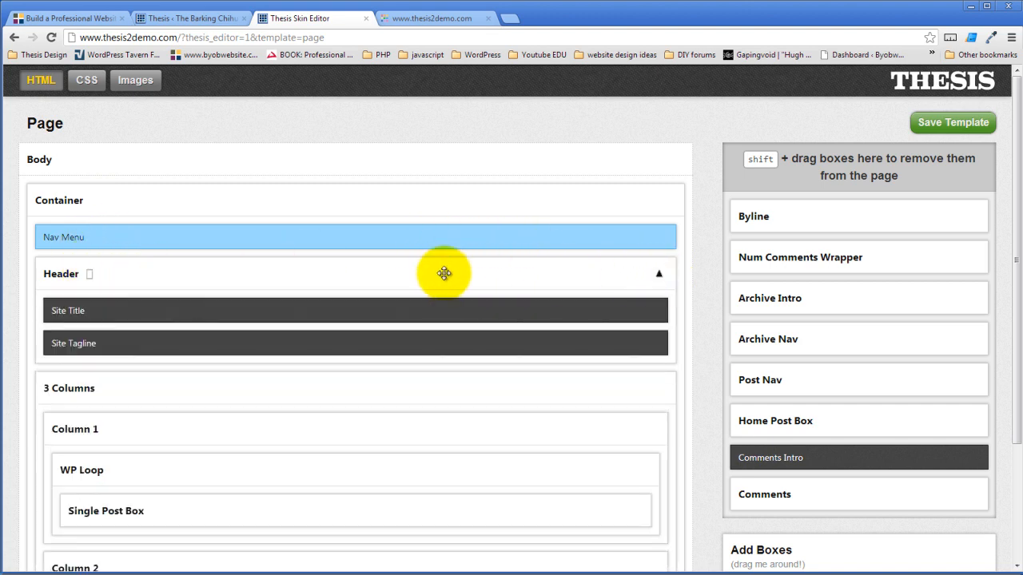
pyautogui.moveTo(146, 345)
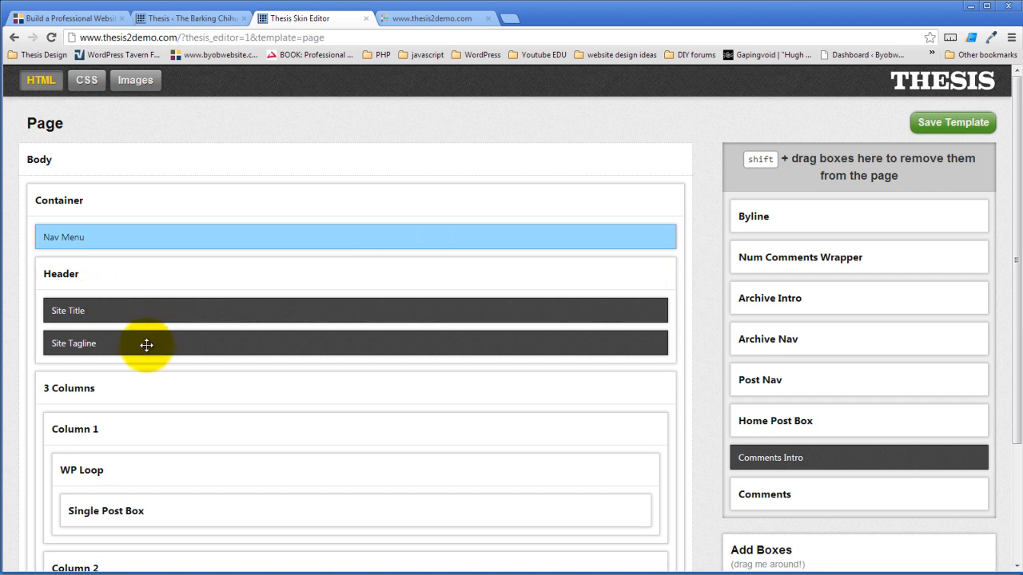
pyautogui.moveTo(645, 261)
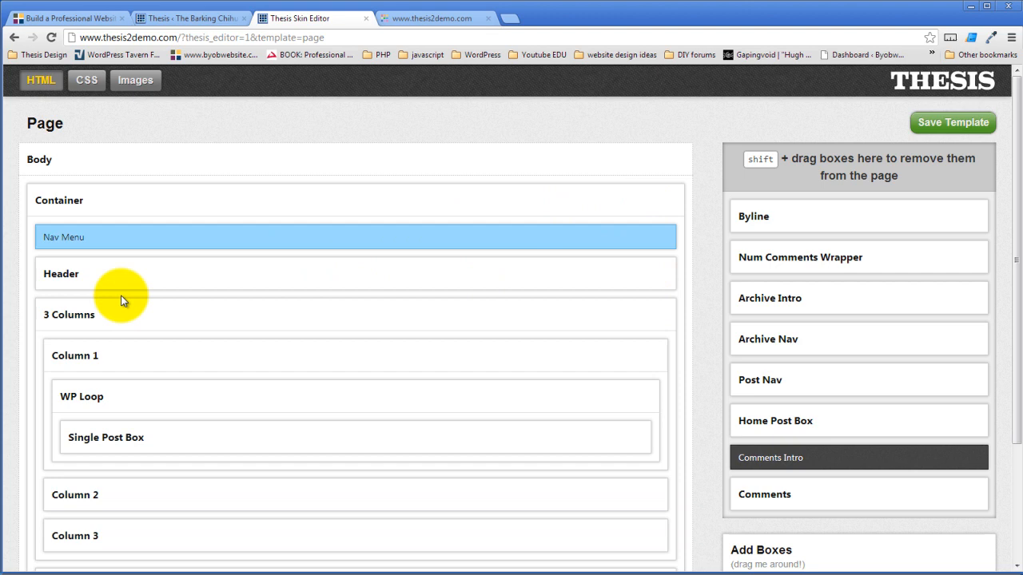
pyautogui.moveTo(546, 313)
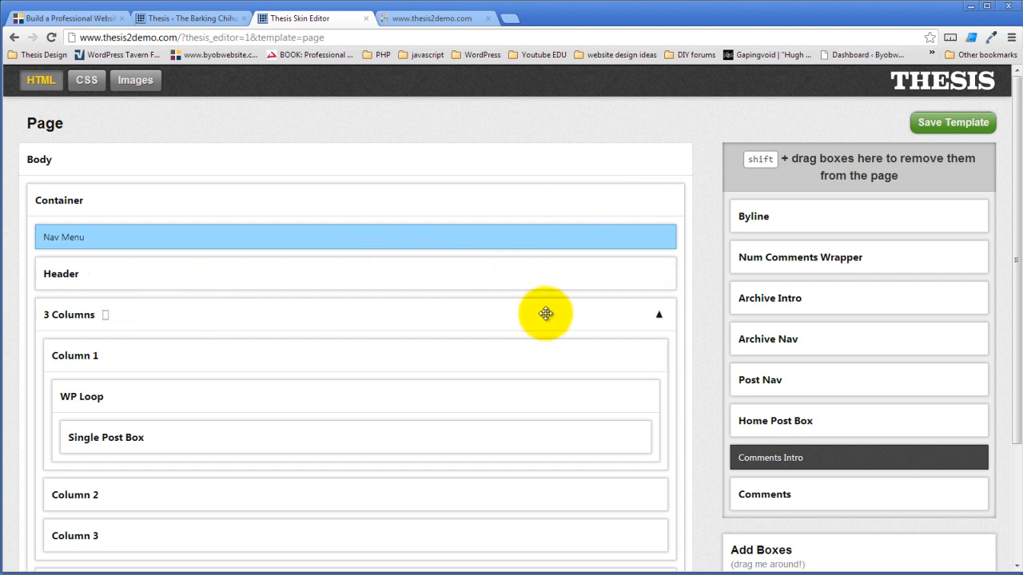
pyautogui.moveTo(105, 314)
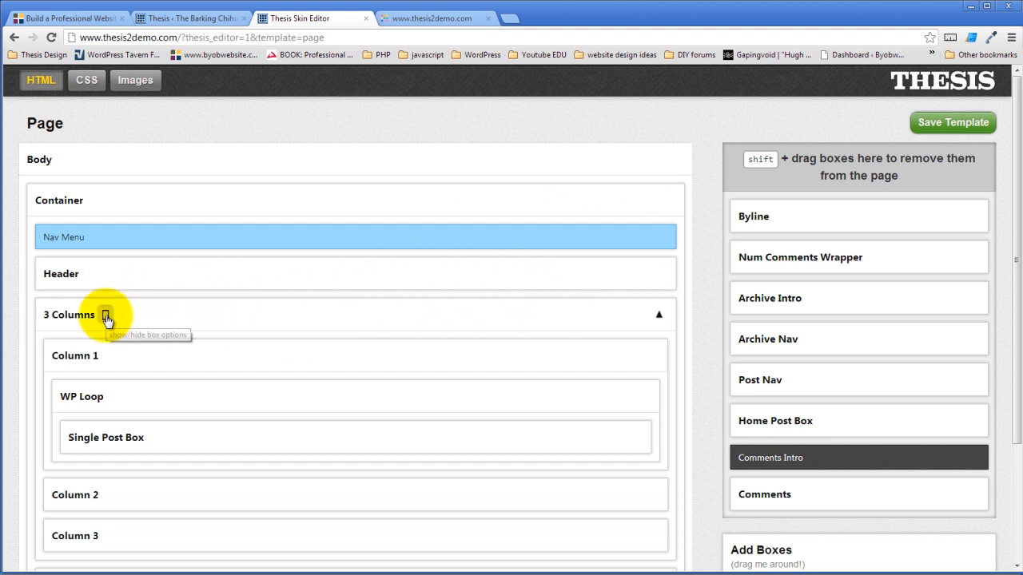
# Expand Column 1's Single Post Box and reveal its tray with Author Avatar, Excerpt and Tags
pyautogui.click(659, 314)
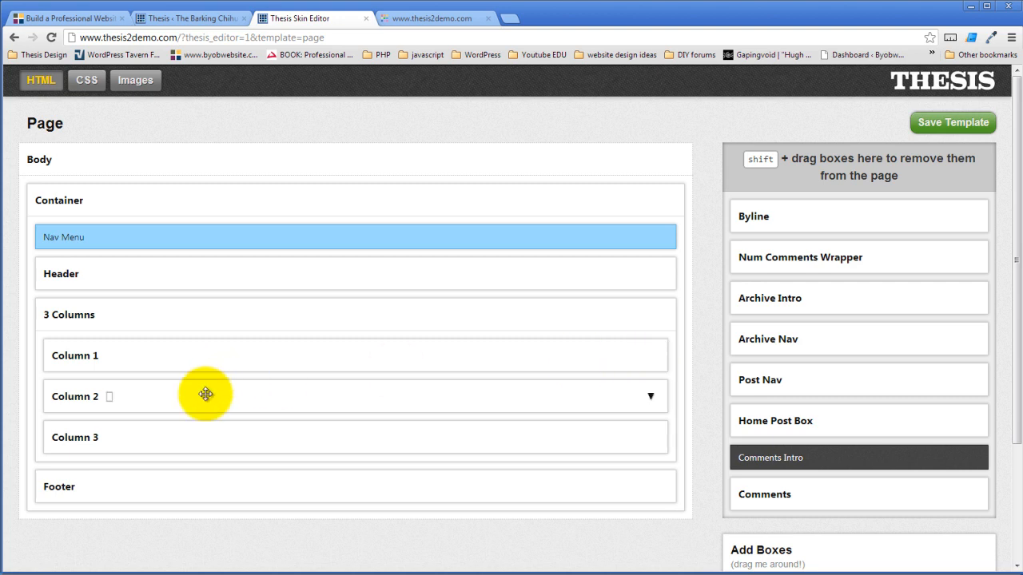
pyautogui.click(651, 356)
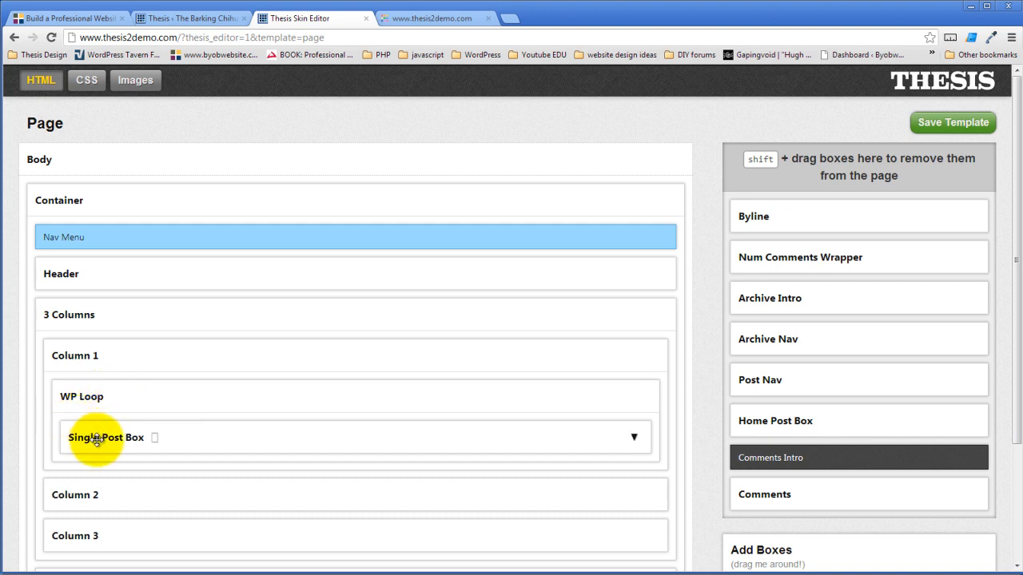
pyautogui.click(634, 437)
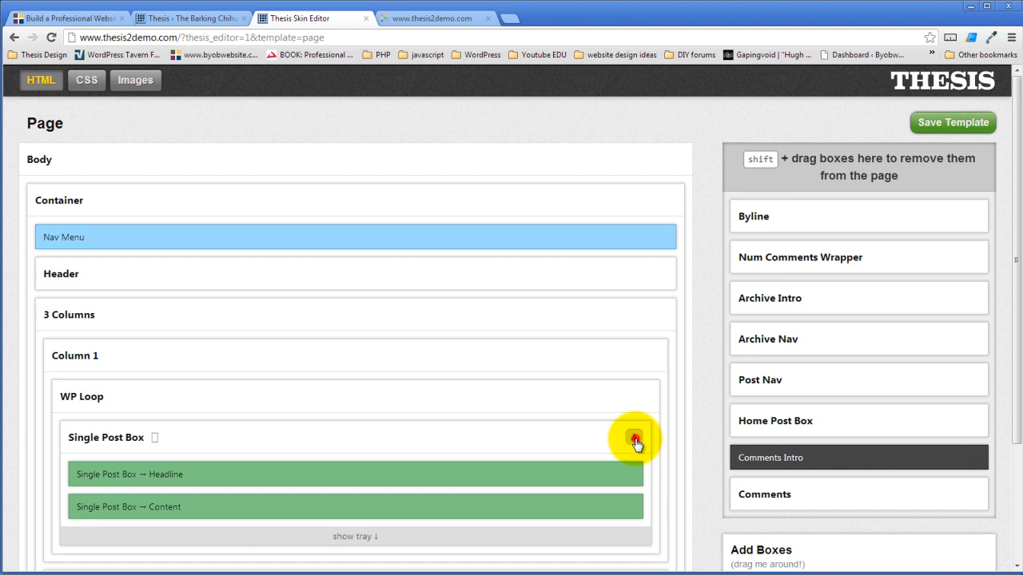
pyautogui.scroll(-3)
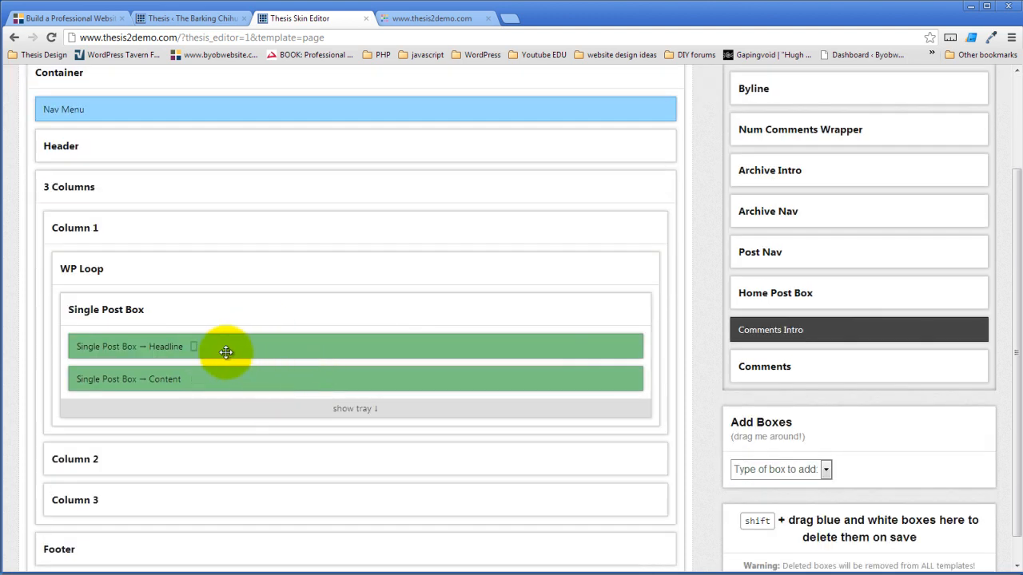
pyautogui.moveTo(170, 346)
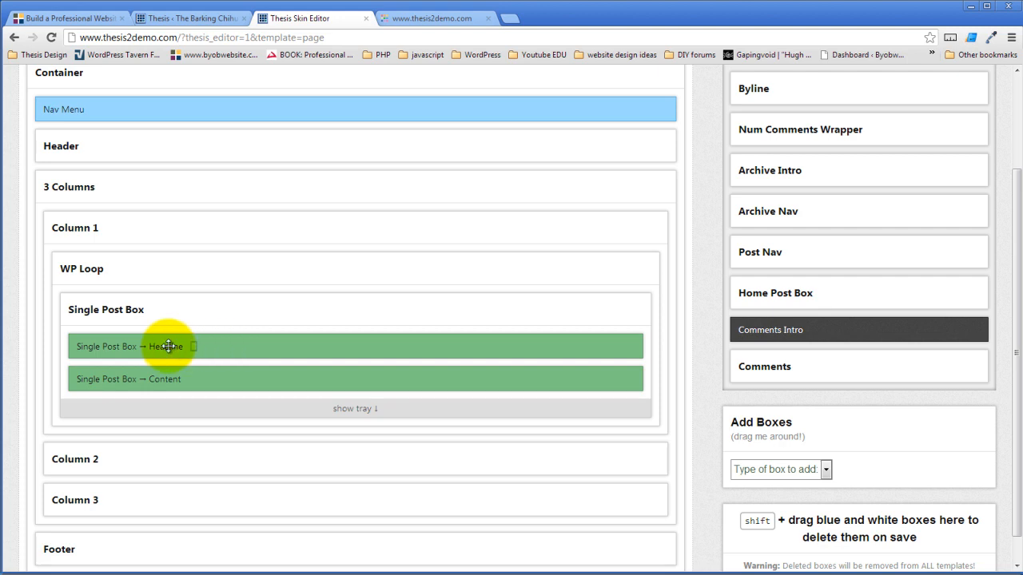
pyautogui.click(355, 408)
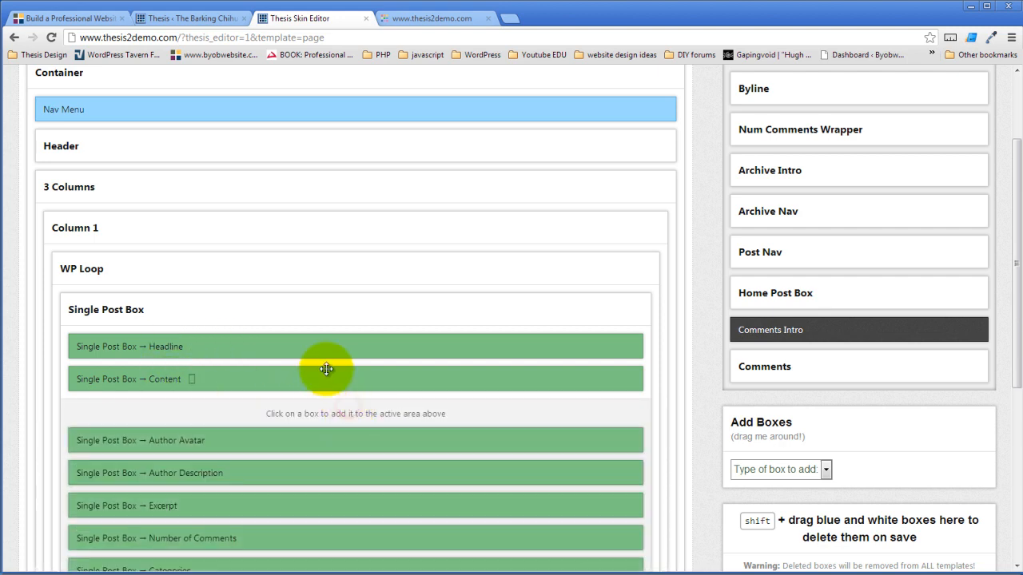
pyautogui.scroll(-3)
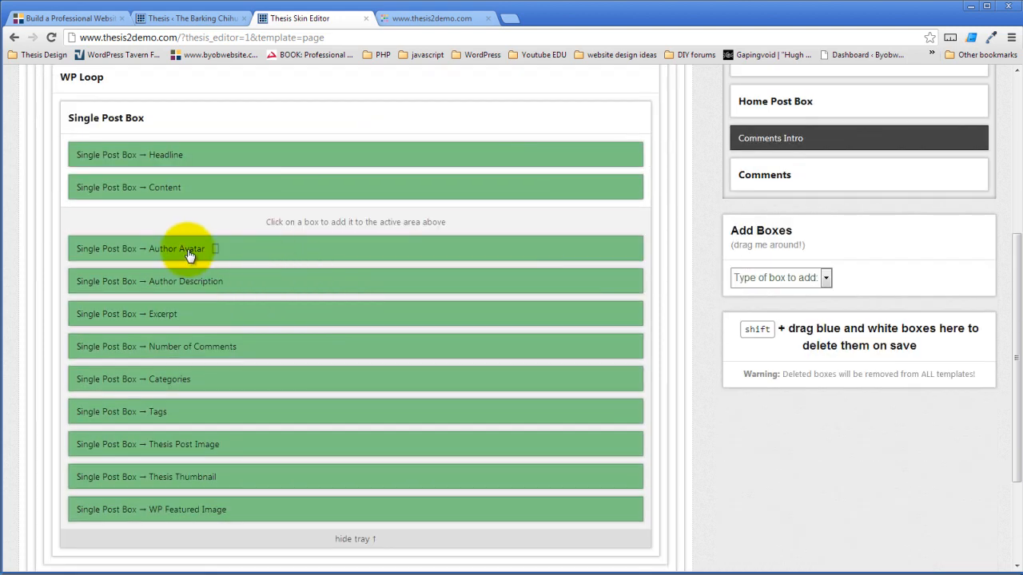
pyautogui.moveTo(114, 313)
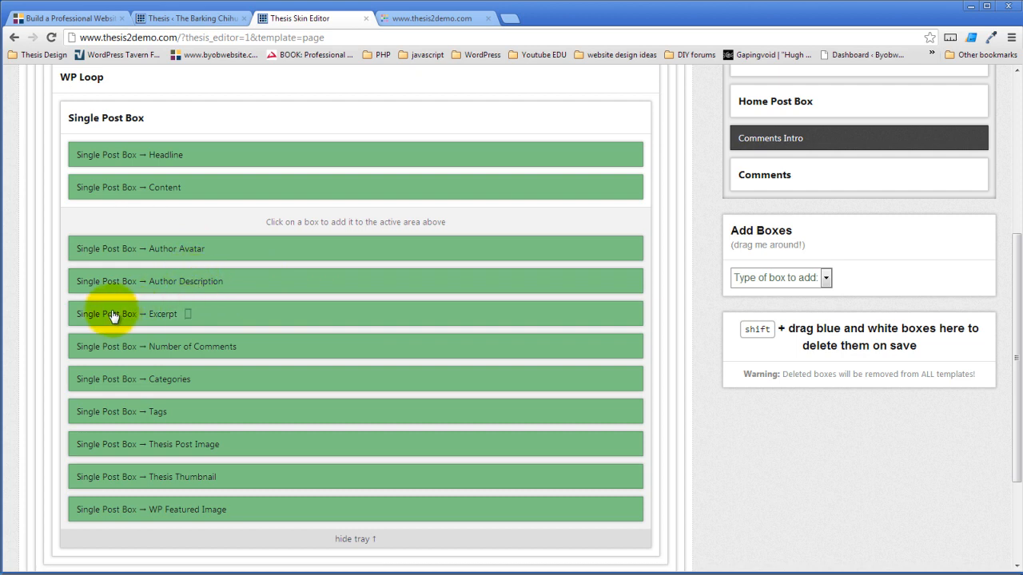
pyautogui.moveTo(84, 351)
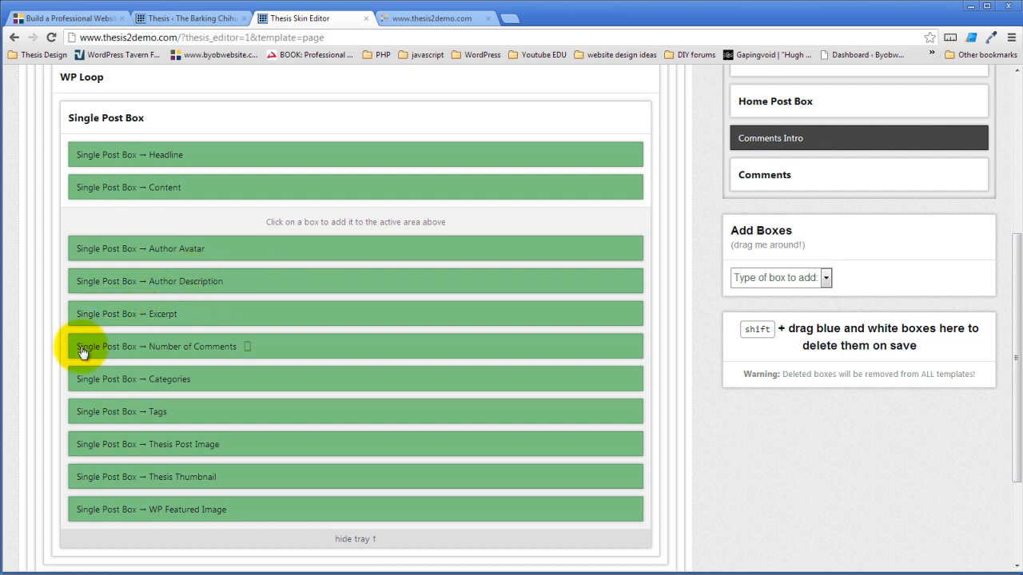
pyautogui.moveTo(90, 444)
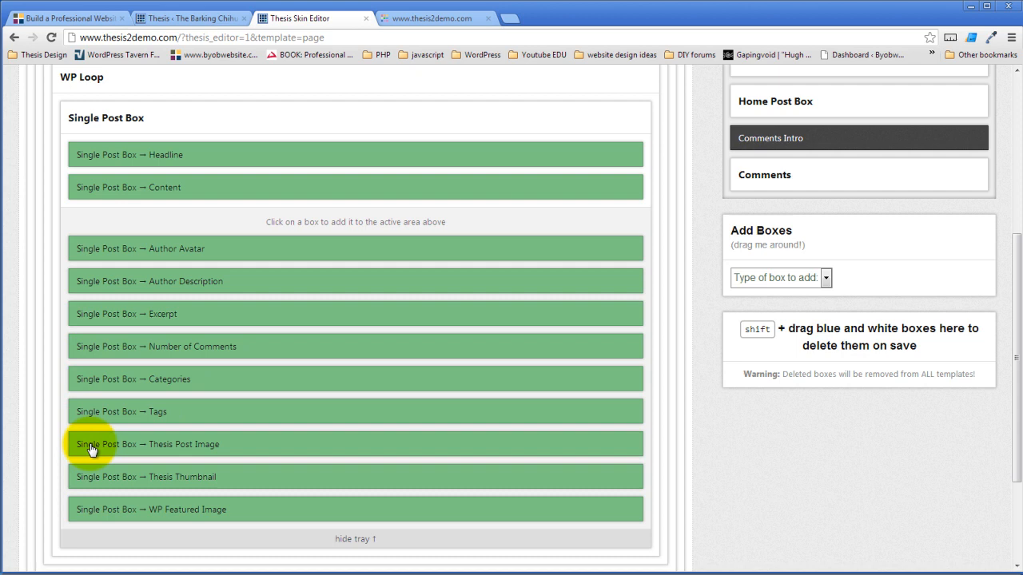
pyautogui.moveTo(106, 477)
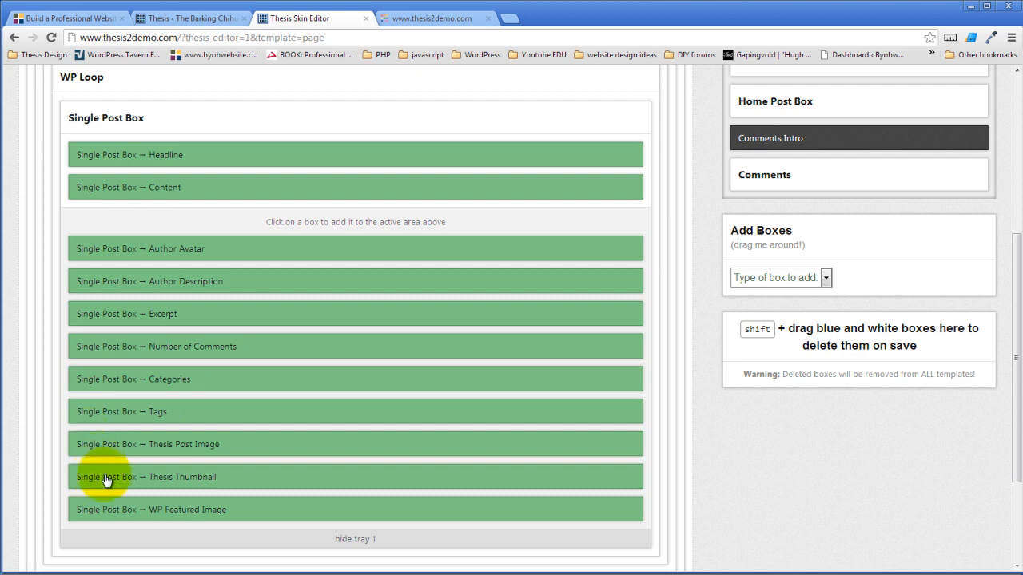
pyautogui.moveTo(103, 514)
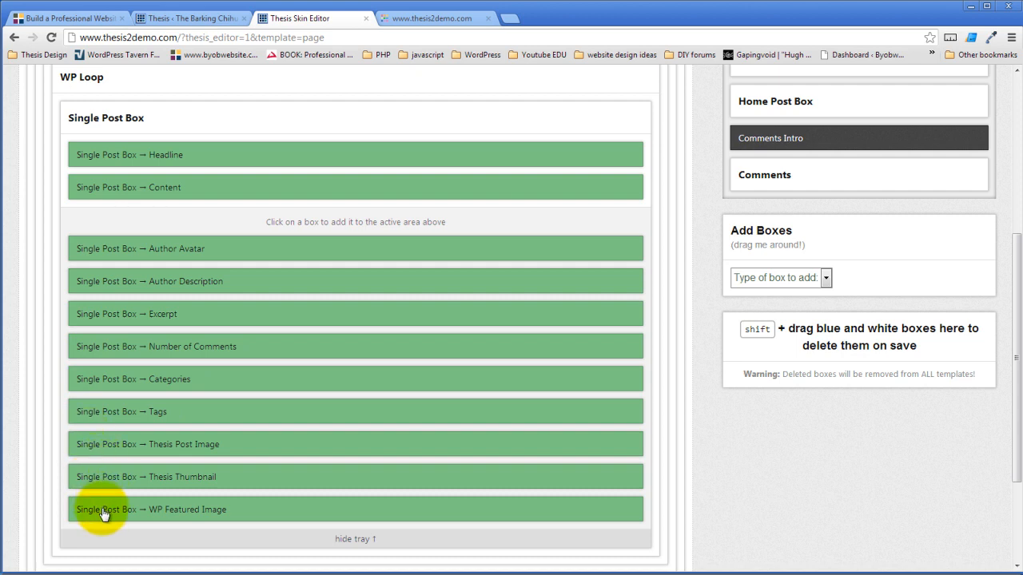
pyautogui.moveTo(164, 411)
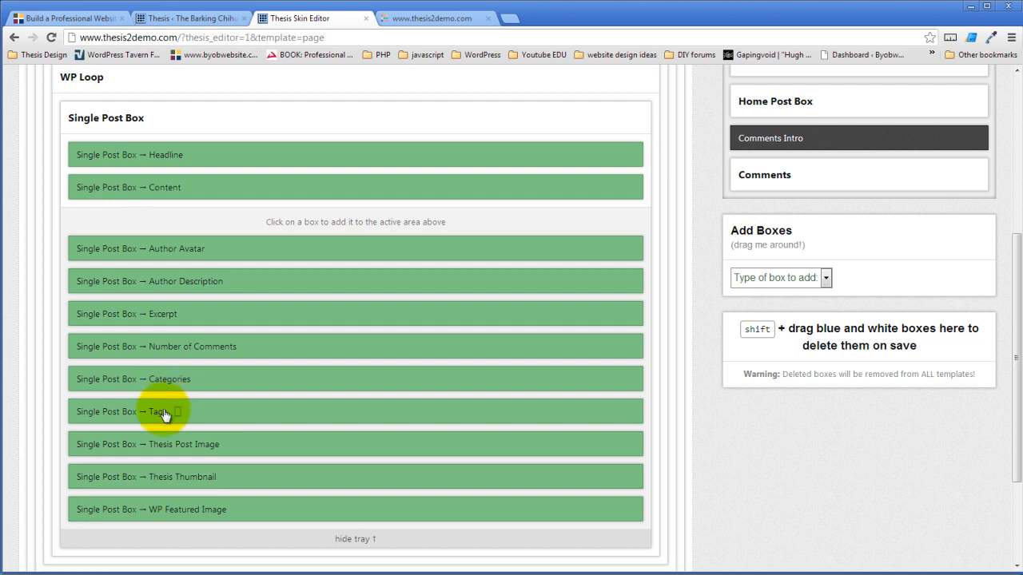
pyautogui.moveTo(203, 343)
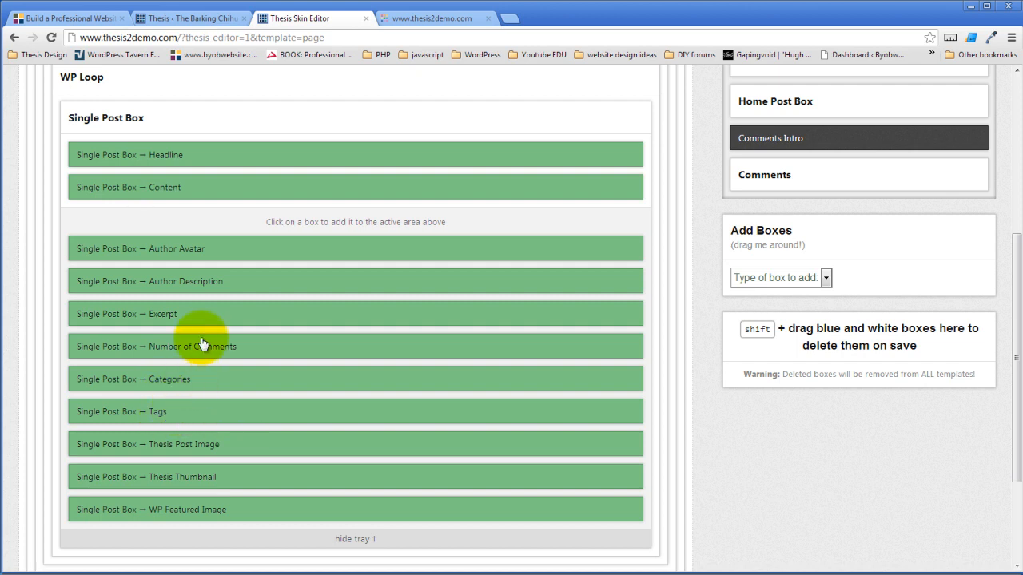
pyautogui.moveTo(114, 230)
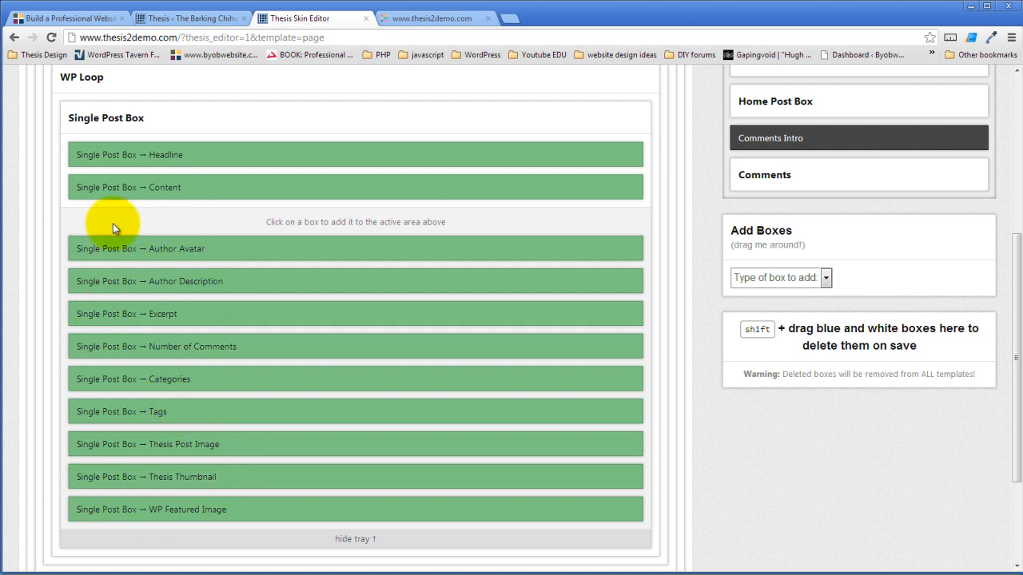
pyautogui.moveTo(143, 457)
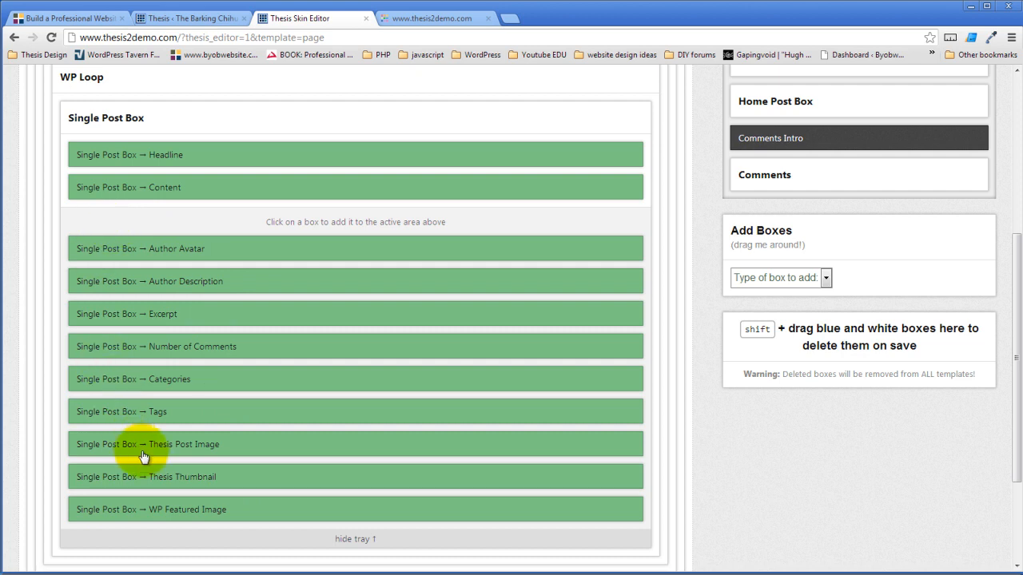
pyautogui.moveTo(112, 262)
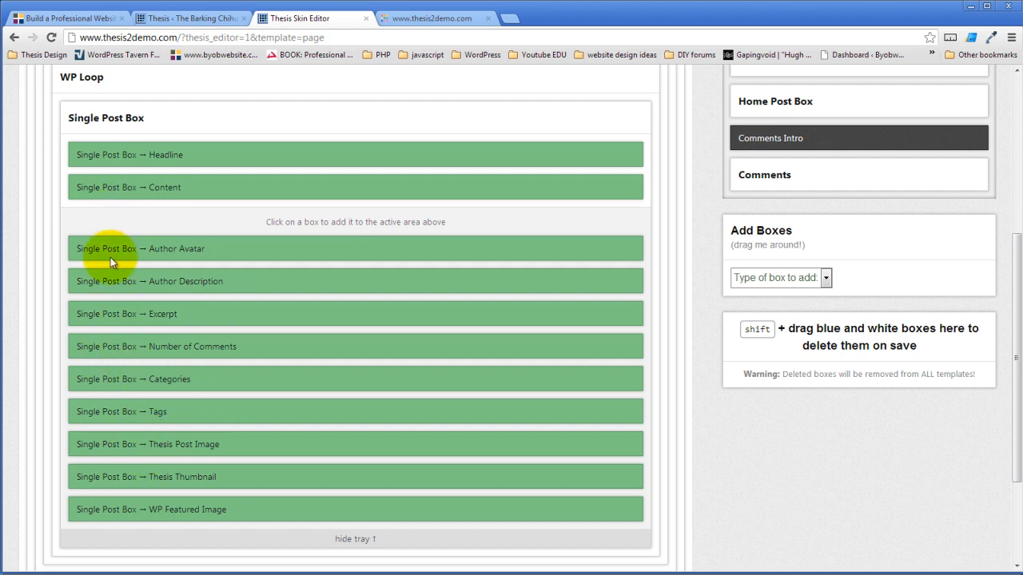
pyautogui.moveTo(370, 538)
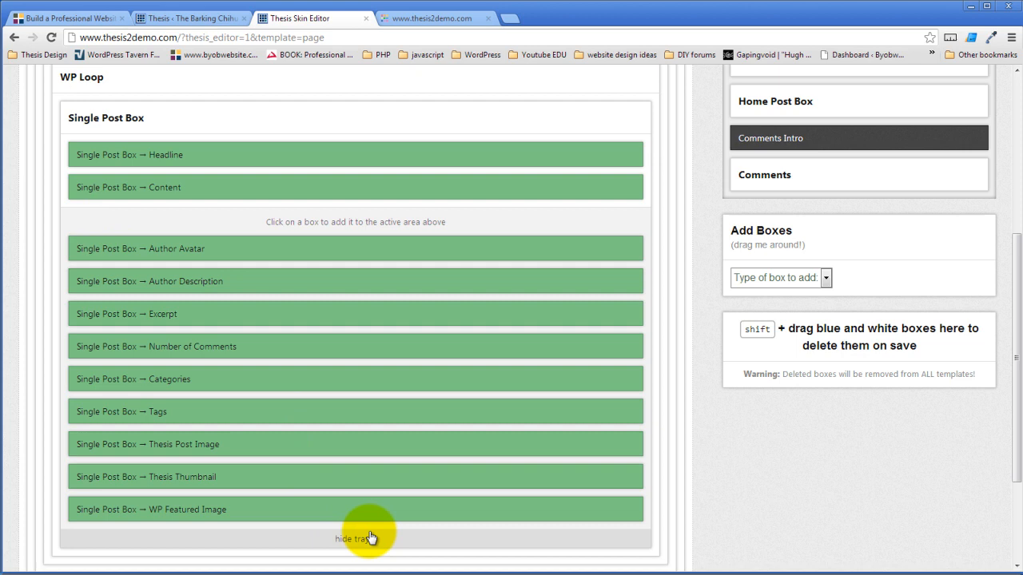
# Hide the Single Post Box tray, close Widgets 1 options, and fold away 3 Columns
pyautogui.click(355, 538)
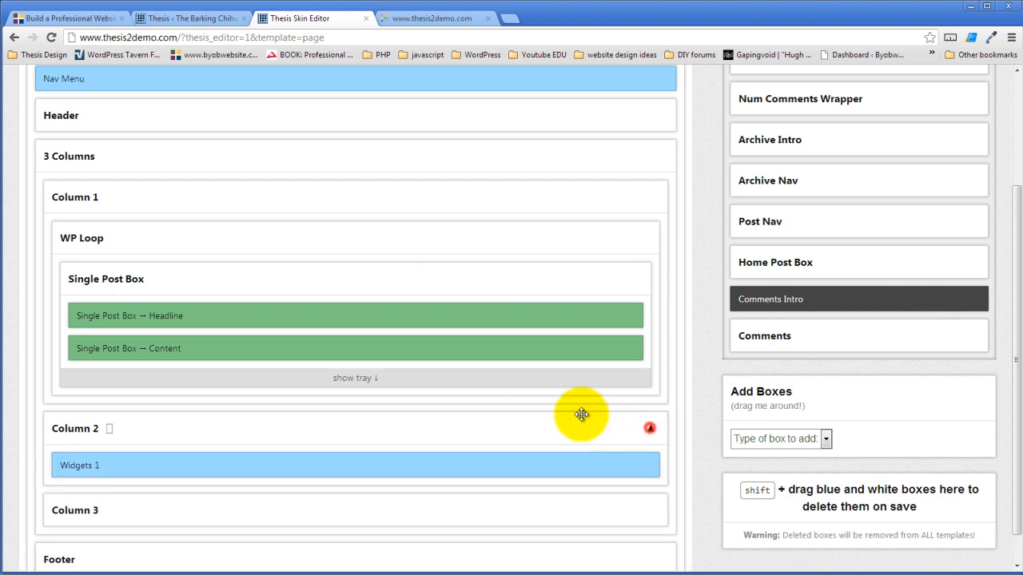
pyautogui.scroll(-3)
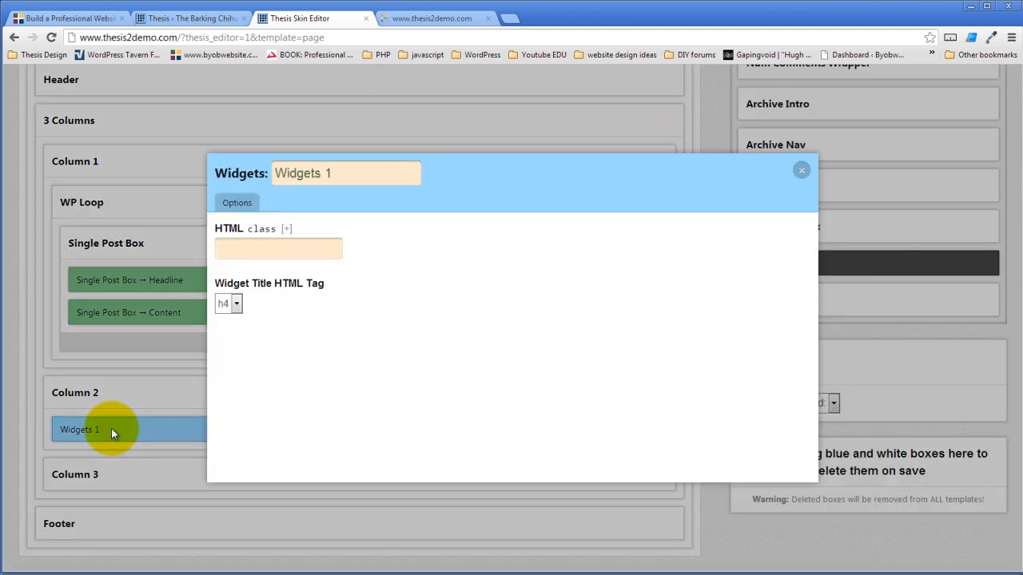
pyautogui.click(801, 170)
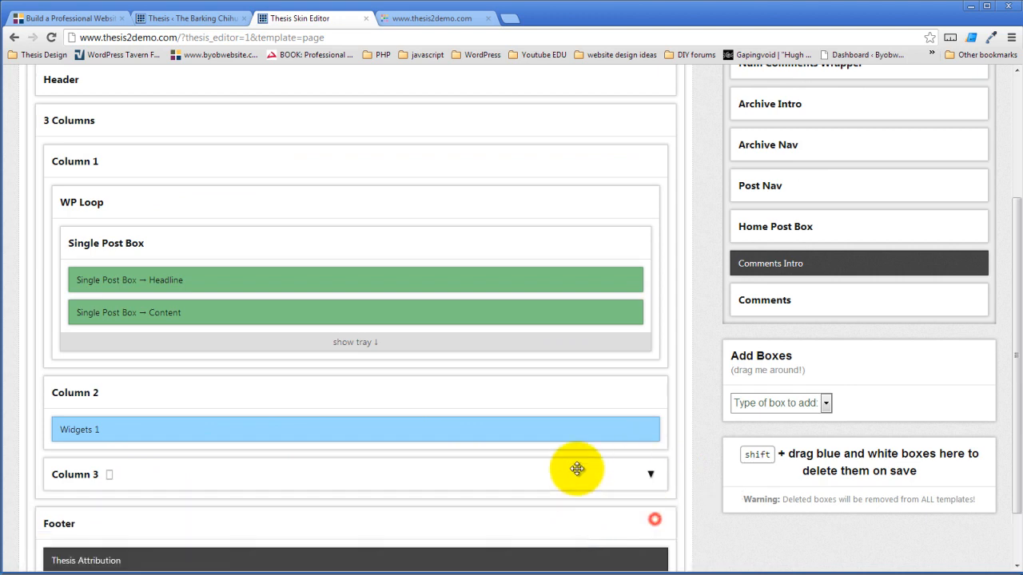
pyautogui.scroll(-3)
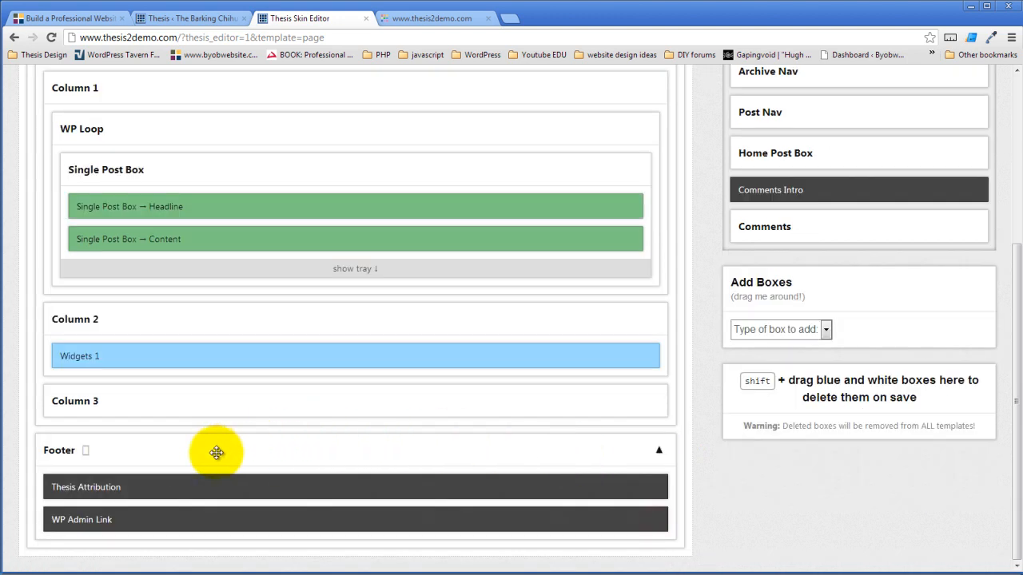
pyautogui.moveTo(146, 510)
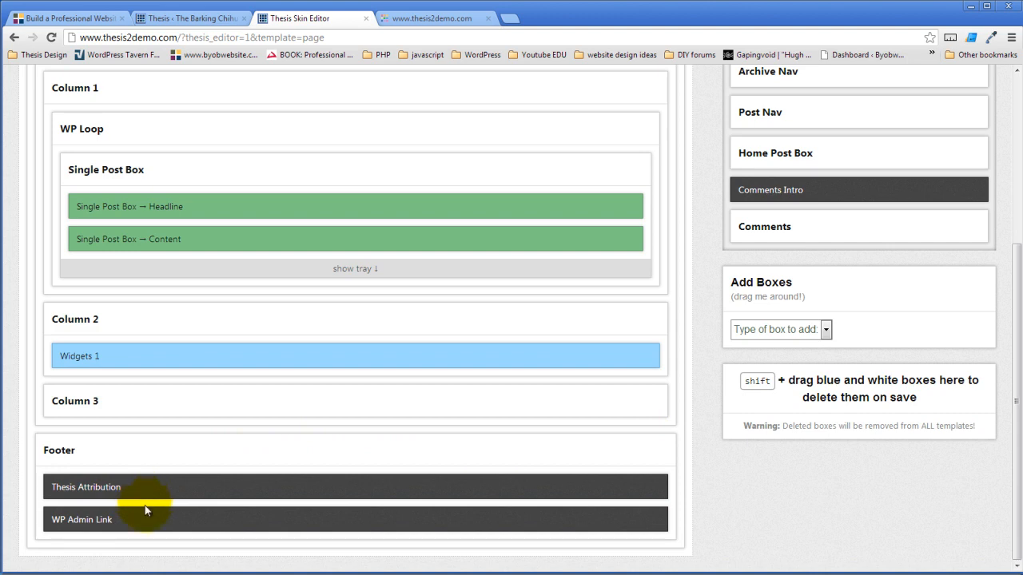
pyautogui.moveTo(214, 478)
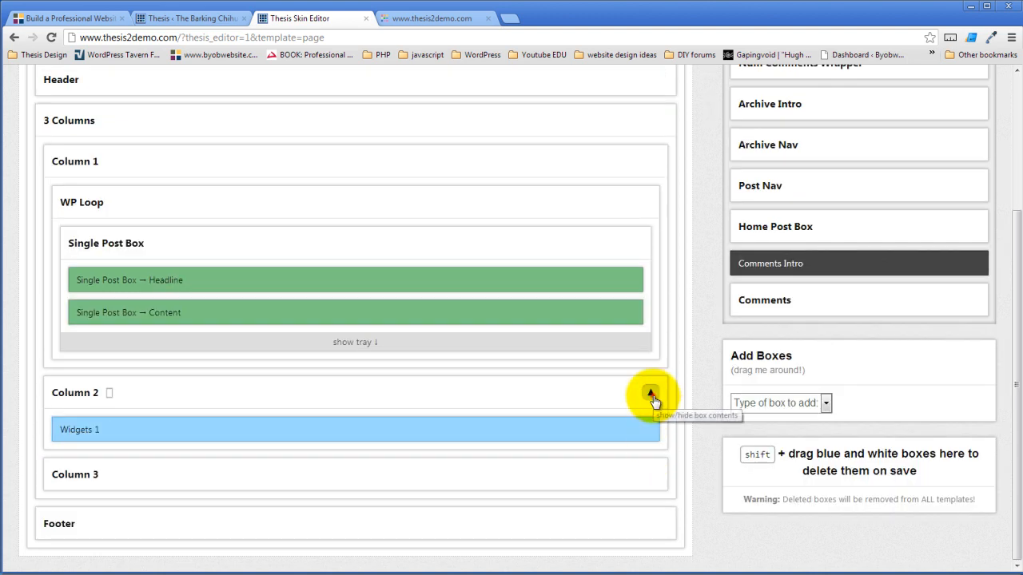
pyautogui.scroll(3)
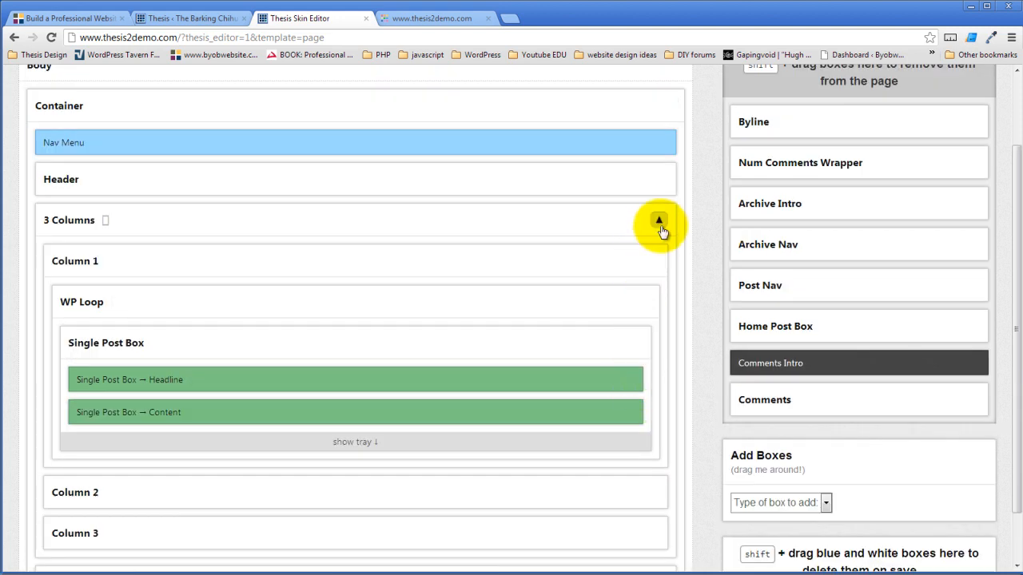
pyautogui.click(658, 220)
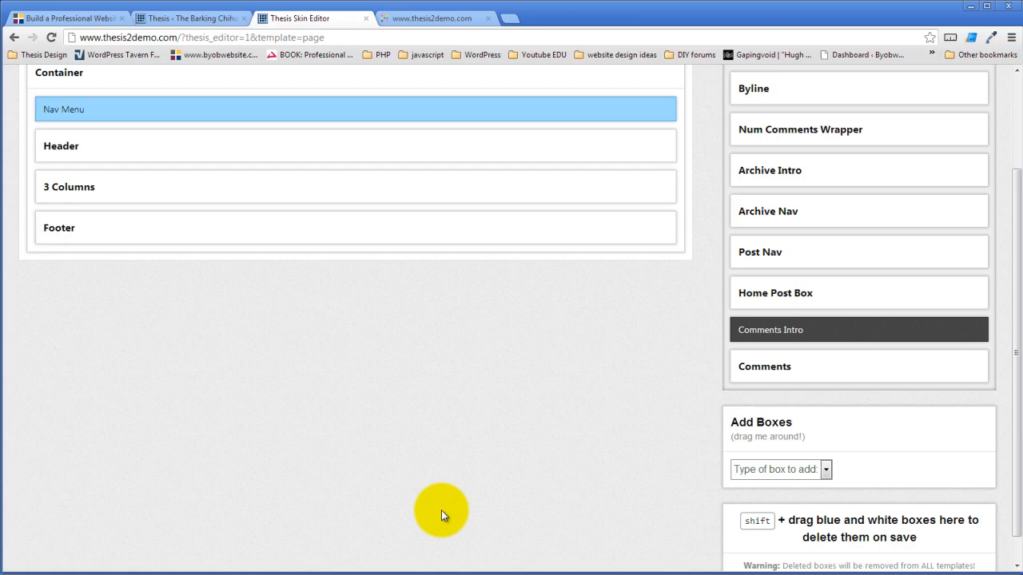
pyautogui.moveTo(201, 153)
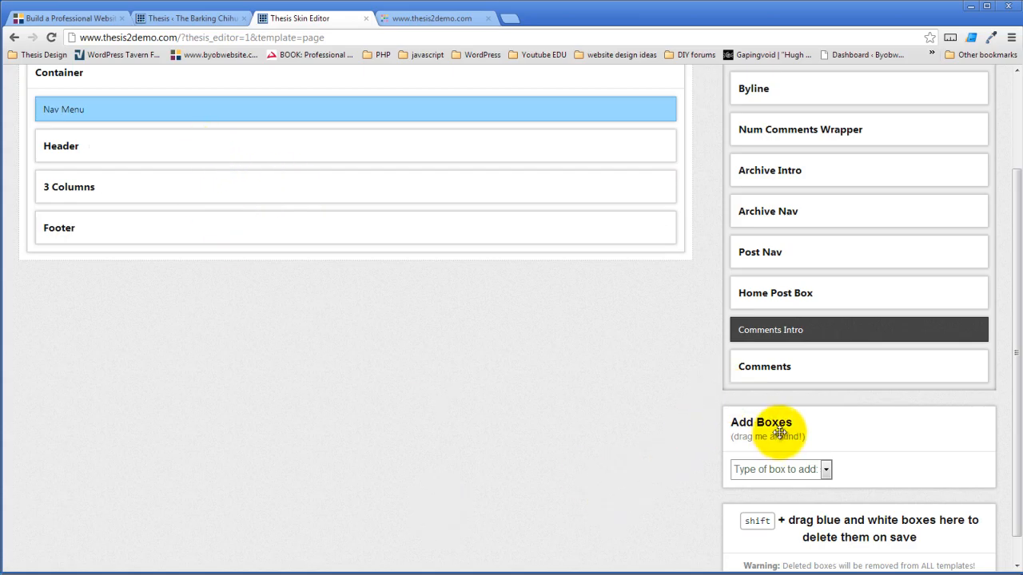
pyautogui.moveTo(647, 437)
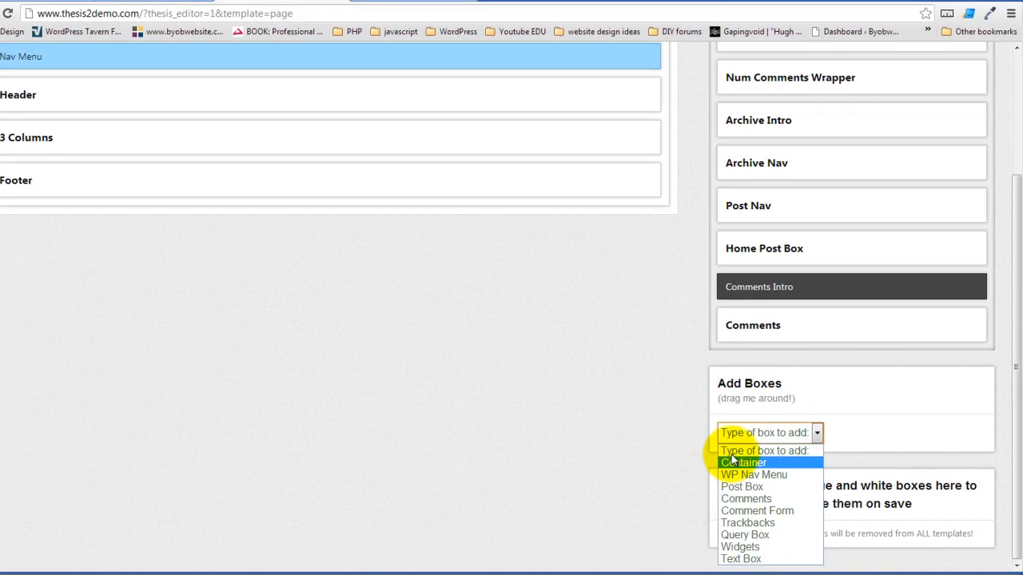
# Add a new Container box named '2 Columns' through the Add Boxes panel
pyautogui.scroll(-3)
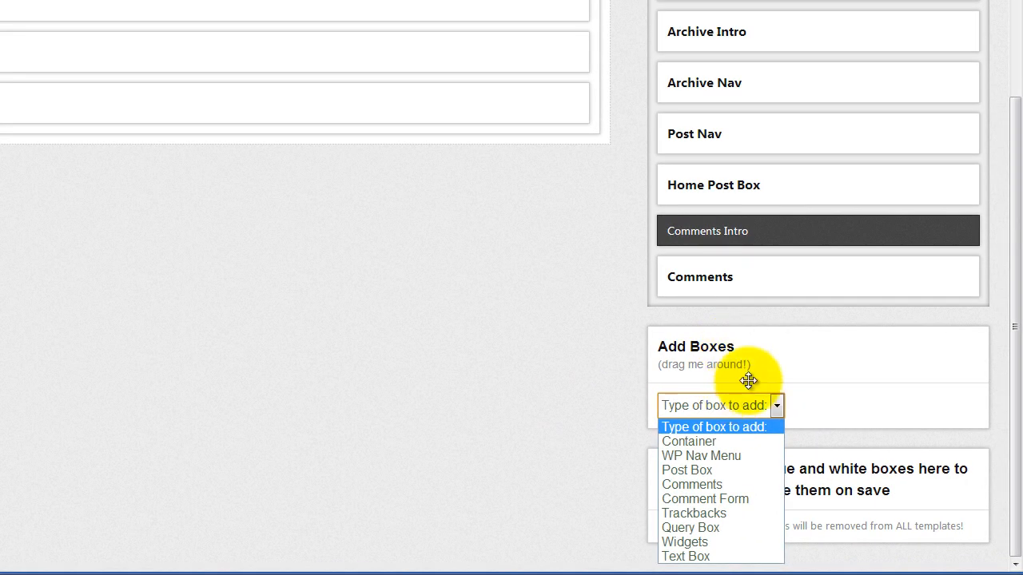
pyautogui.moveTo(689, 441)
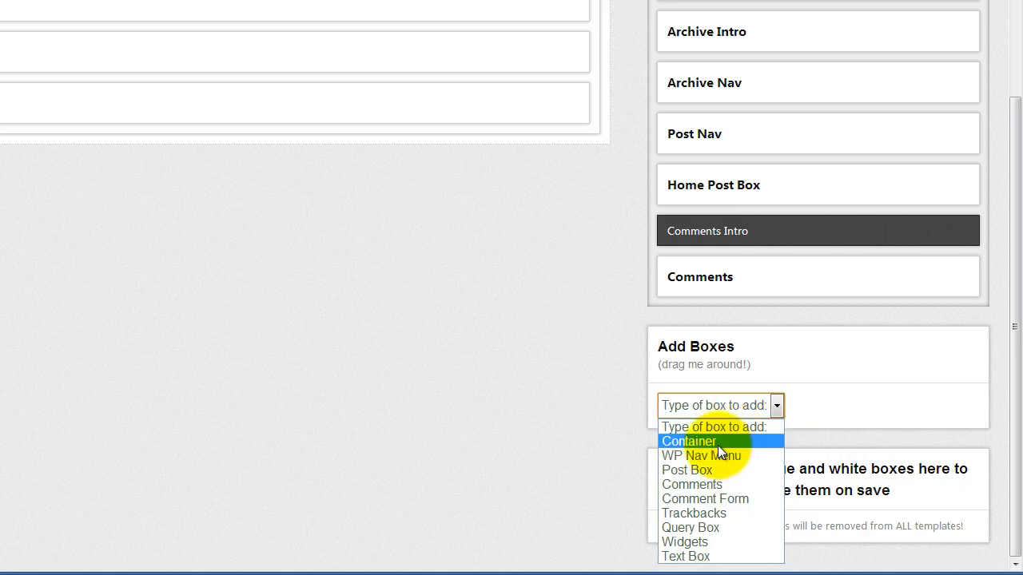
pyautogui.click(688, 441)
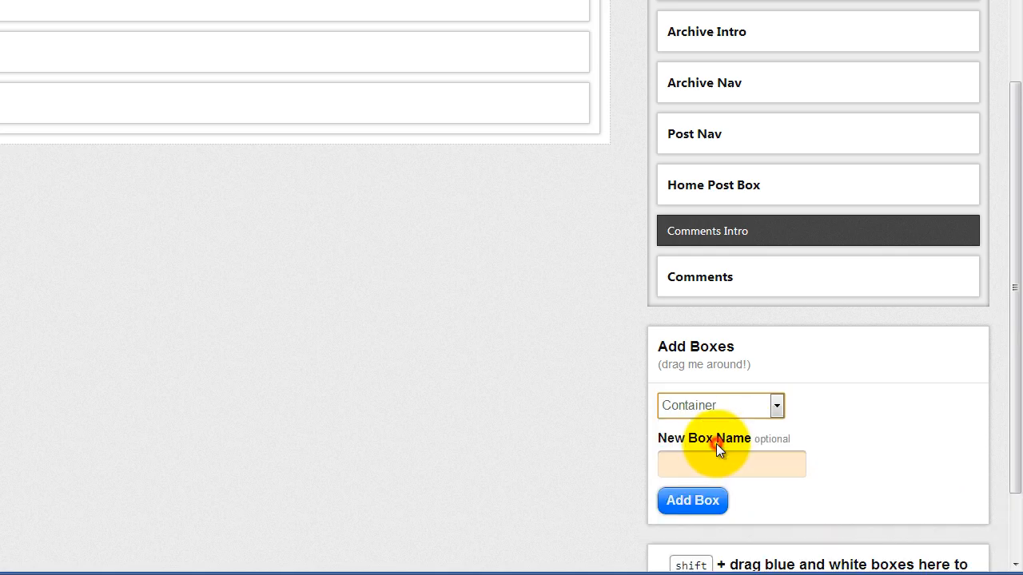
pyautogui.click(731, 463)
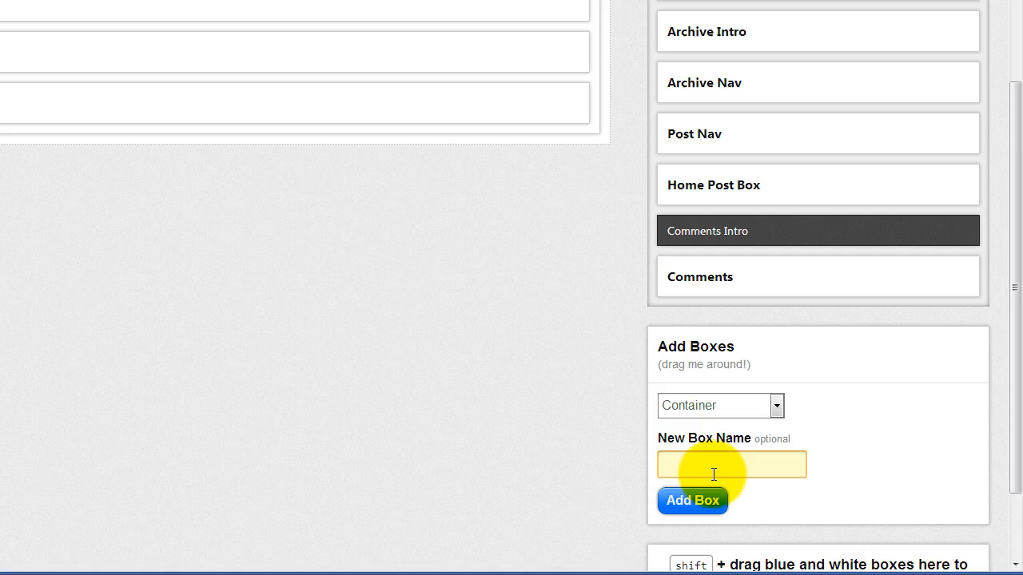
pyautogui.write('2')
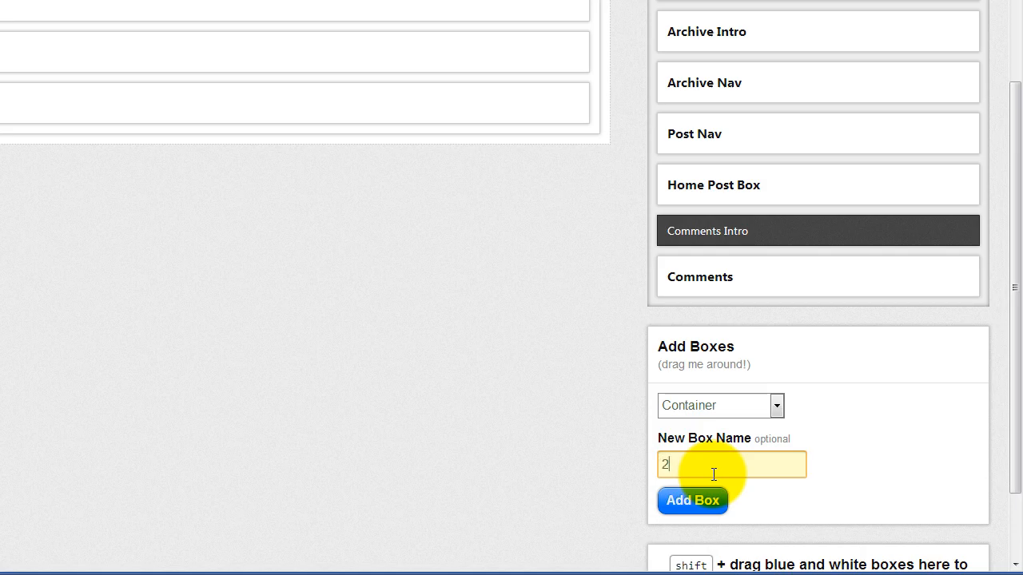
pyautogui.write('Co')
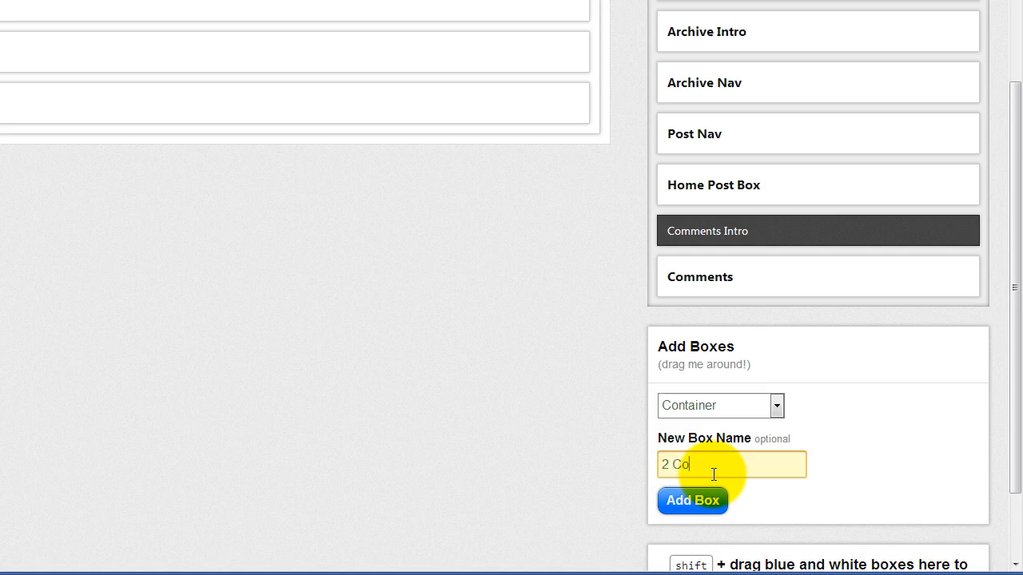
pyautogui.write('lumns')
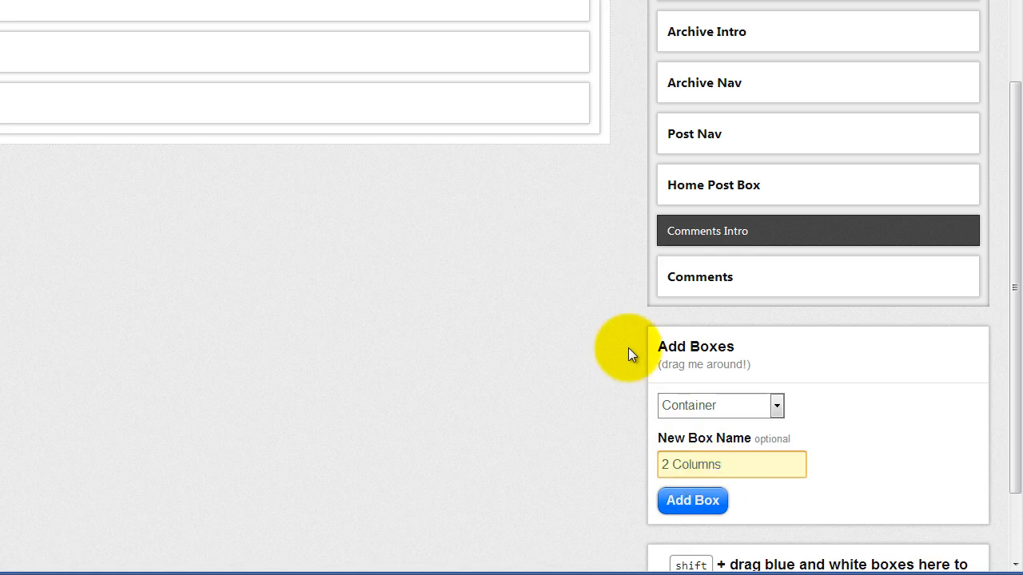
pyautogui.click(692, 500)
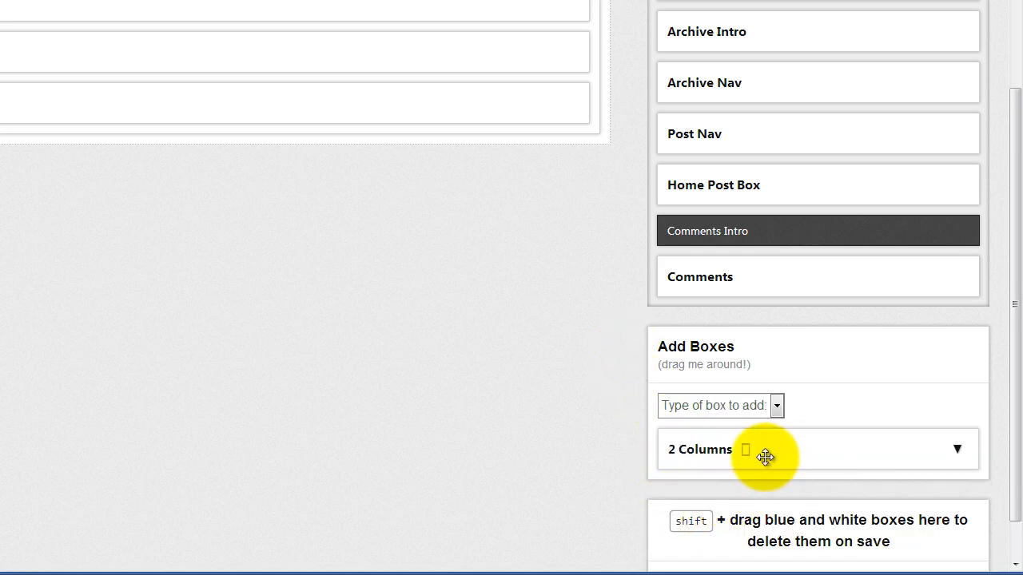
pyautogui.moveTo(745, 449)
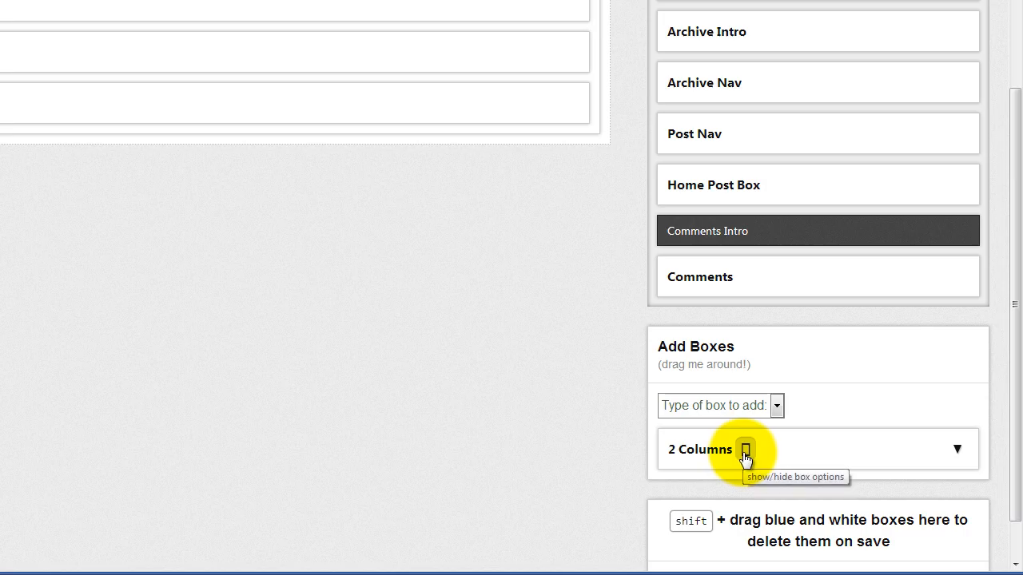
# Open the 2 Columns container options and enter column-32 as its HTML class
pyautogui.click(744, 449)
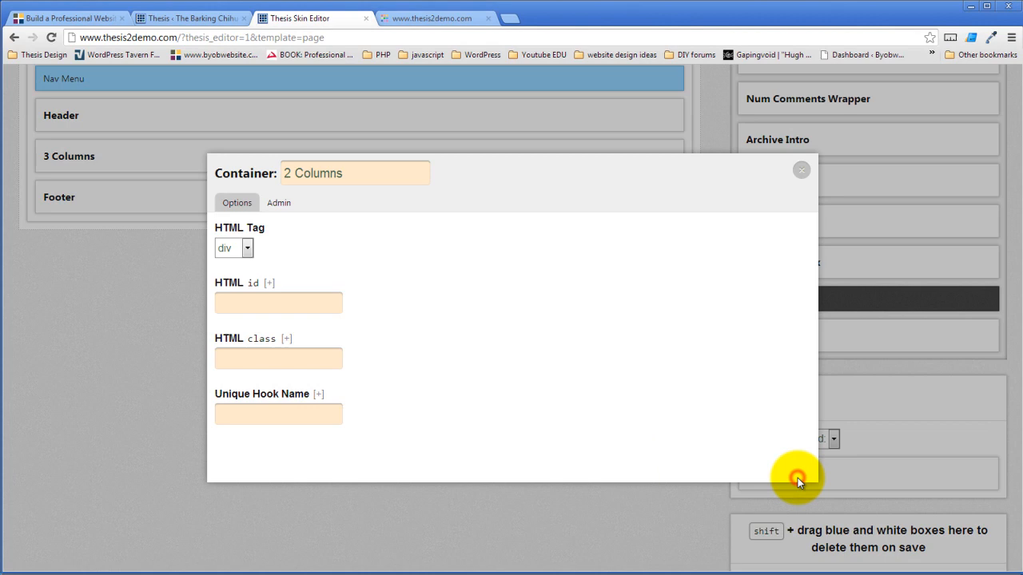
pyautogui.moveTo(406, 344)
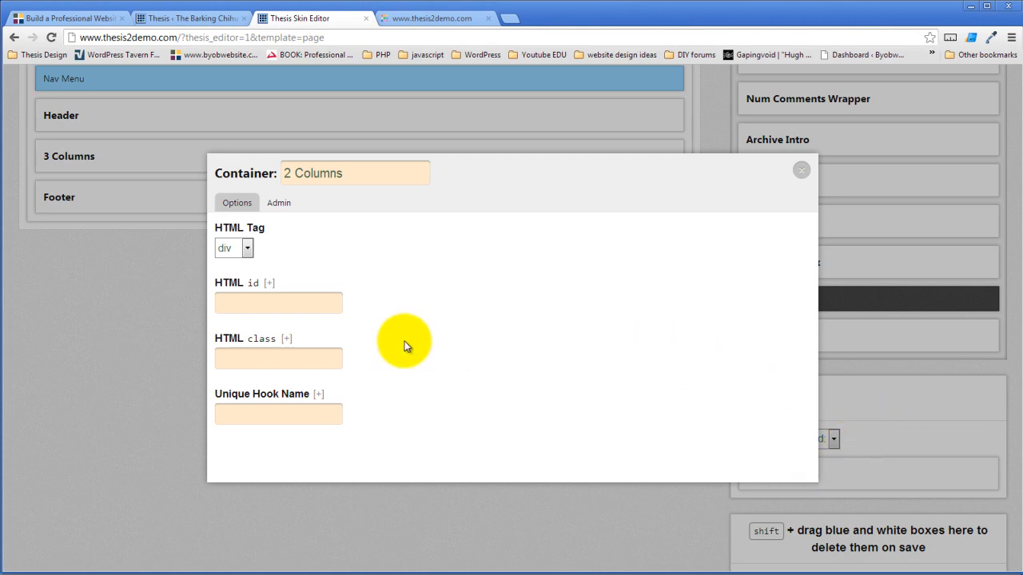
pyautogui.moveTo(233, 289)
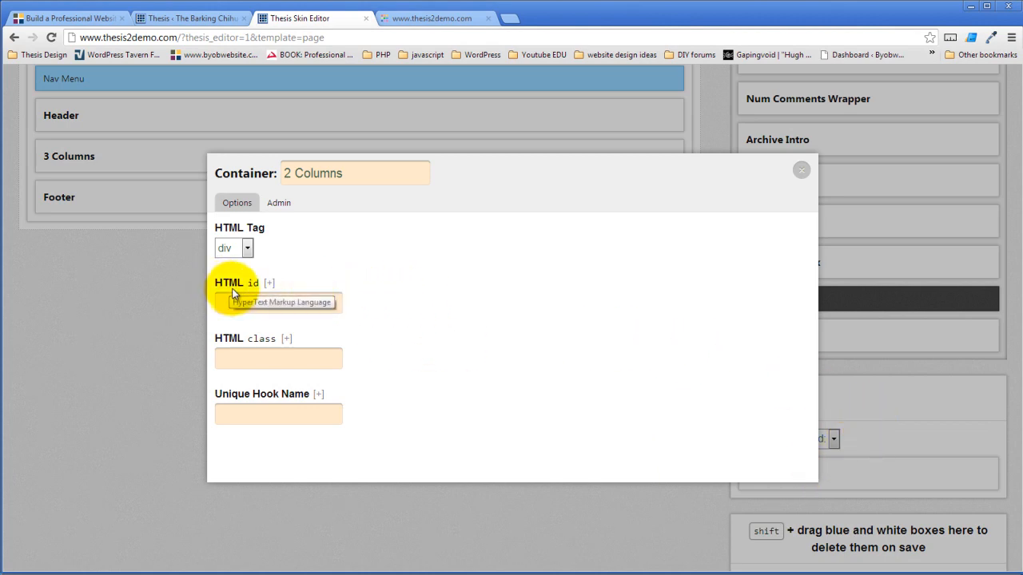
pyautogui.moveTo(259, 355)
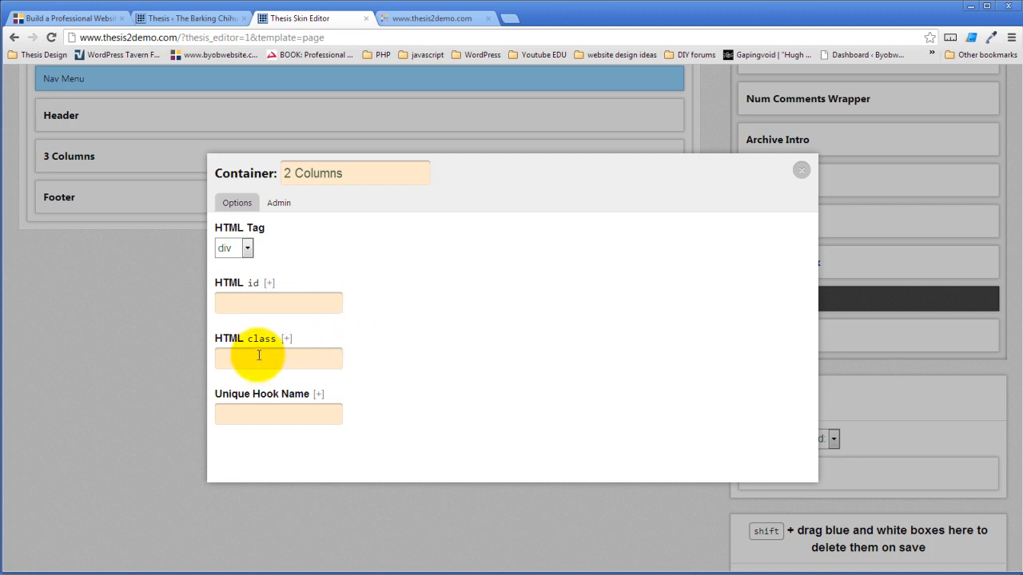
pyautogui.moveTo(278, 413)
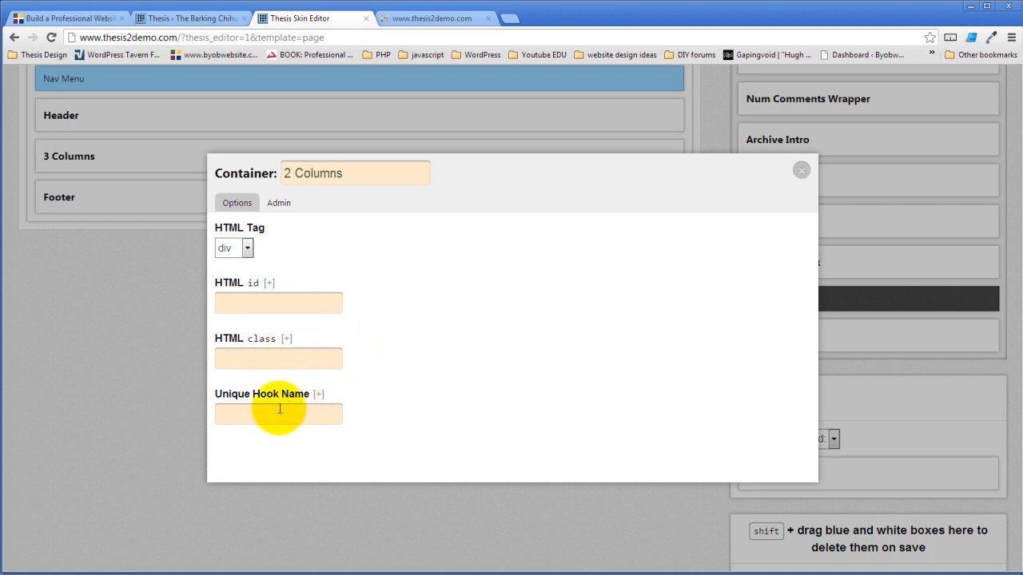
pyautogui.click(279, 414)
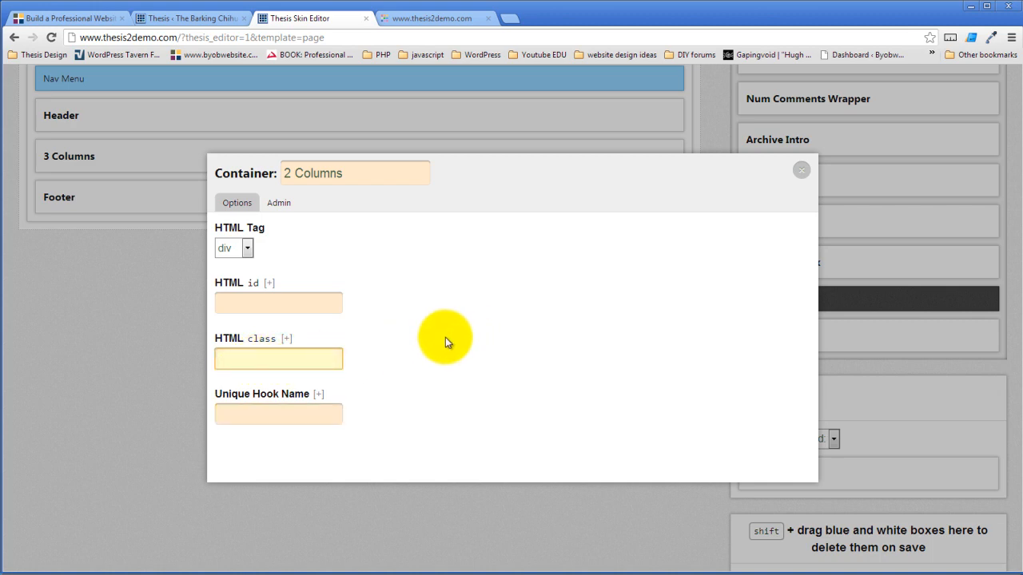
pyautogui.moveTo(243, 344)
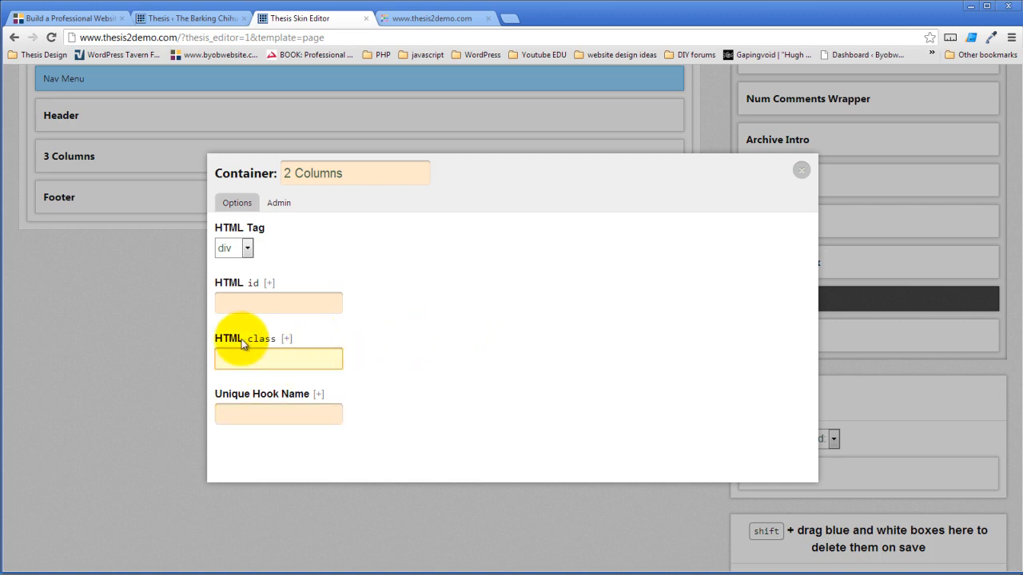
pyautogui.moveTo(648, 150)
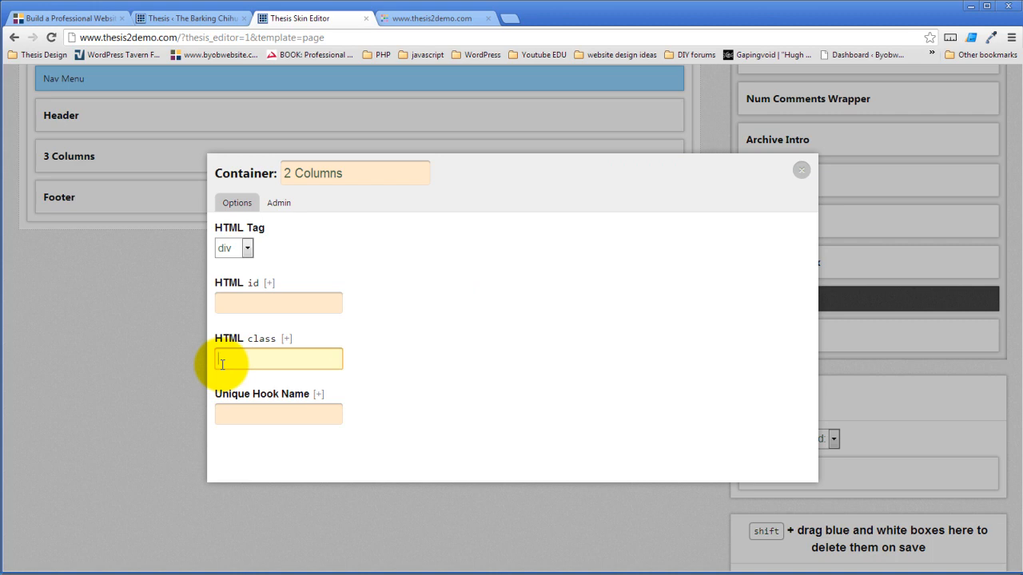
pyautogui.write('column')
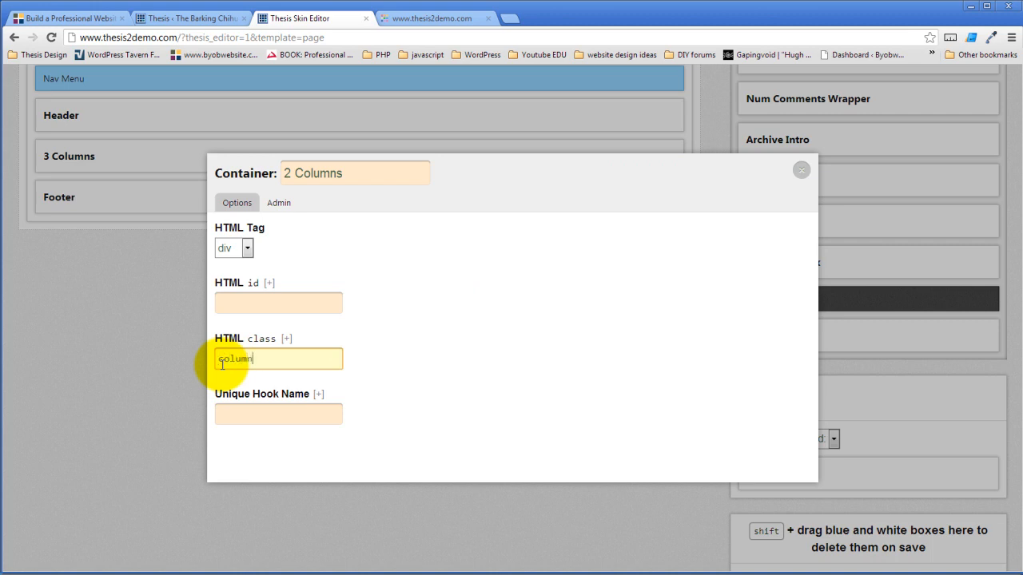
pyautogui.write('-2')
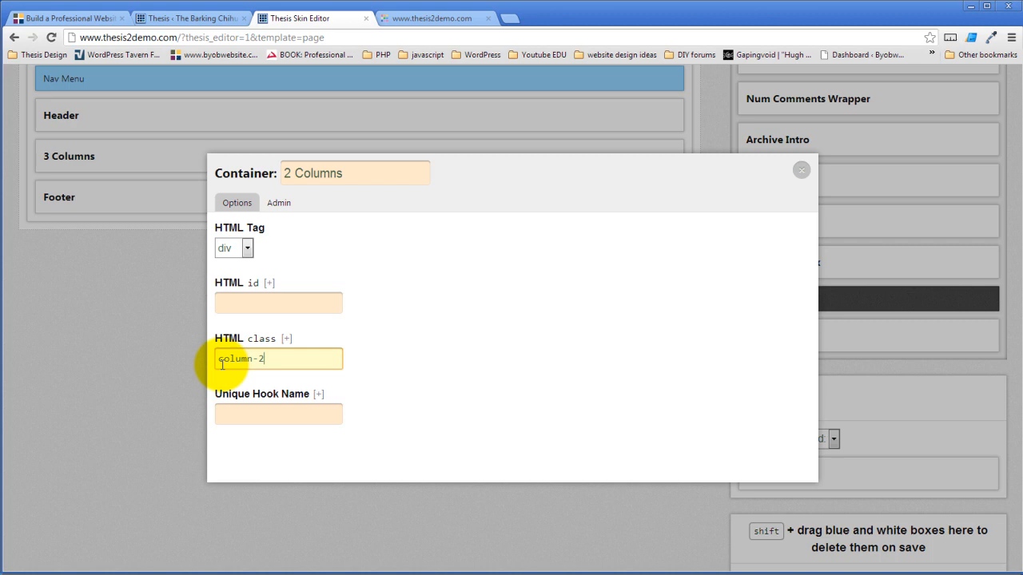
pyautogui.moveTo(311, 354)
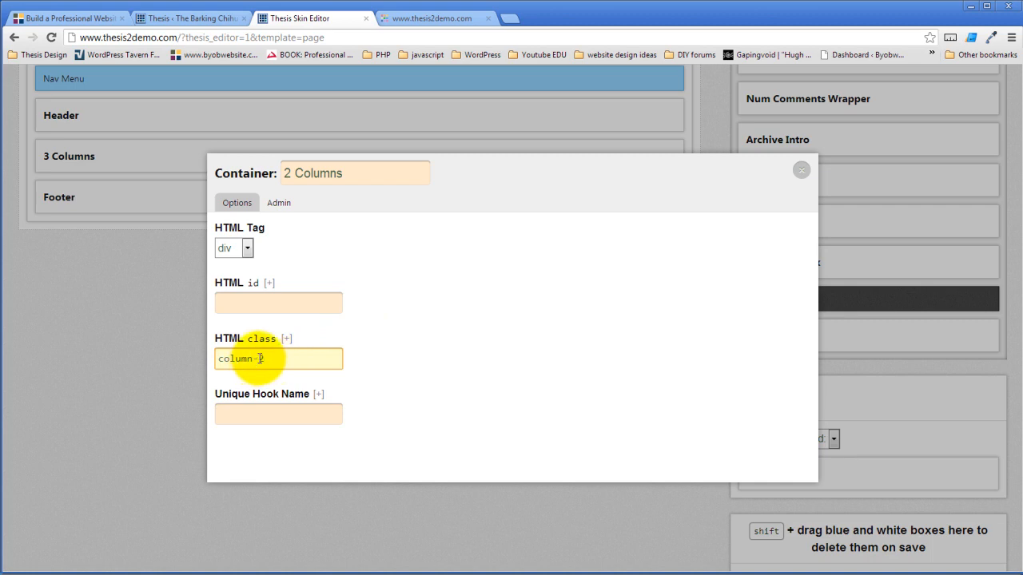
pyautogui.write('32')
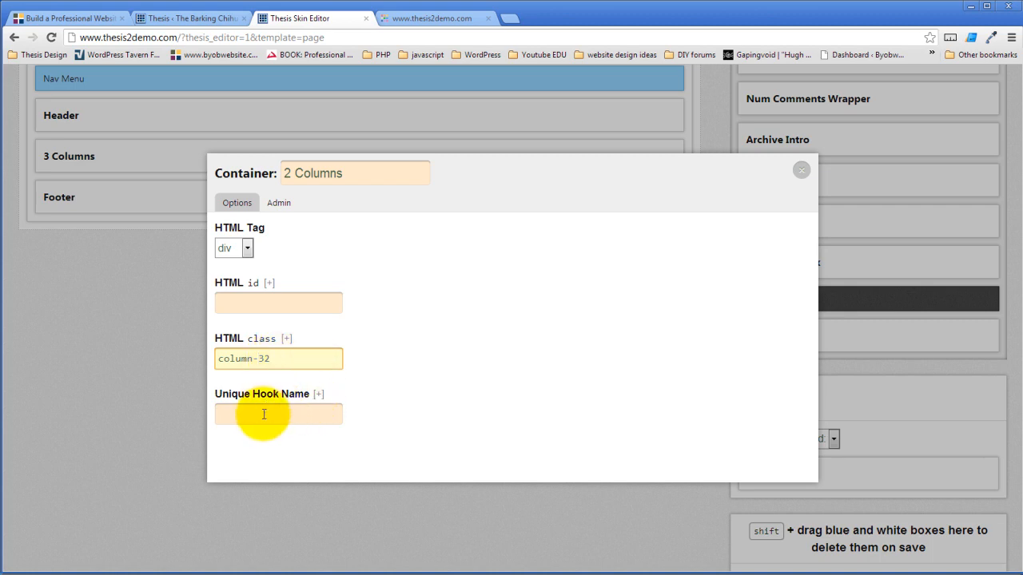
# Enter main_content as the 2 Columns container's Unique Hook Name, fixing a typo
pyautogui.click(278, 414)
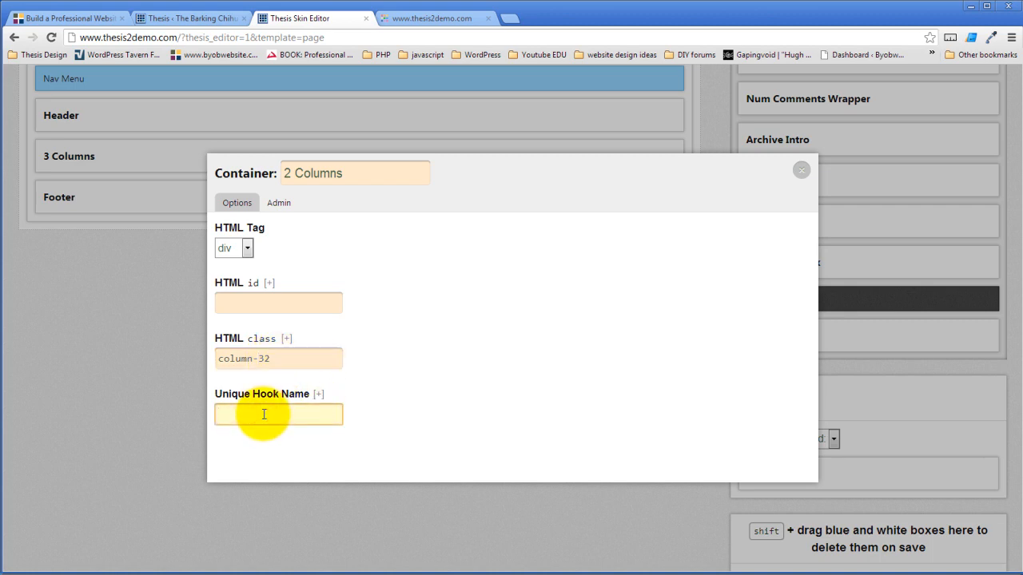
pyautogui.click(278, 414)
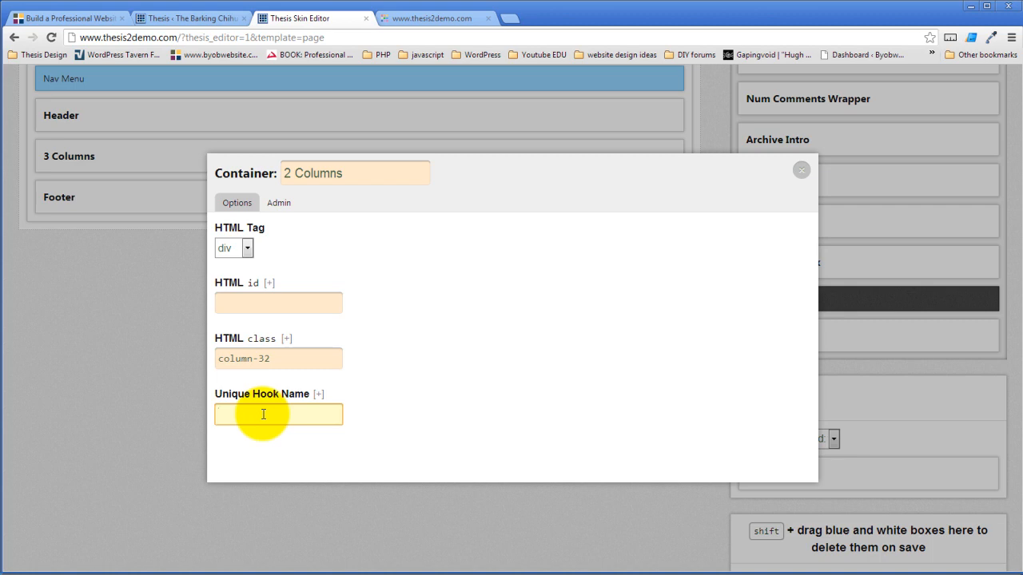
pyautogui.write('conte')
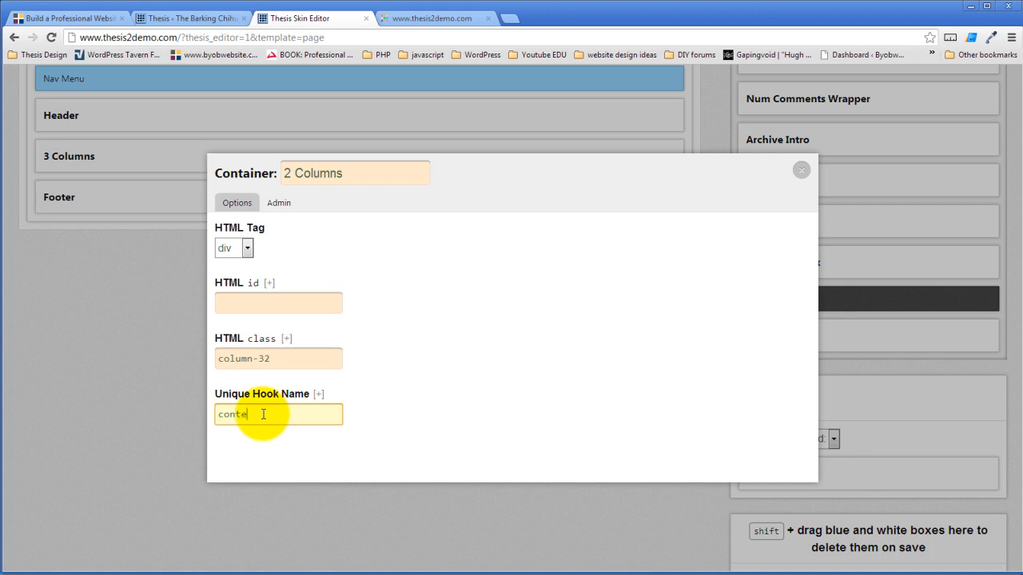
pyautogui.press('Backspace')
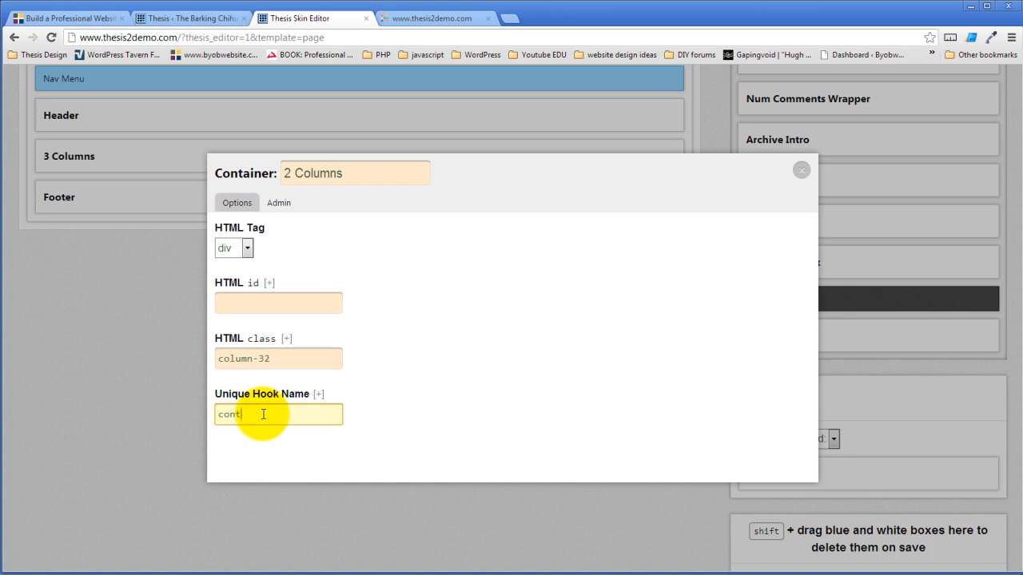
pyautogui.write('m')
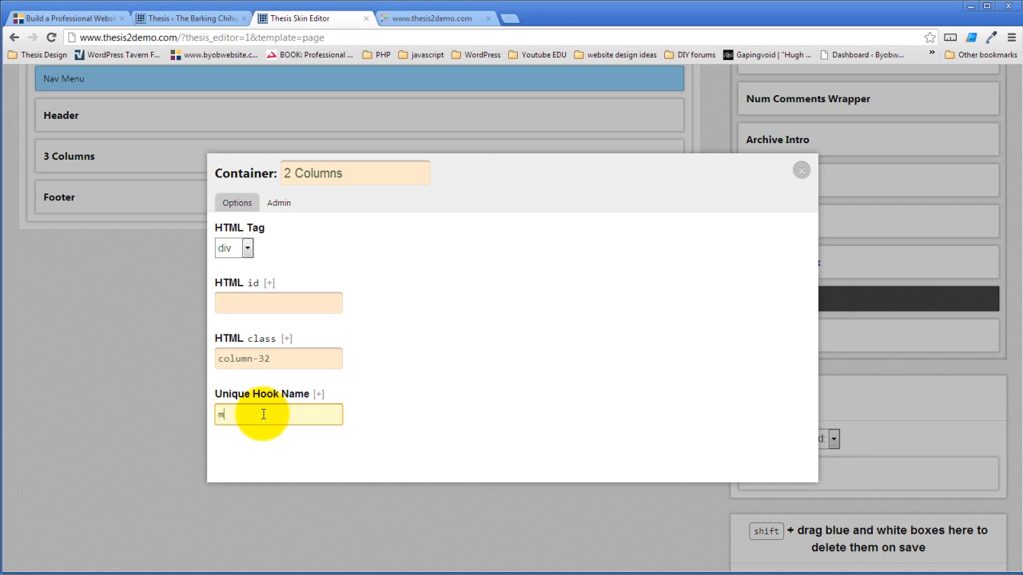
pyautogui.write('a')
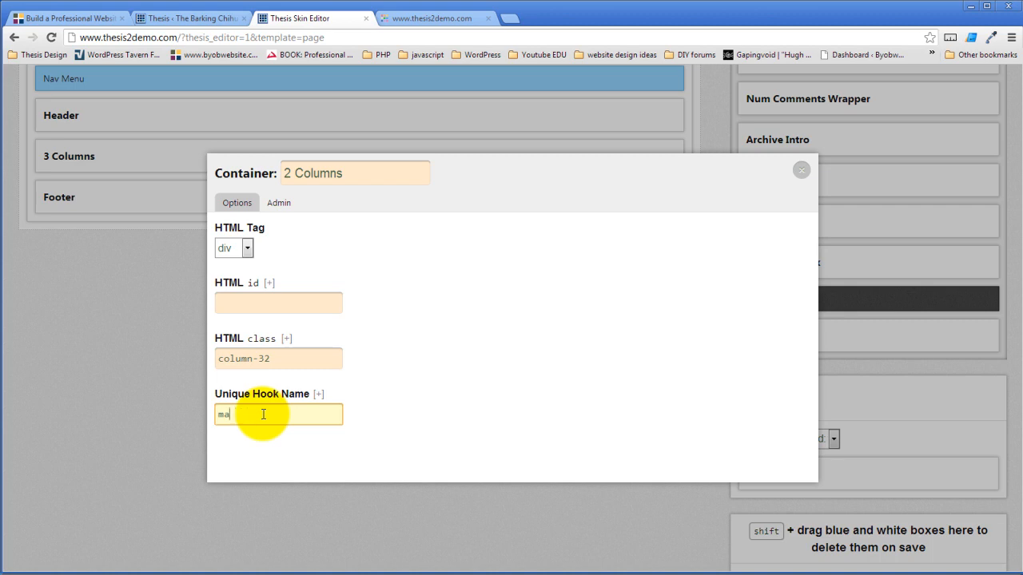
pyautogui.write('in_')
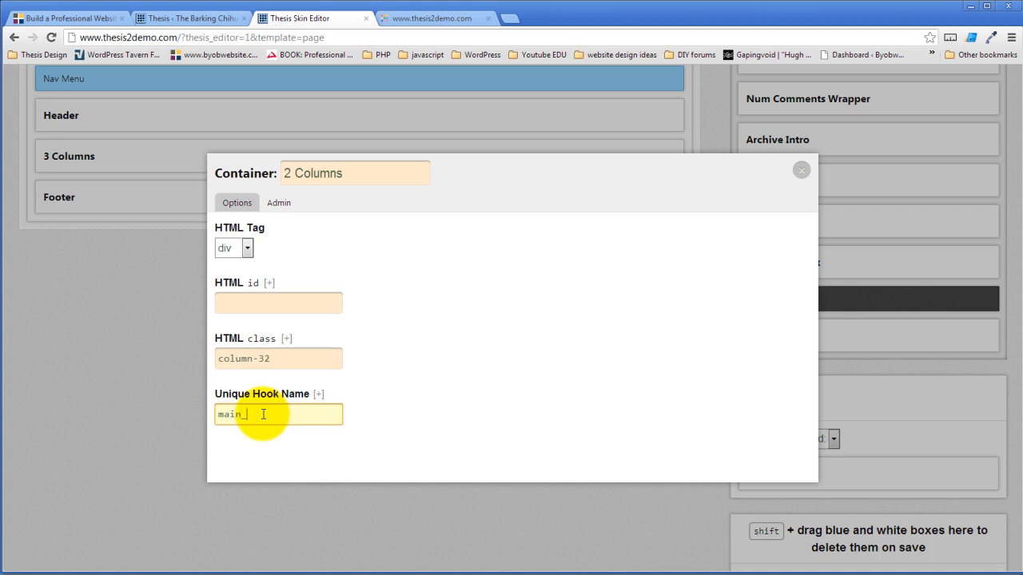
pyautogui.write('content')
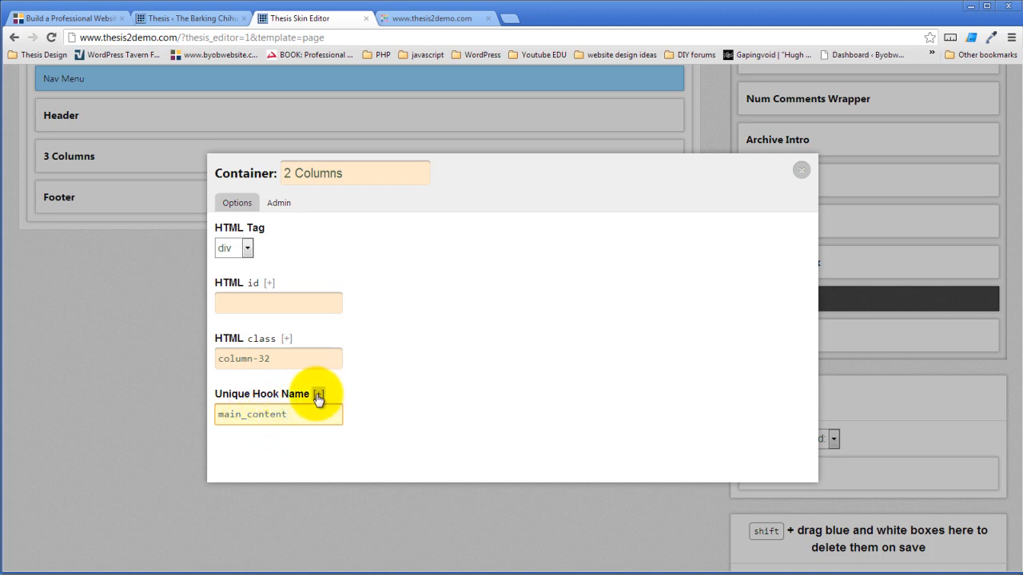
pyautogui.click(319, 395)
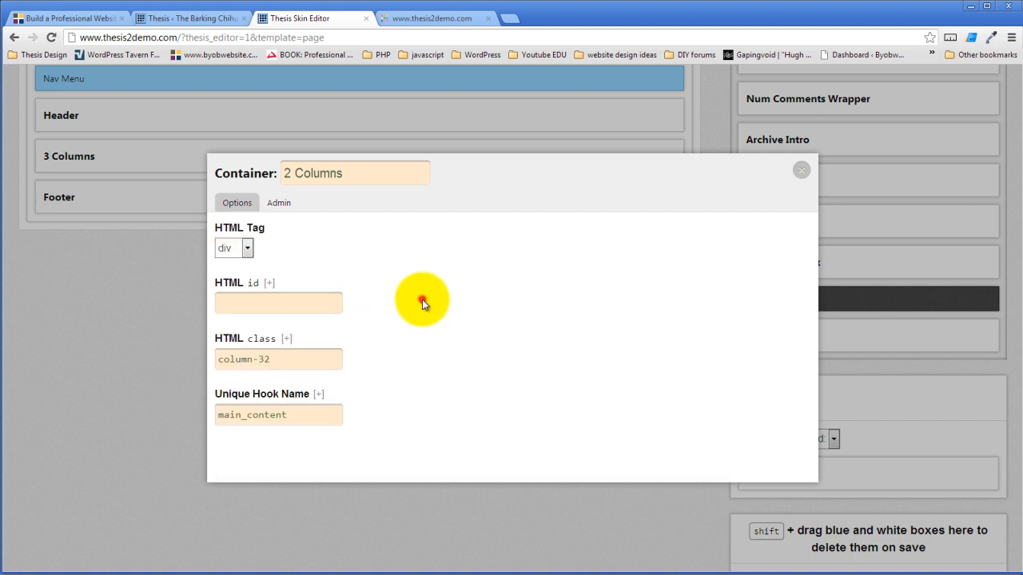
pyautogui.click(278, 415)
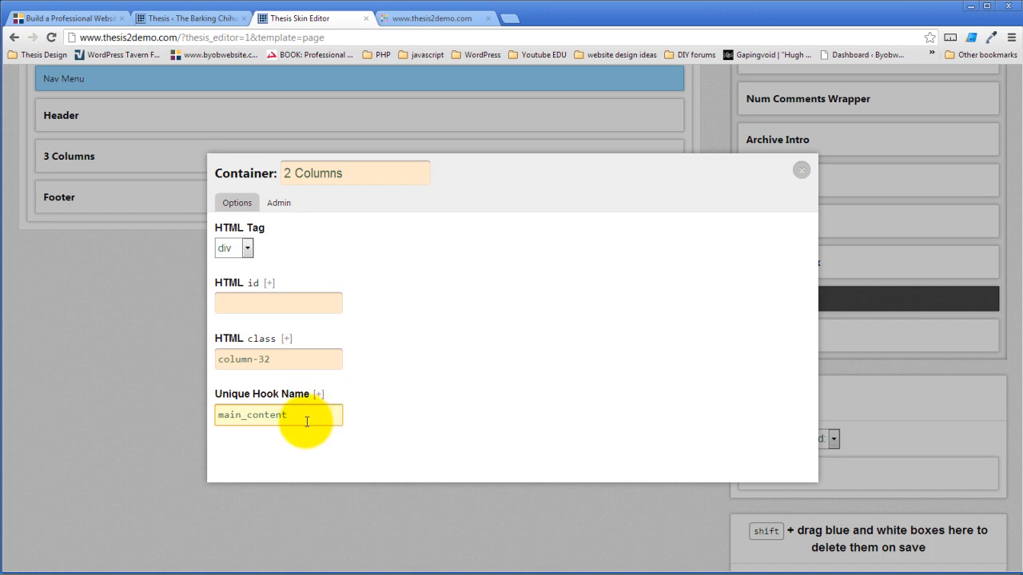
pyautogui.moveTo(330, 234)
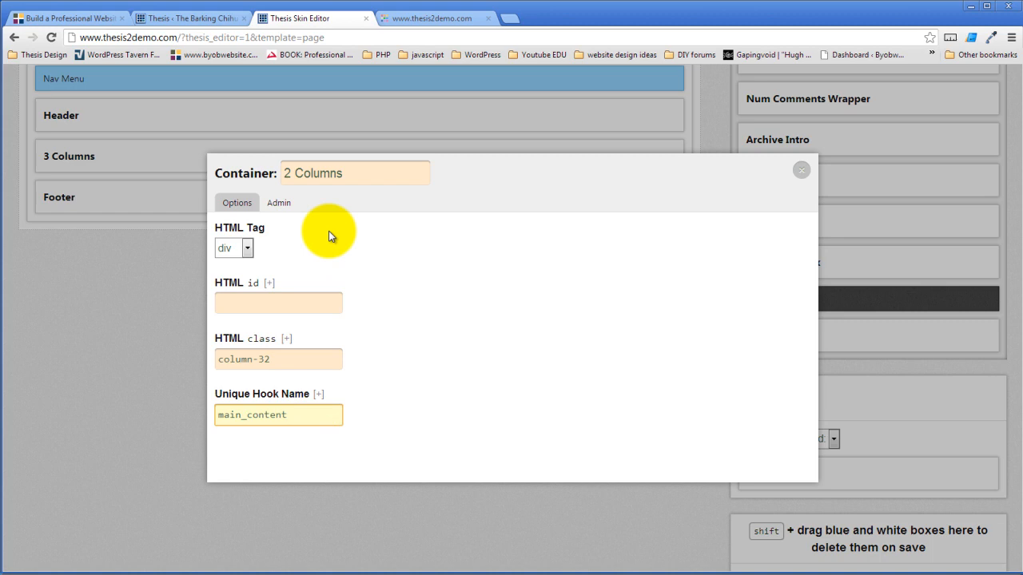
# Check the container's Admin tab, return to Options, and close the 2 Columns settings
pyautogui.click(278, 203)
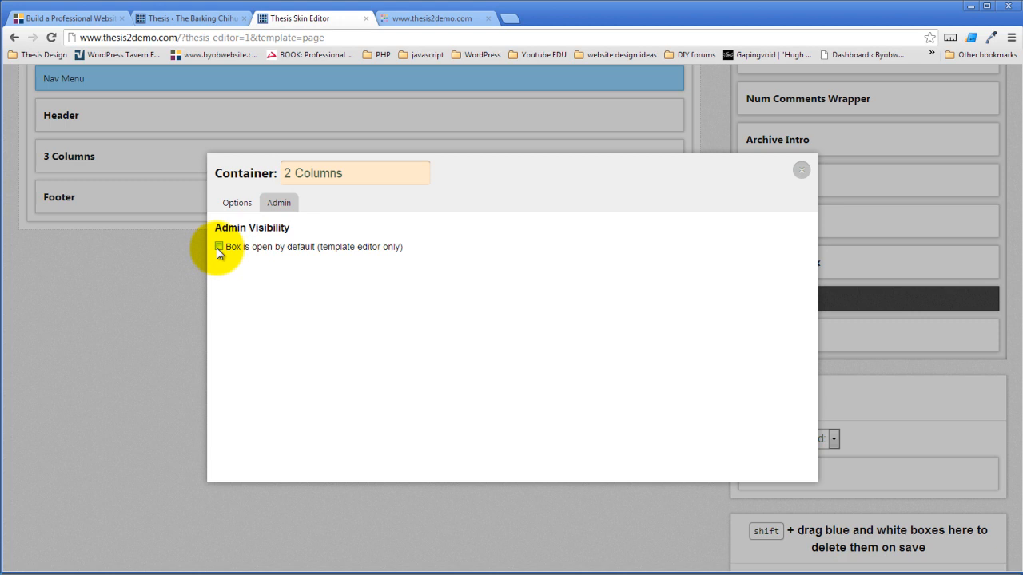
pyautogui.moveTo(204, 209)
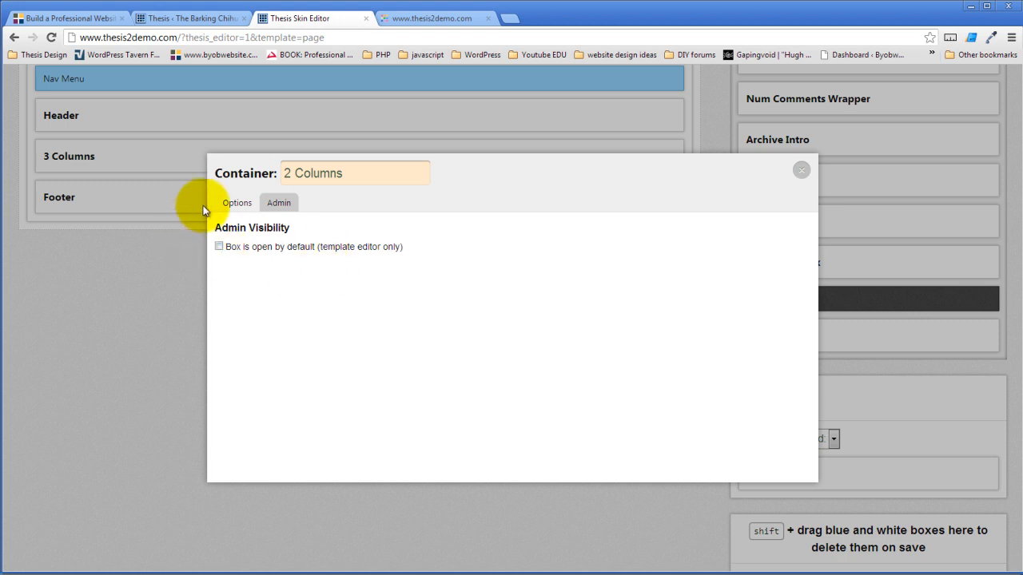
pyautogui.click(237, 202)
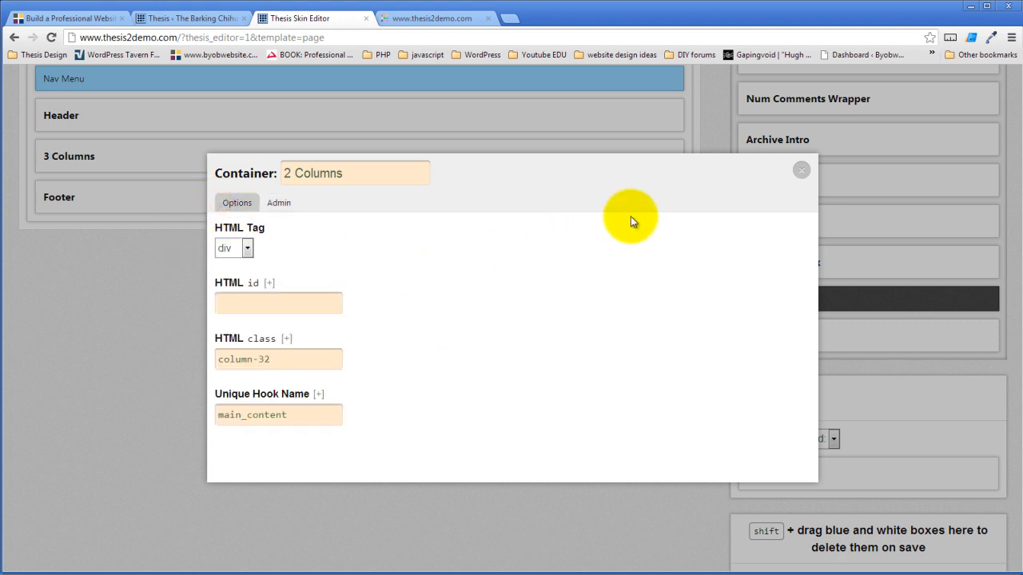
pyautogui.moveTo(802, 173)
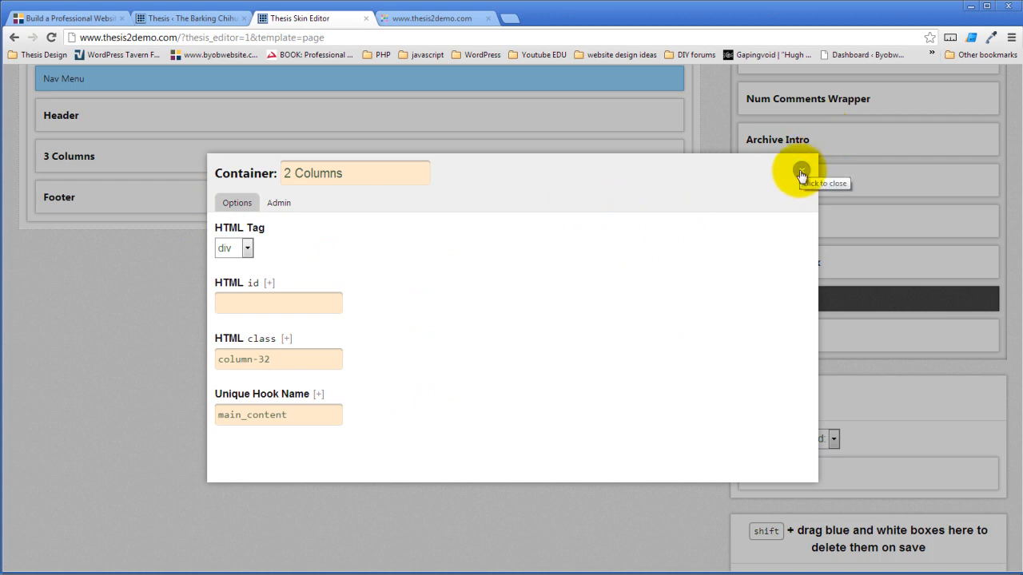
pyautogui.click(800, 175)
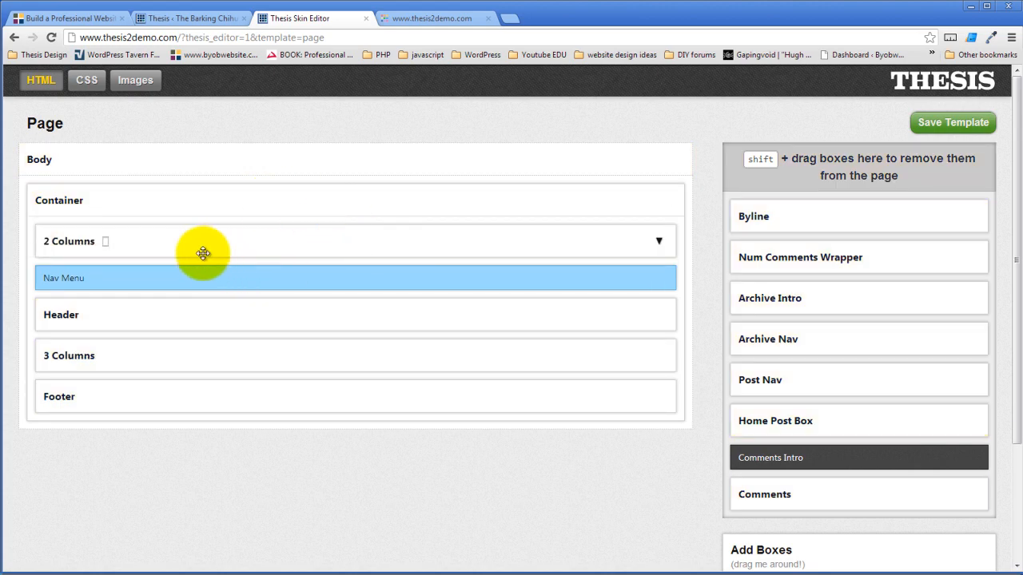
pyautogui.moveTo(178, 240)
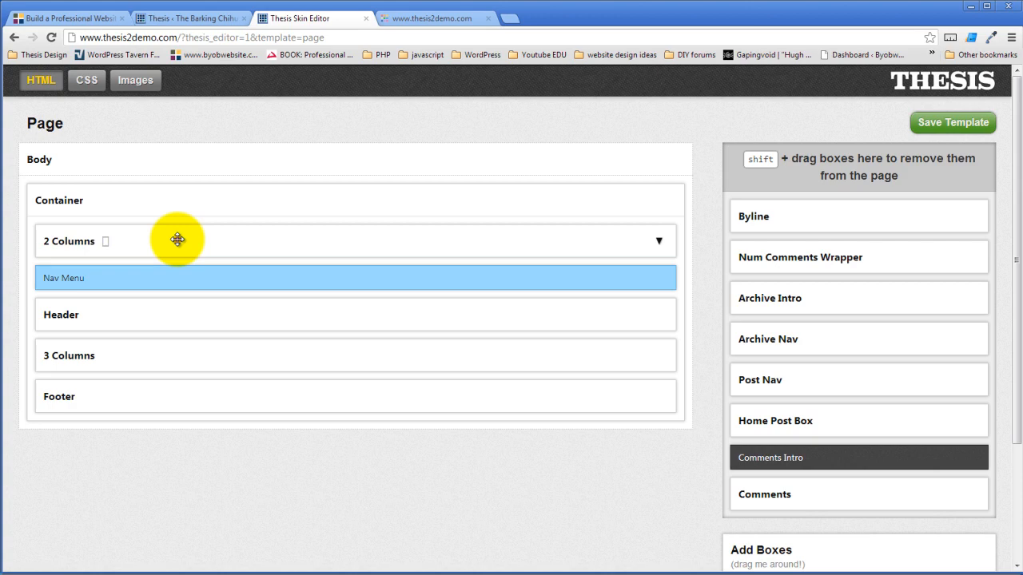
# Move 2 Columns below Header, nest Columns 1 and 2 inside, and delete 3 Columns
pyautogui.moveTo(177, 241); pyautogui.dragTo(177, 281)
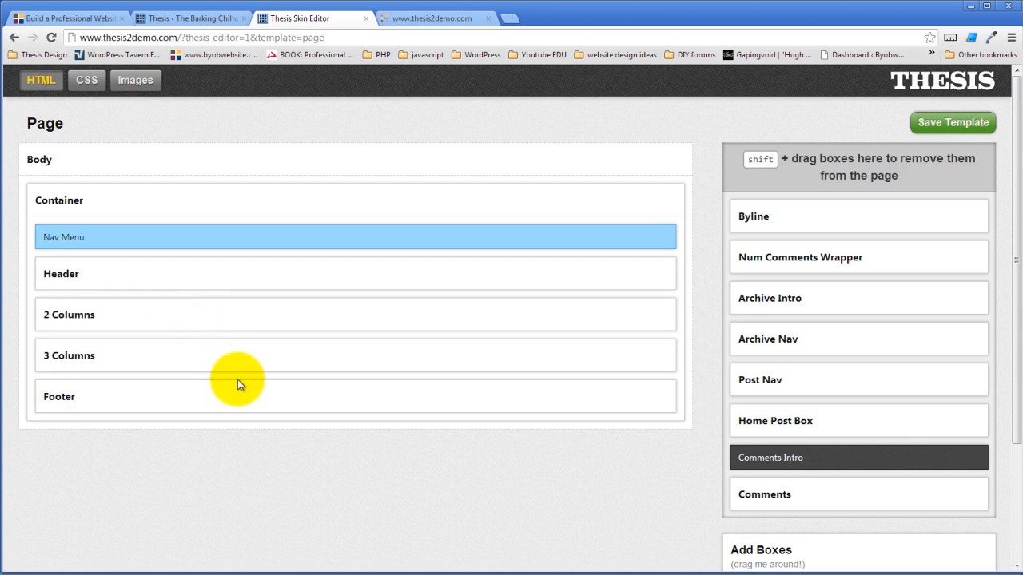
pyautogui.moveTo(131, 314)
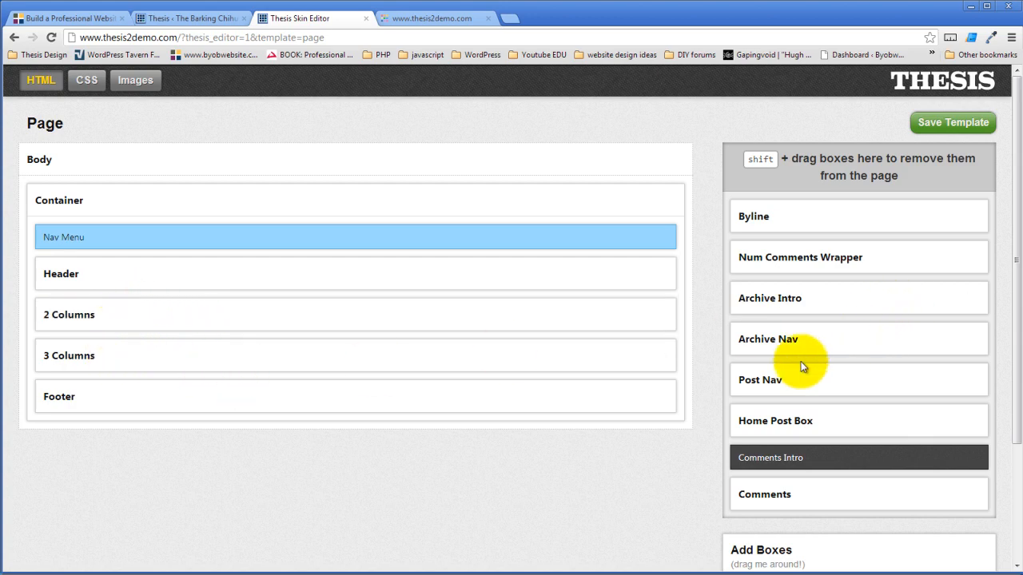
pyautogui.click(69, 356)
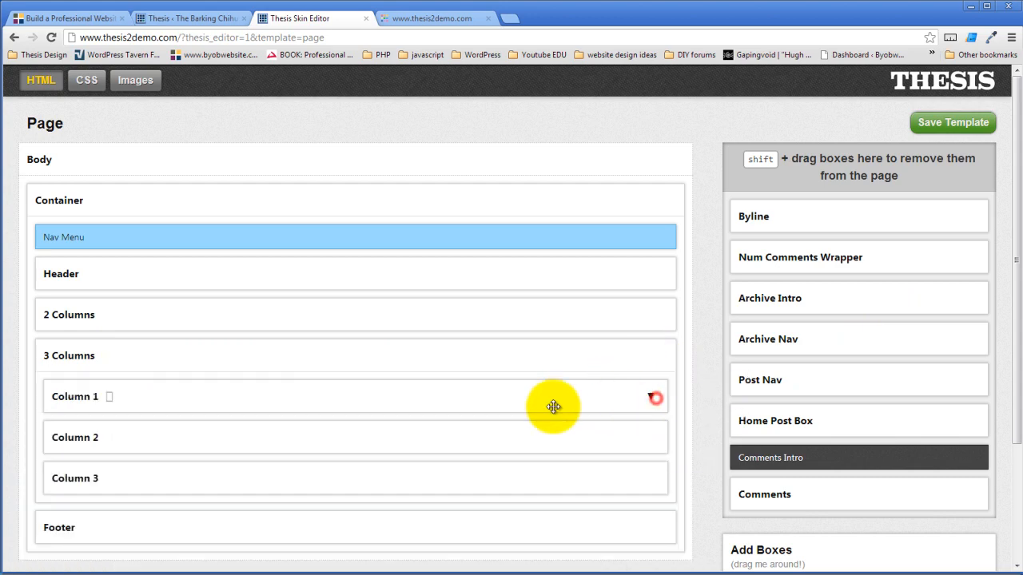
pyautogui.moveTo(172, 400)
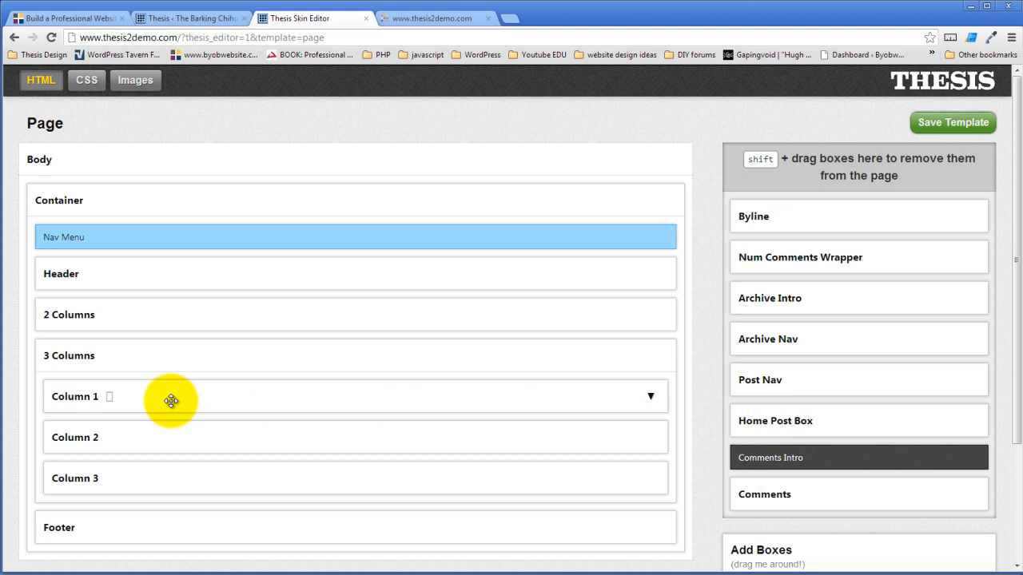
pyautogui.moveTo(185, 400)
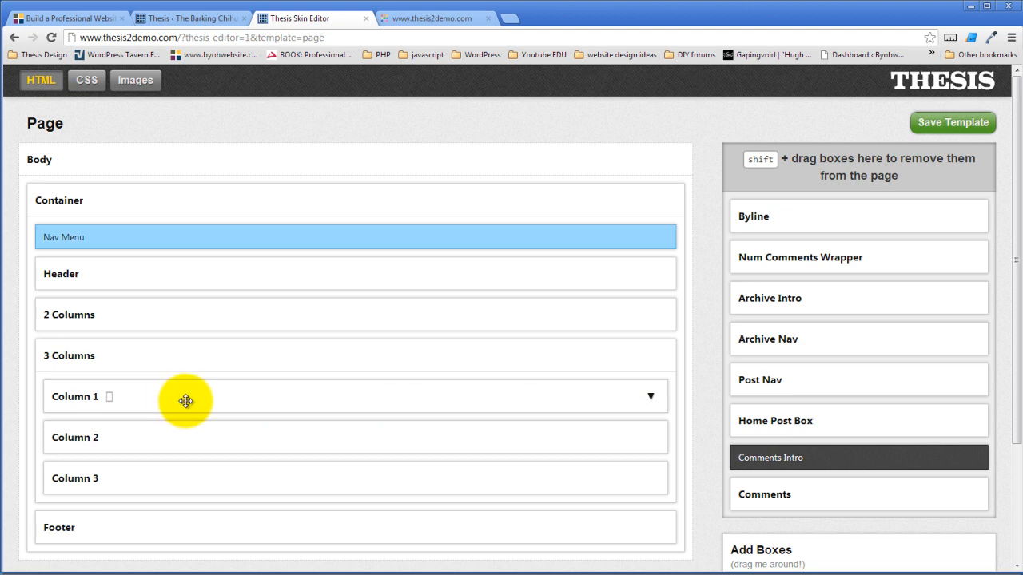
pyautogui.moveTo(186, 400); pyautogui.dragTo(187, 323)
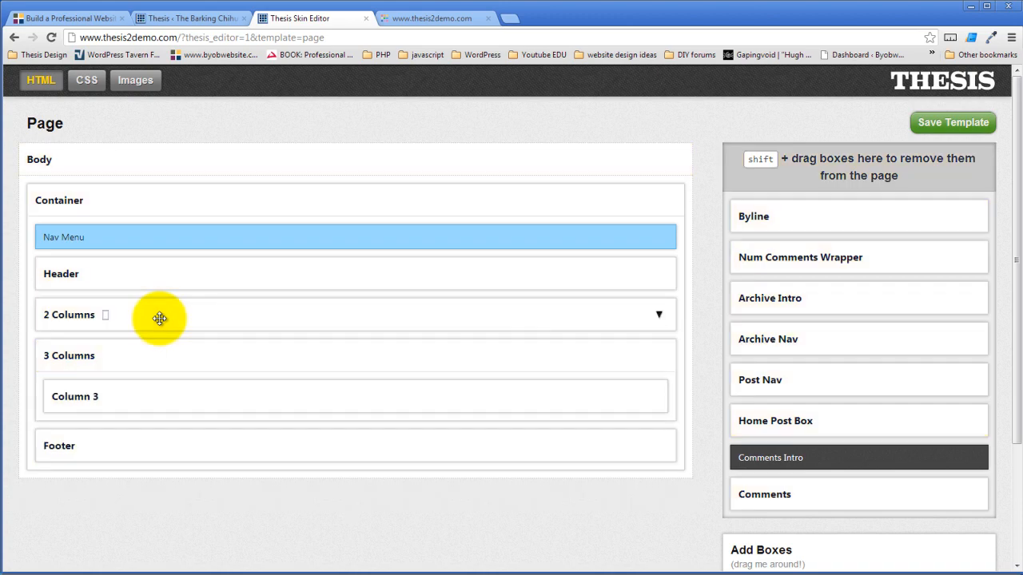
pyautogui.click(658, 314)
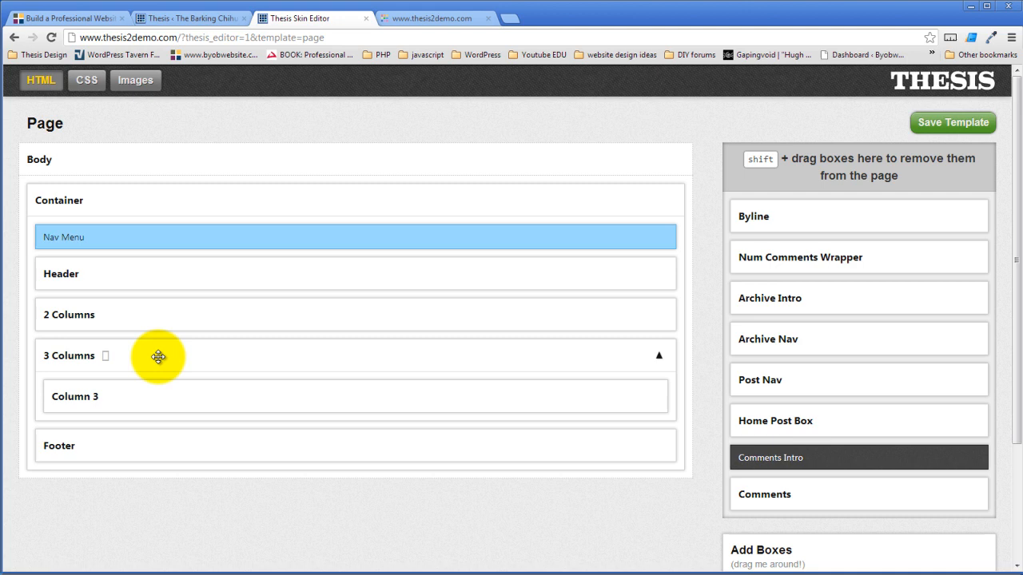
pyautogui.moveTo(158, 356); pyautogui.dragTo(848, 206)
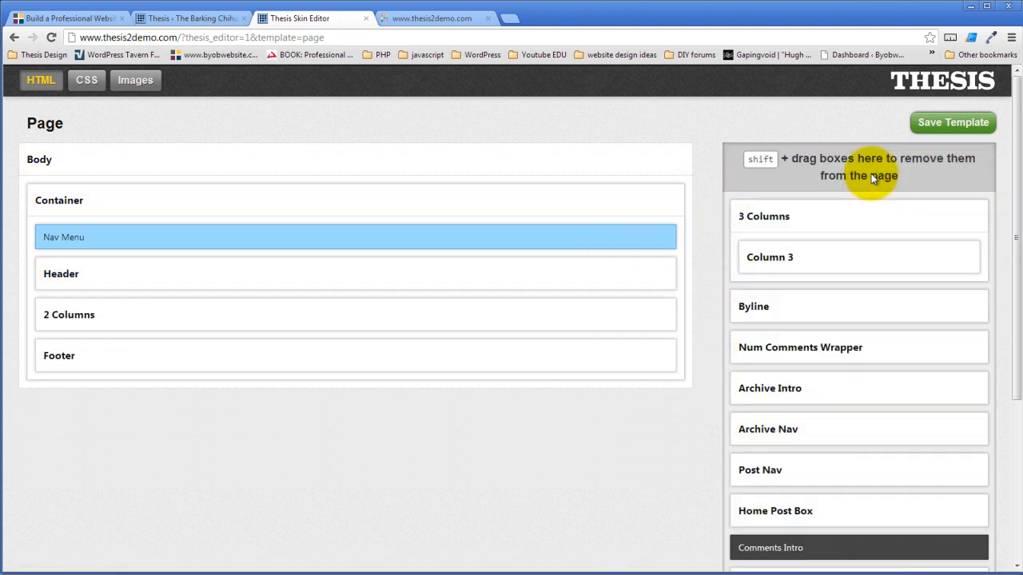
pyautogui.moveTo(659, 318)
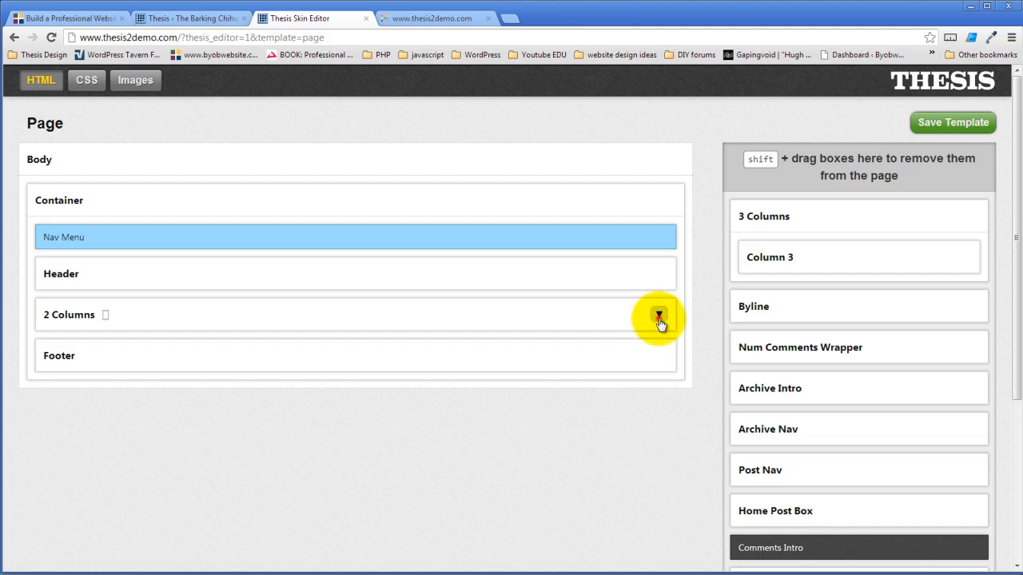
pyautogui.click(658, 317)
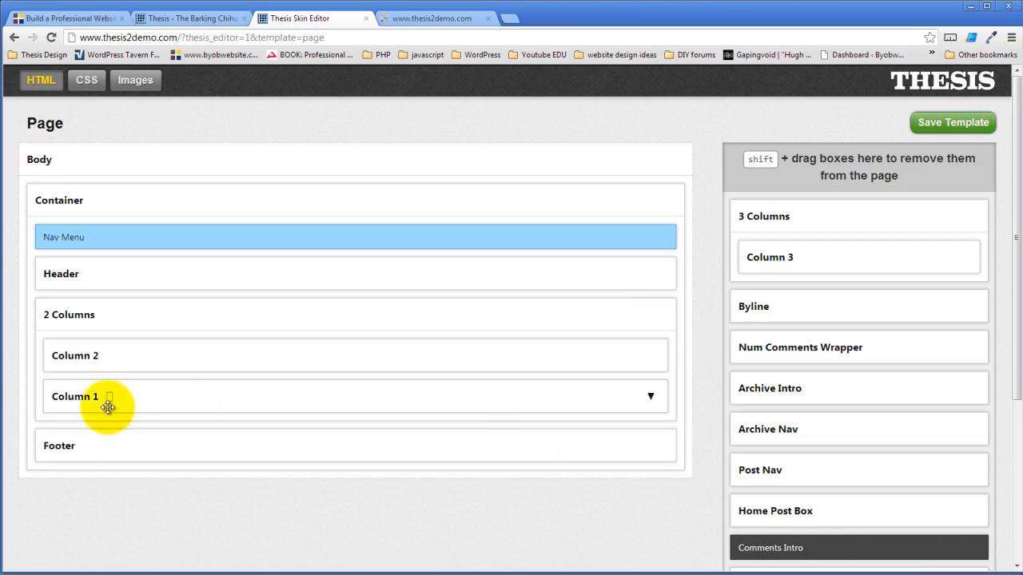
pyautogui.moveTo(108, 406); pyautogui.dragTo(148, 370)
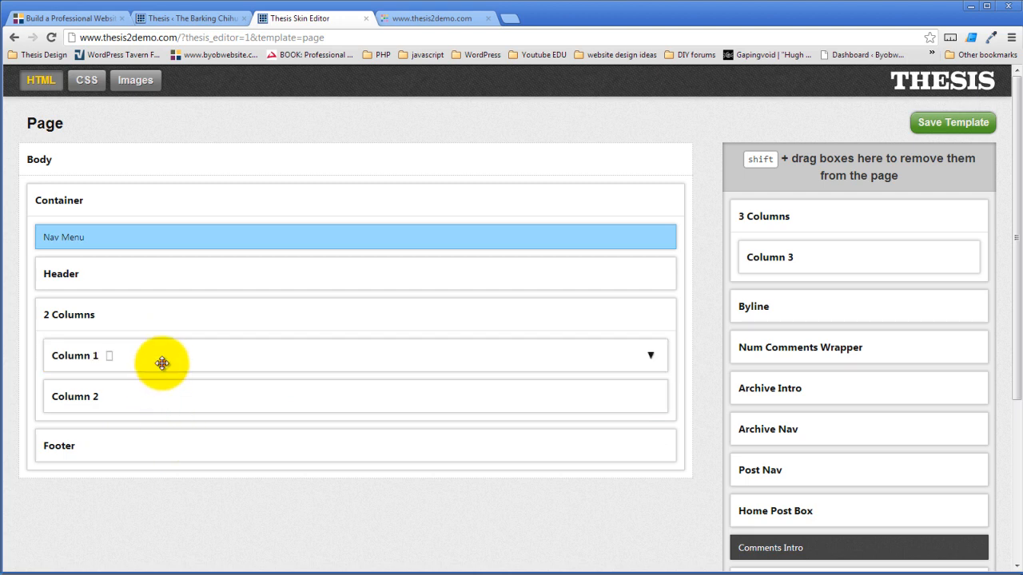
pyautogui.moveTo(94, 355)
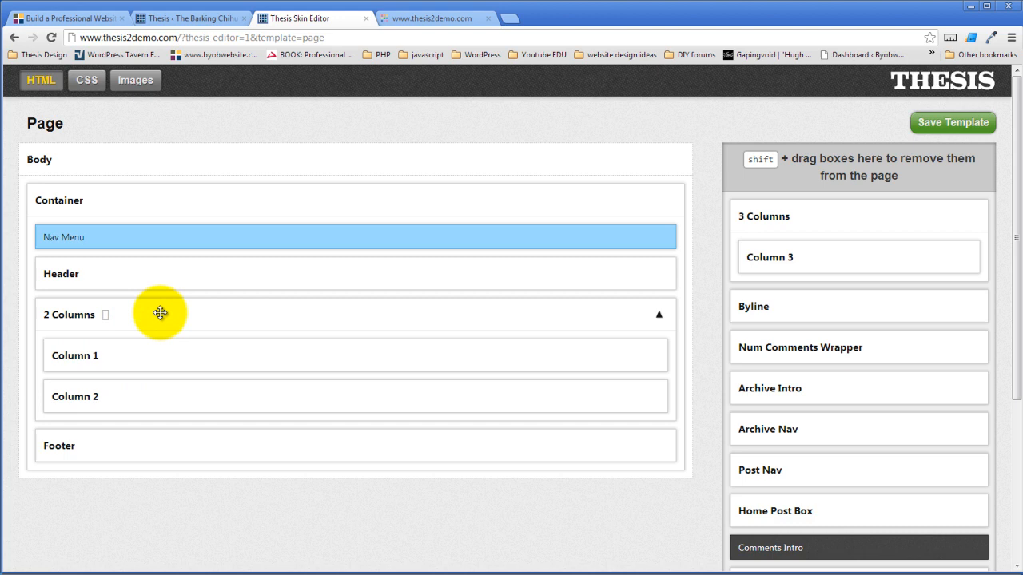
pyautogui.moveTo(951, 165)
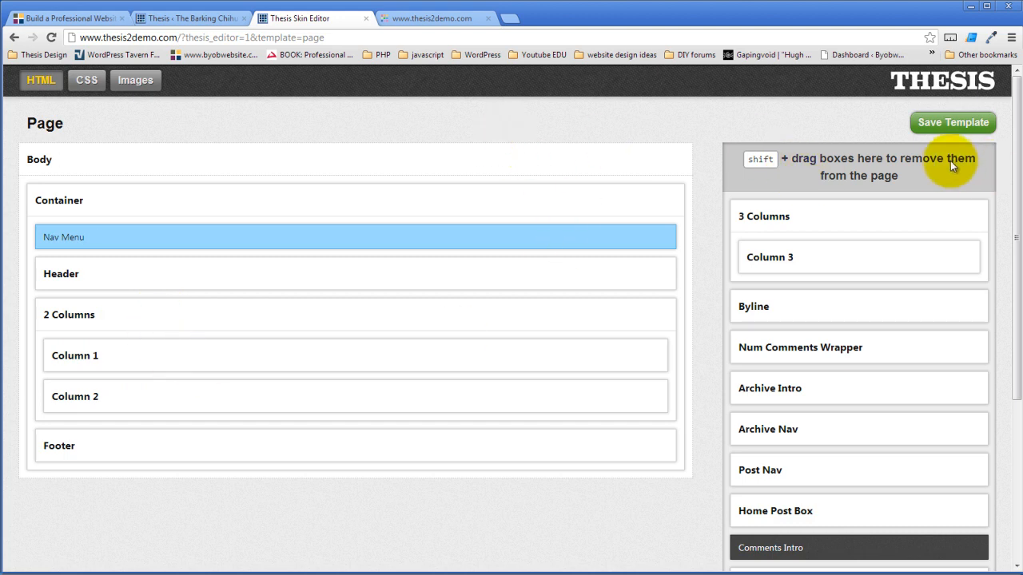
# Save the page template, check the live home and News pages, then return to the editor
pyautogui.click(952, 122)
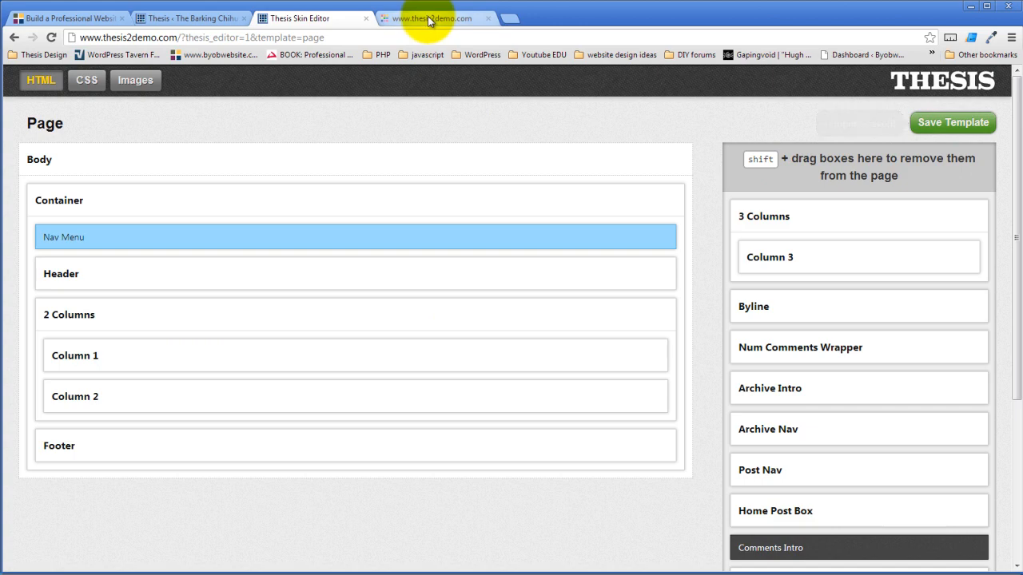
pyautogui.click(432, 17)
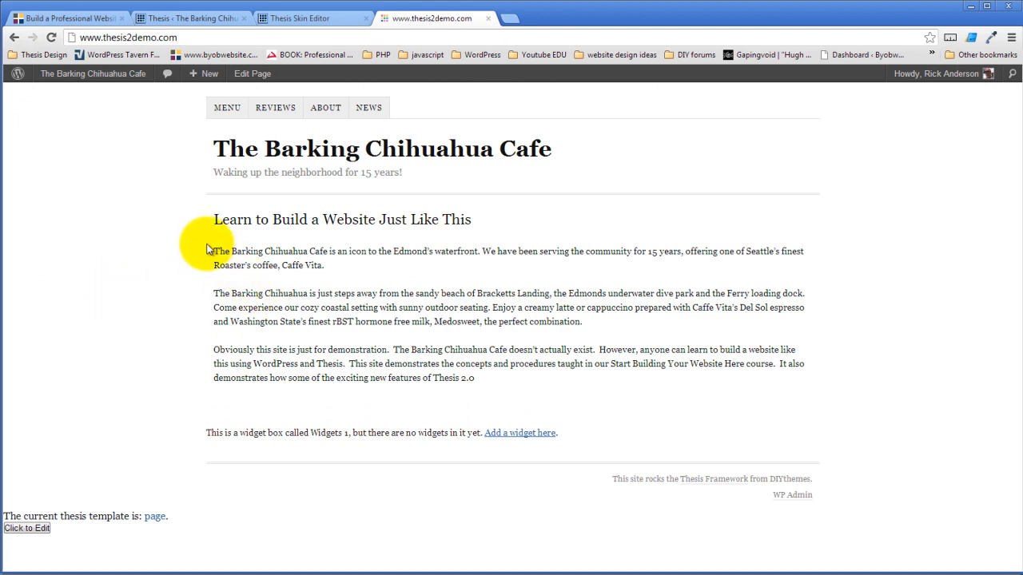
pyautogui.moveTo(706, 440)
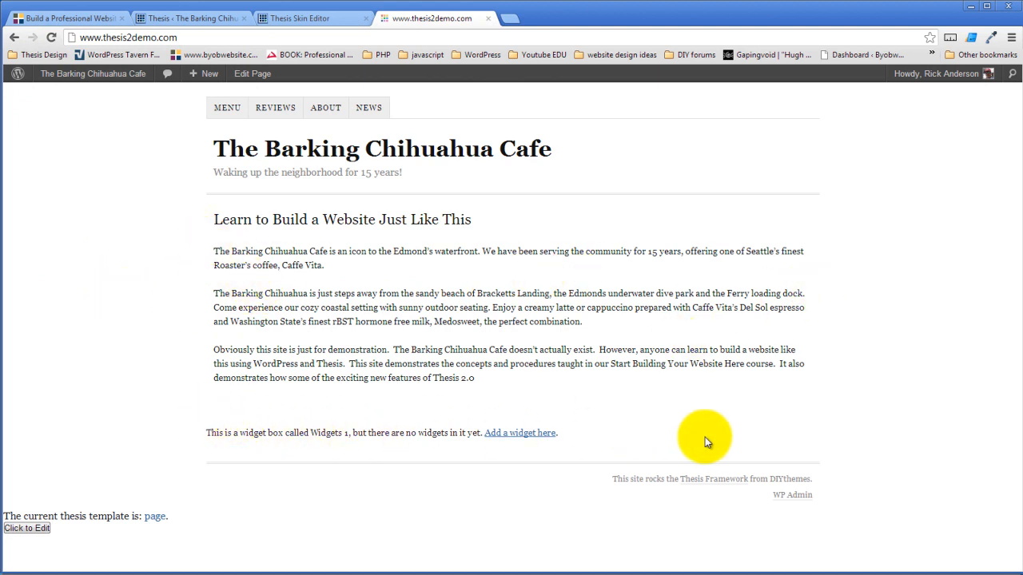
pyautogui.moveTo(475, 308)
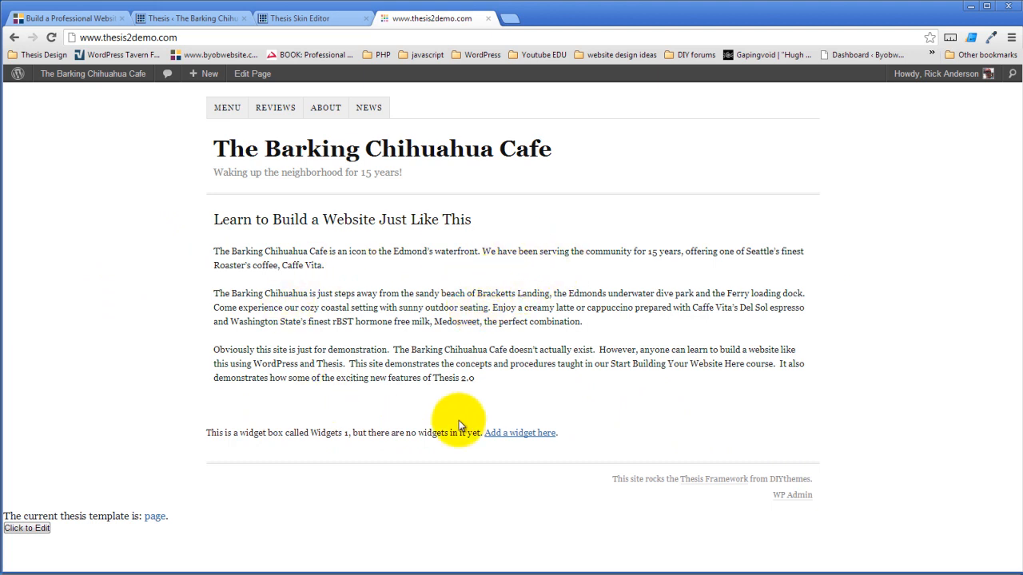
pyautogui.moveTo(408, 112)
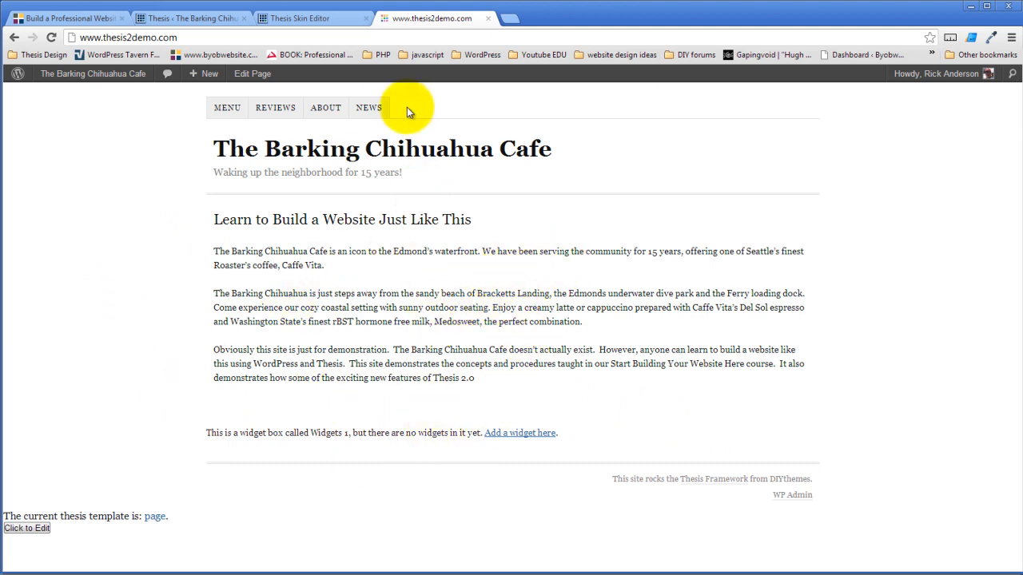
pyautogui.click(369, 107)
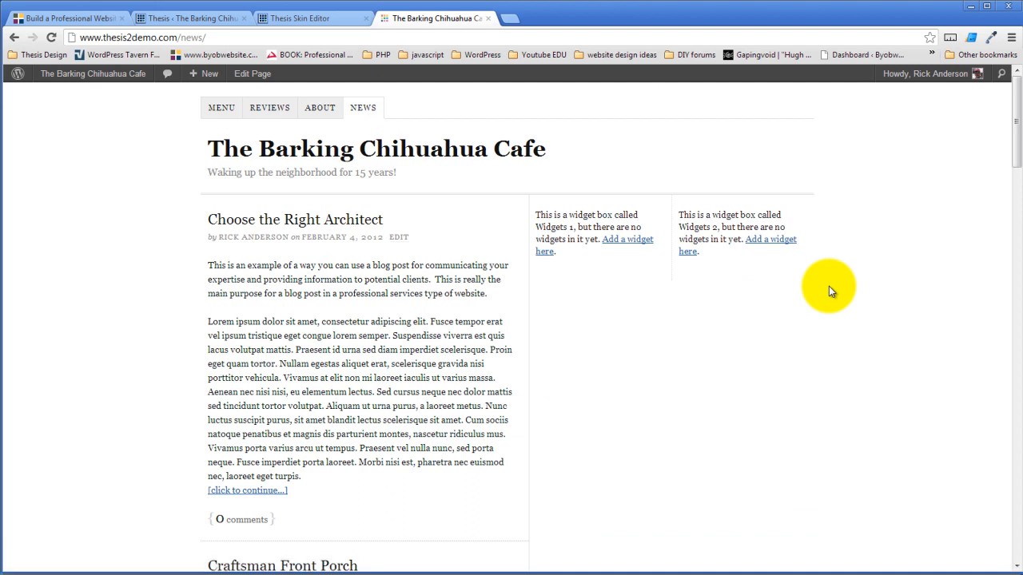
pyautogui.moveTo(550, 382)
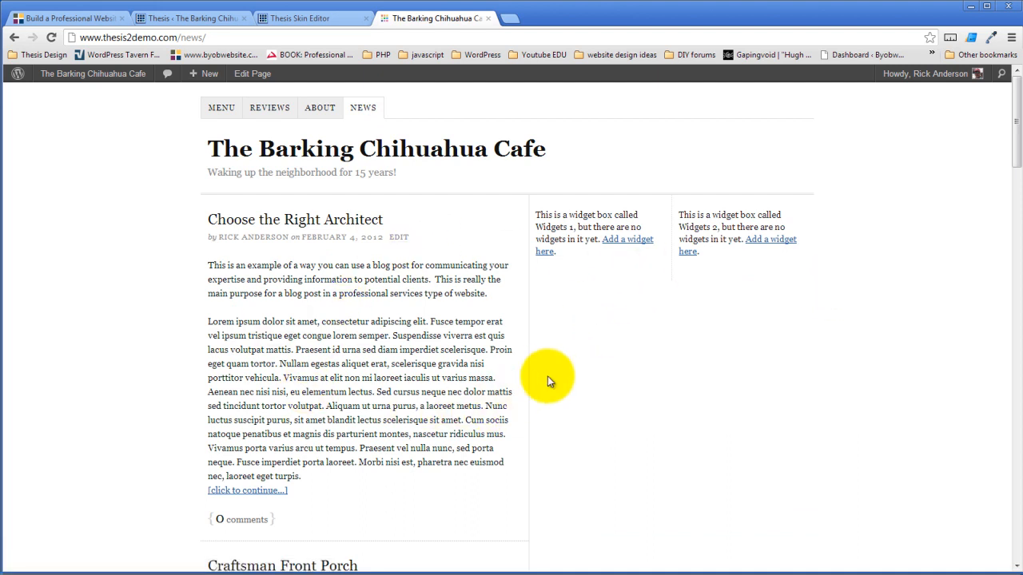
pyautogui.moveTo(537, 336)
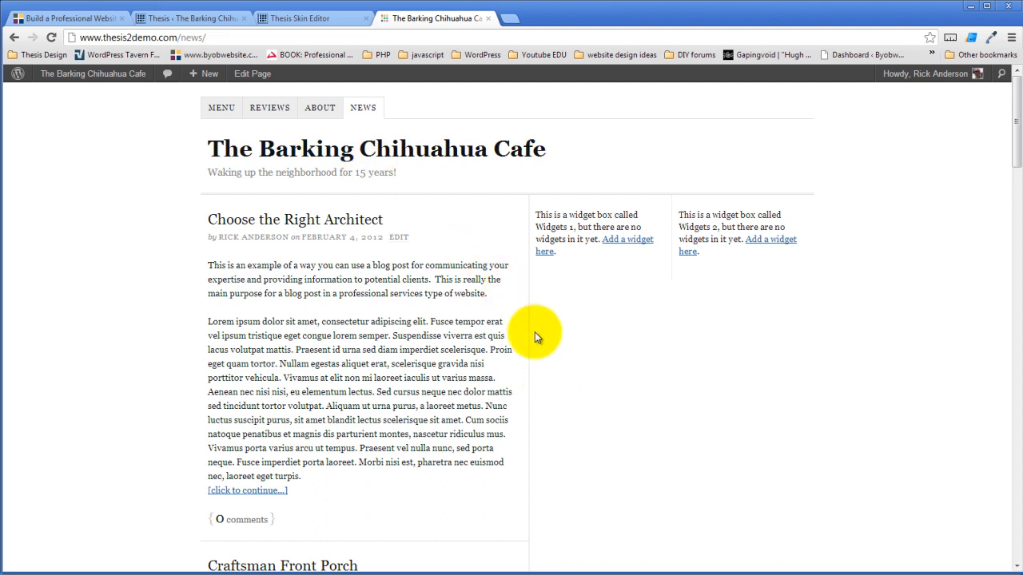
pyautogui.moveTo(264, 148)
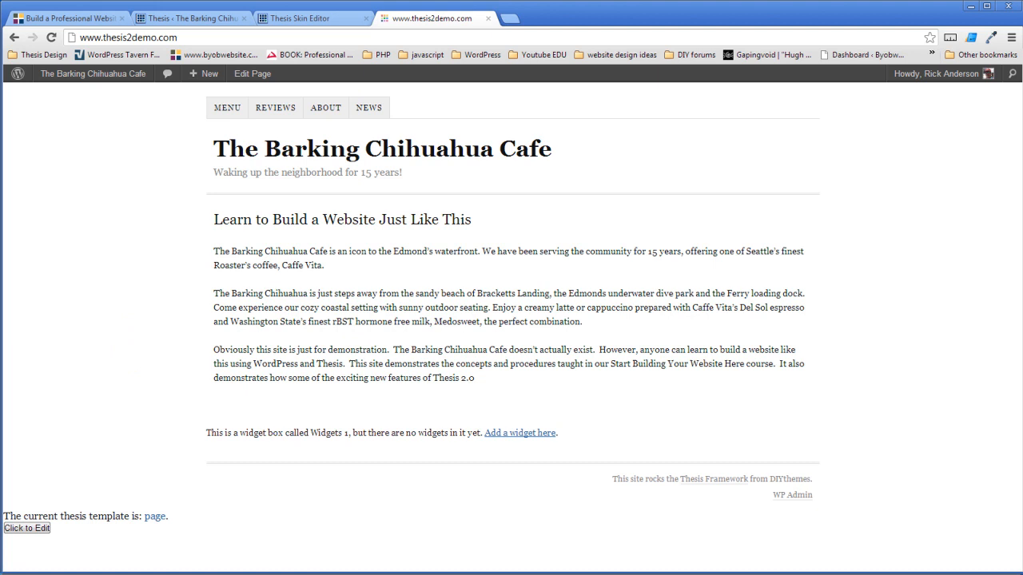
pyautogui.click(299, 17)
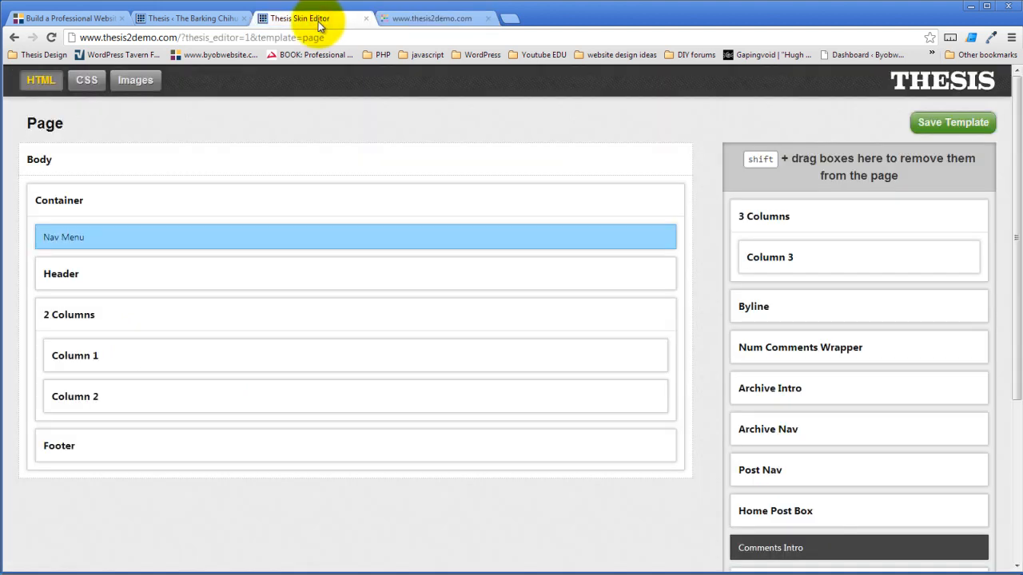
# In the skin CSS, add a Columns package from the package dropdown
pyautogui.click(87, 80)
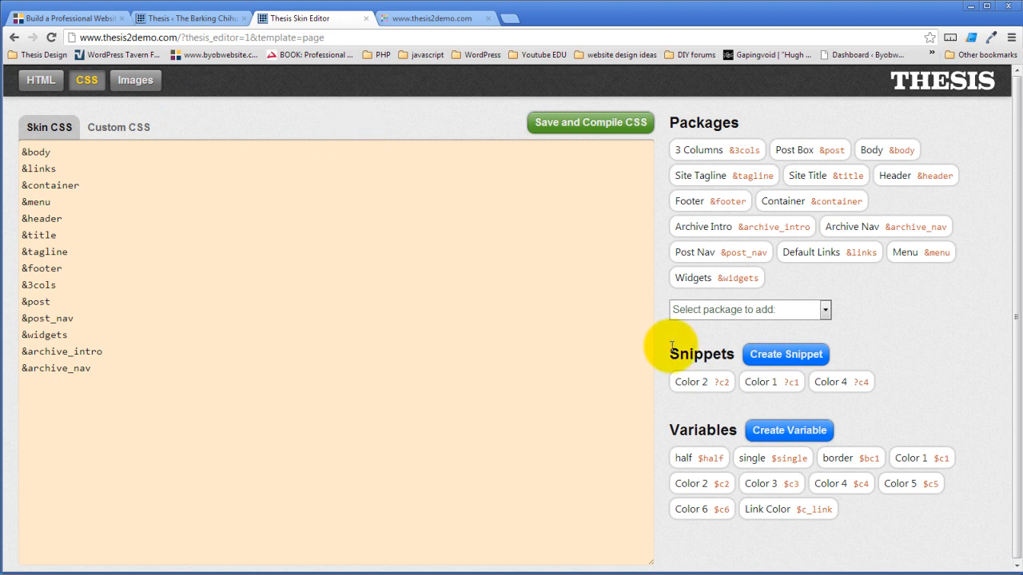
pyautogui.click(824, 309)
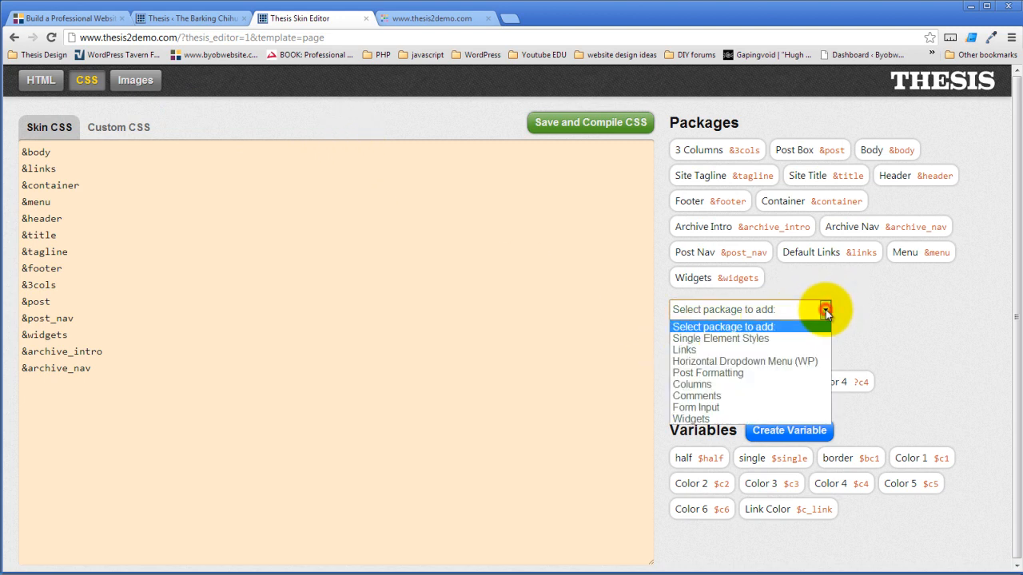
pyautogui.moveTo(708, 373)
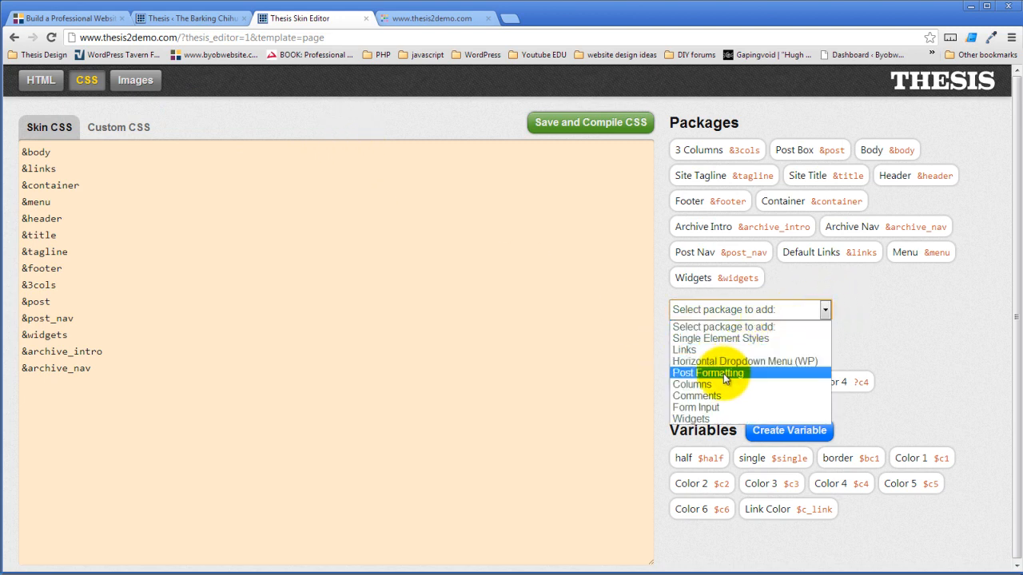
pyautogui.click(692, 385)
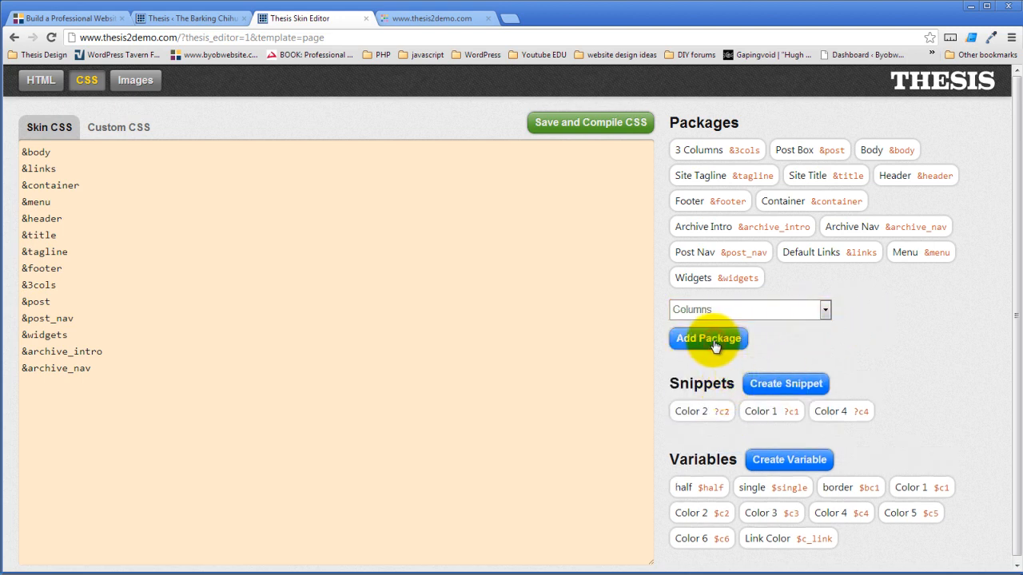
pyautogui.click(708, 338)
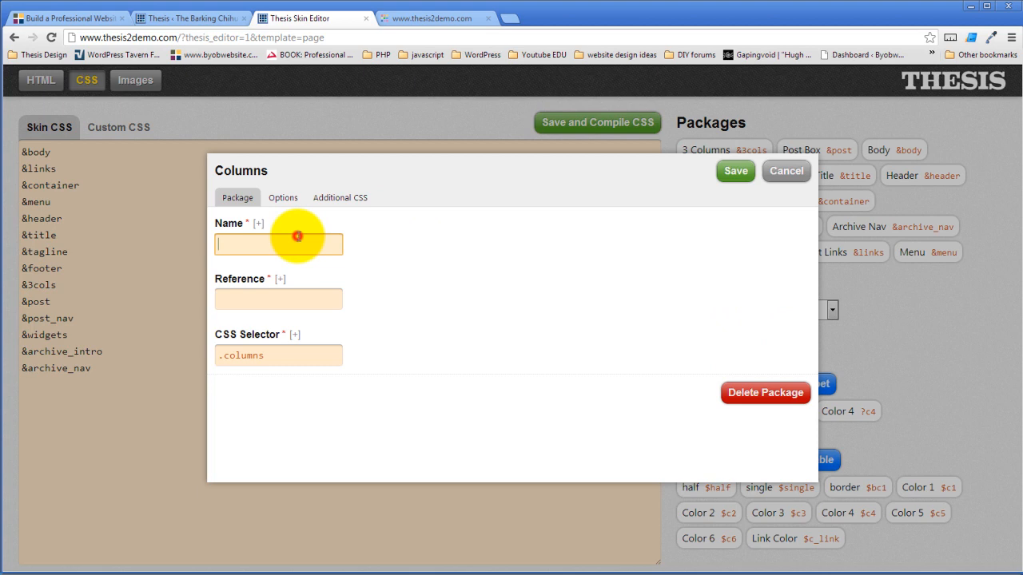
# Name the package '2 Columns' with reference columns_32
pyautogui.rightClick(279, 243)
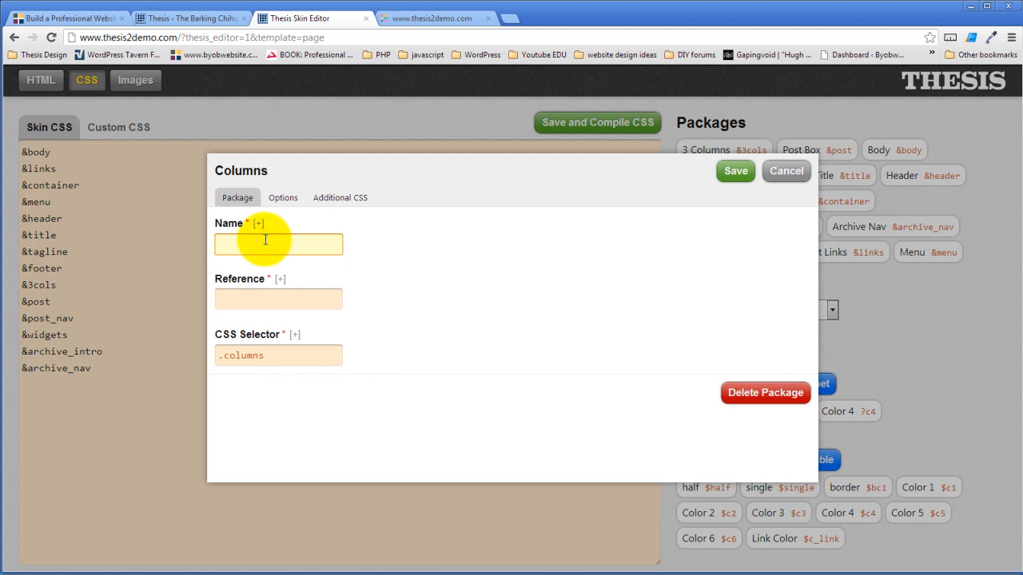
pyautogui.write('2 Col')
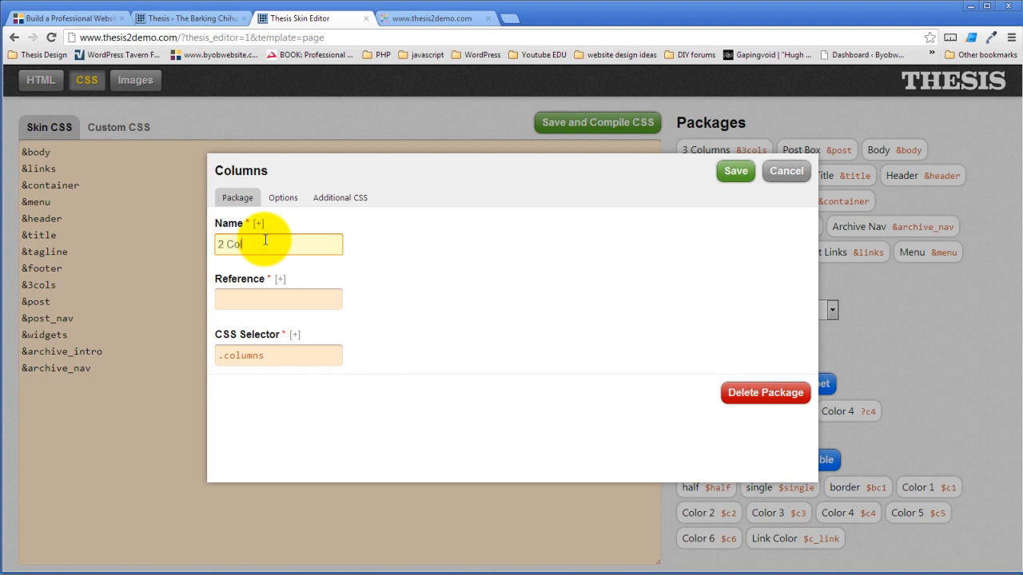
pyautogui.write('umns')
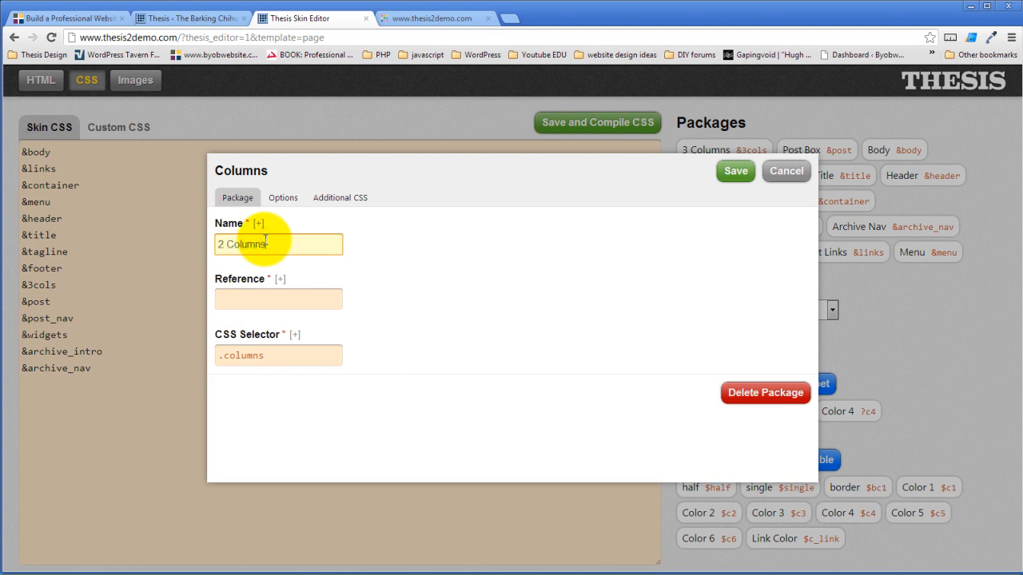
pyautogui.click(278, 299)
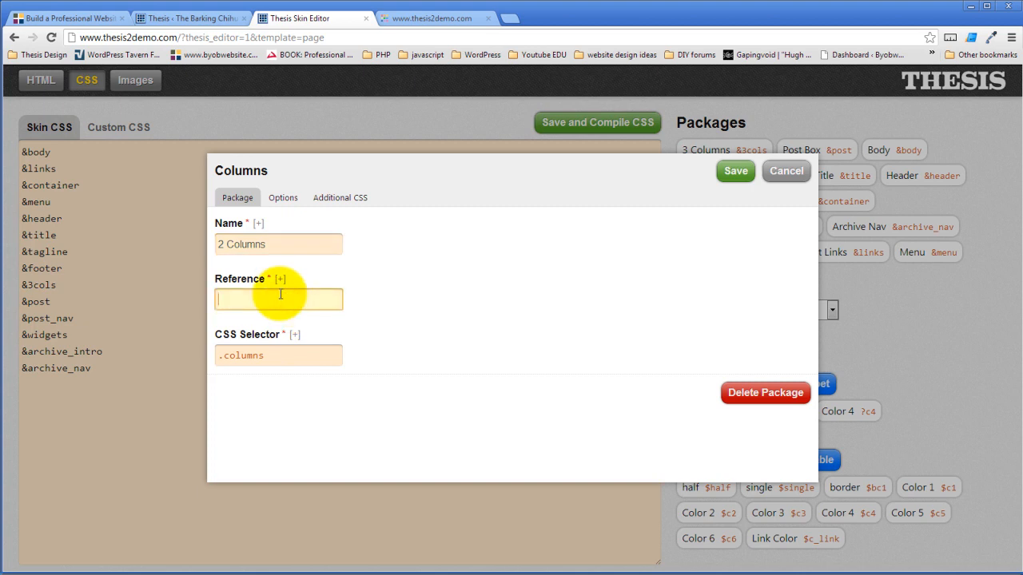
pyautogui.write('columns')
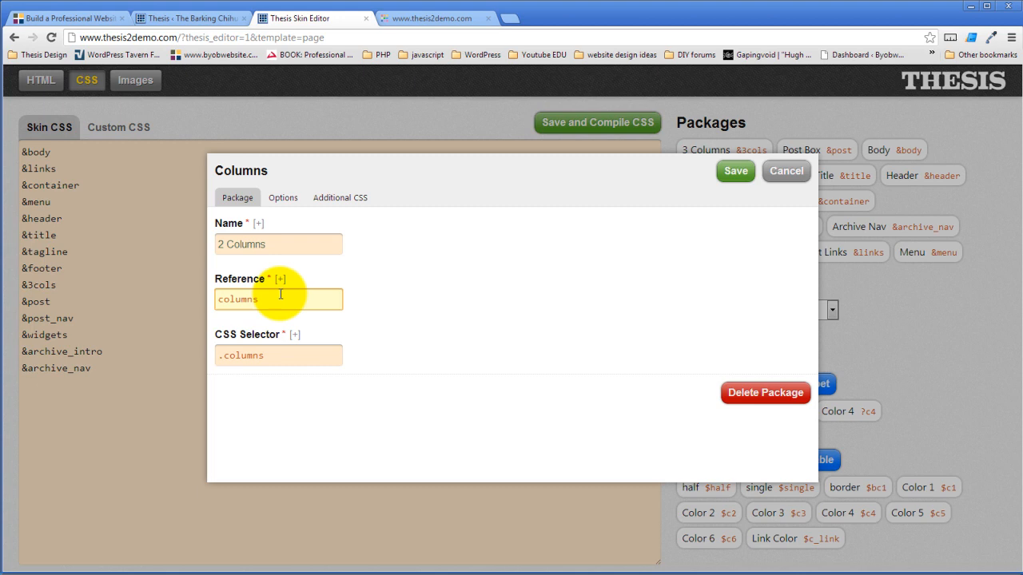
pyautogui.write('_32')
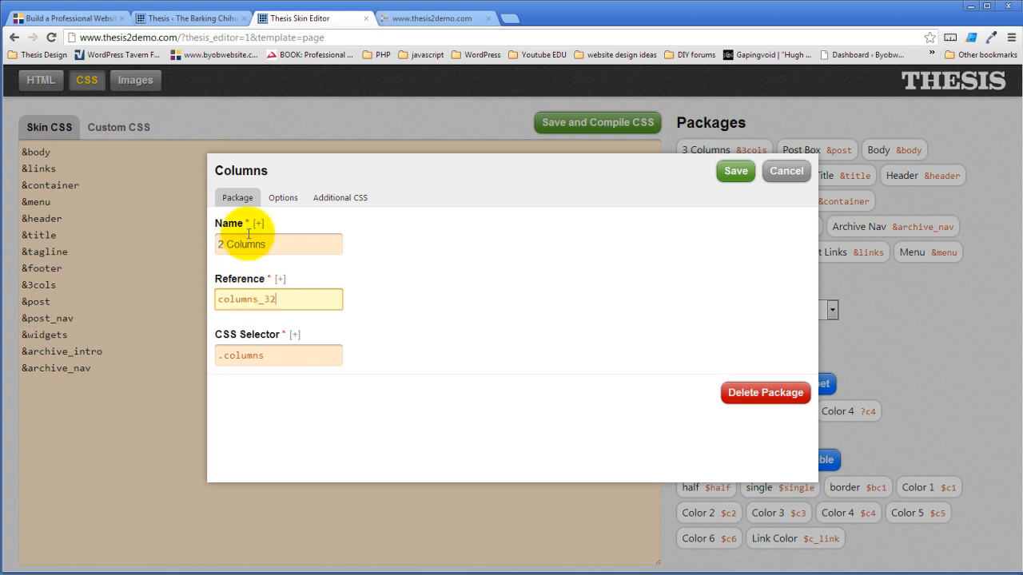
pyautogui.moveTo(300, 355)
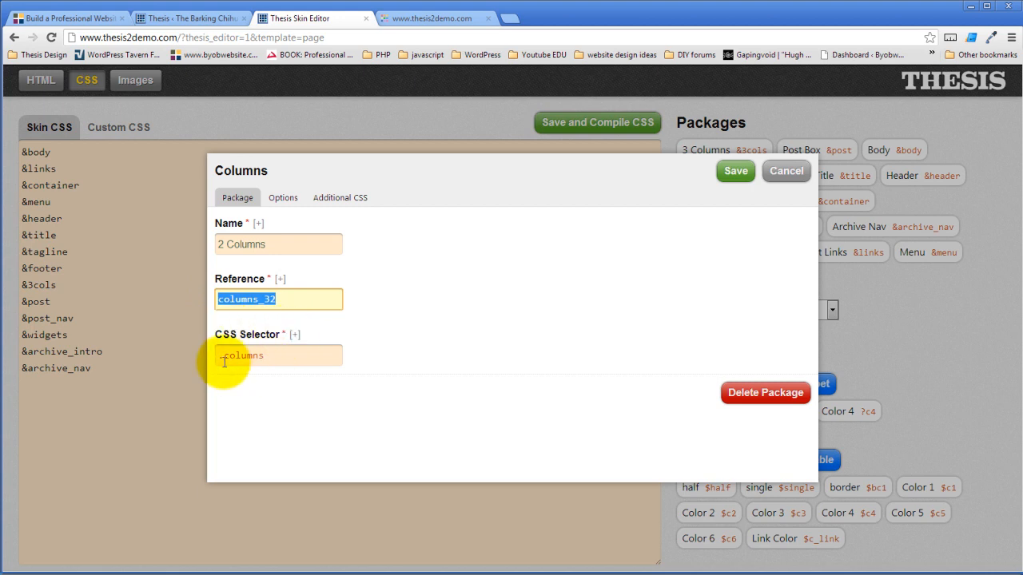
# Change the CSS selector to .columns-32 and show the package's Options
pyautogui.write('-')
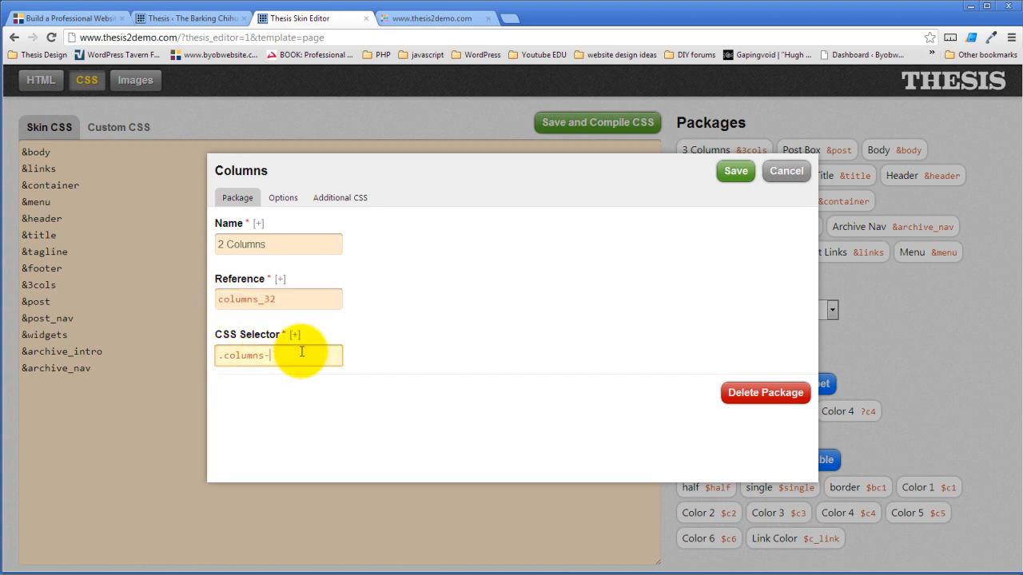
pyautogui.write('32')
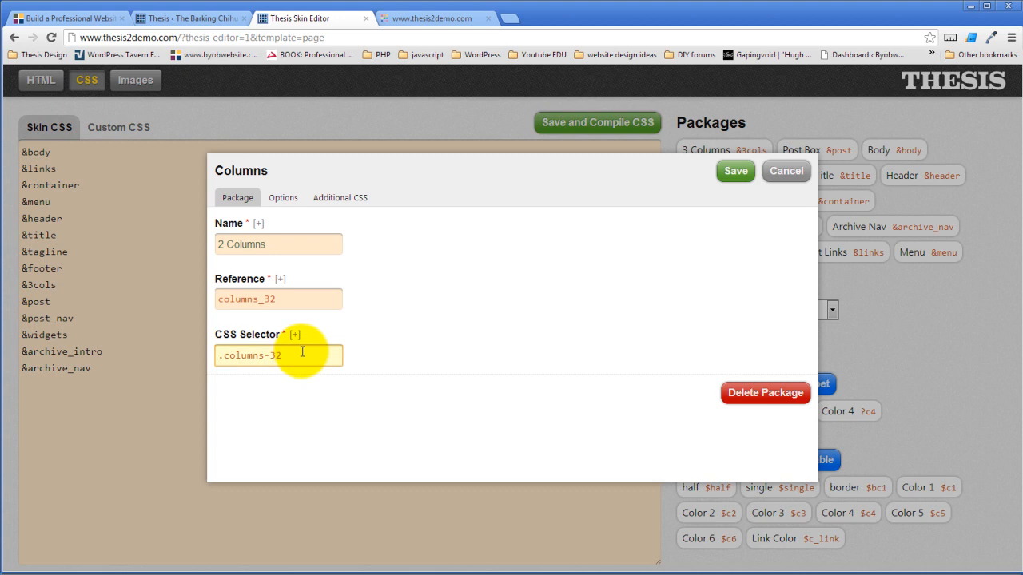
pyautogui.moveTo(266, 340)
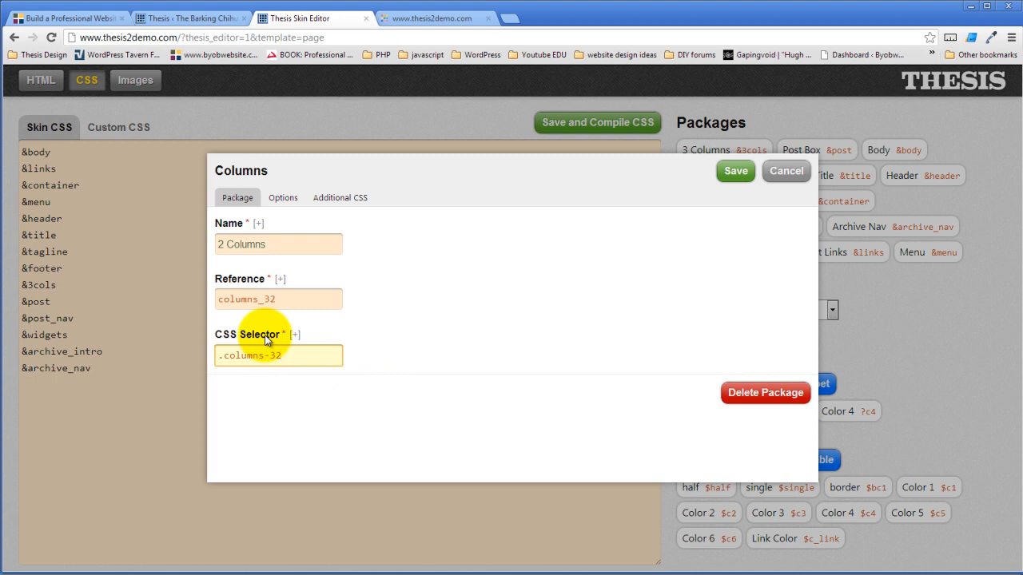
pyautogui.moveTo(263, 340)
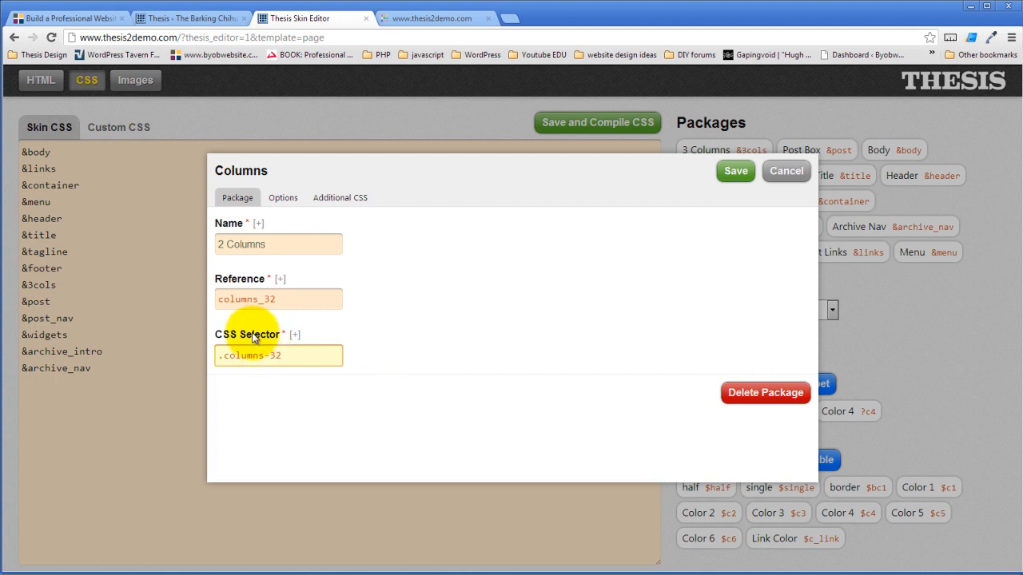
pyautogui.moveTo(268, 340)
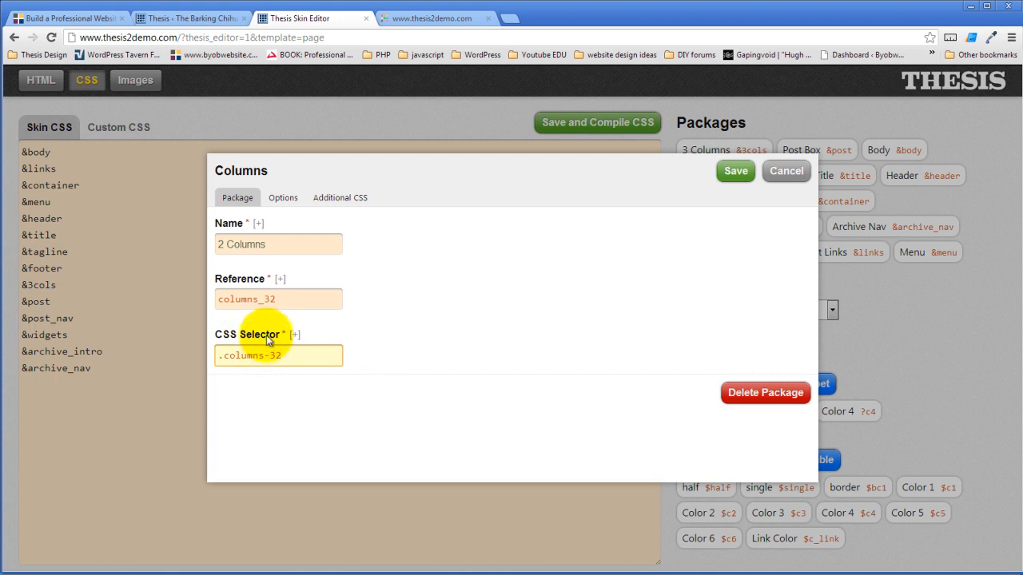
pyautogui.click(279, 355)
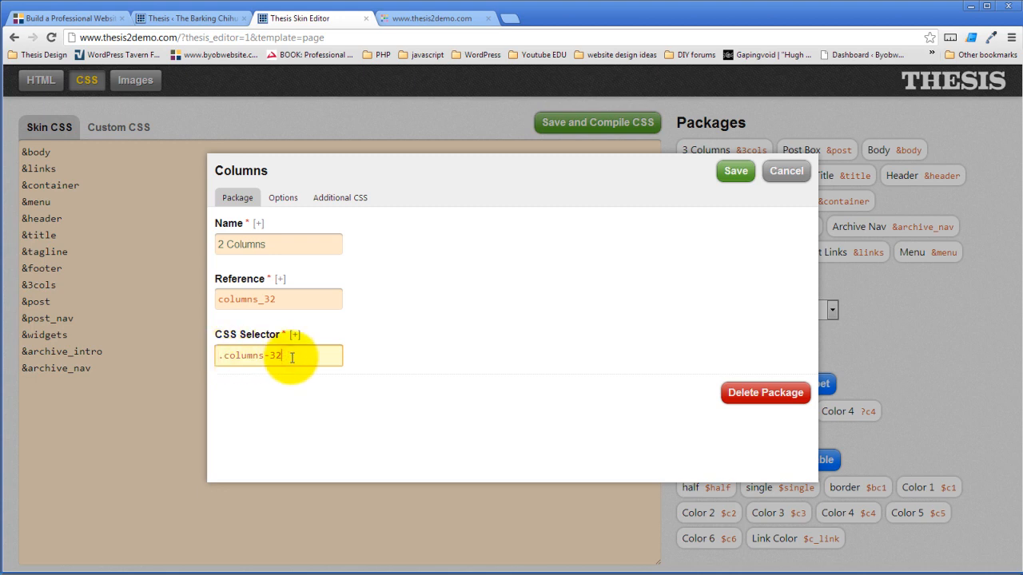
pyautogui.moveTo(414, 303)
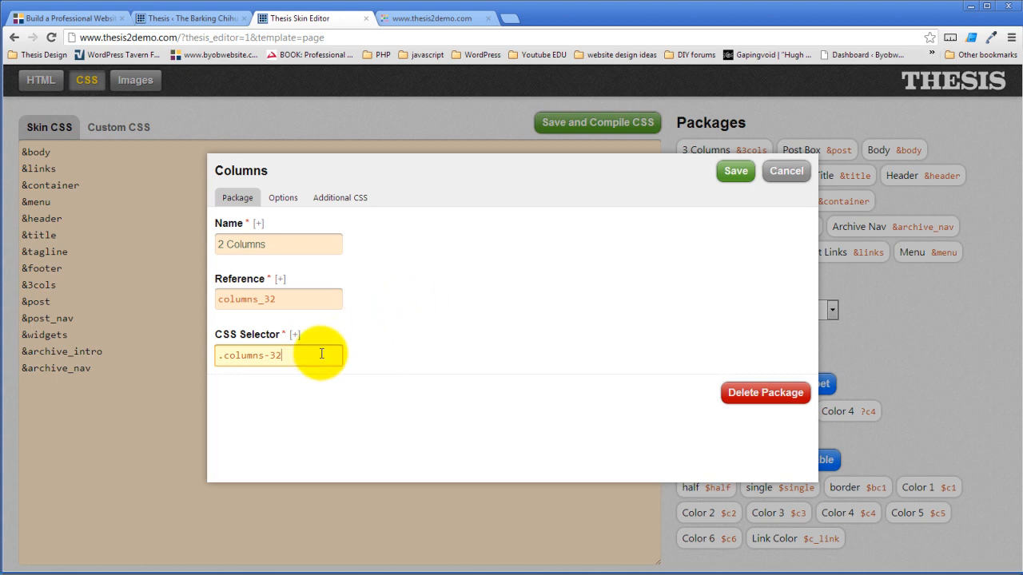
pyautogui.moveTo(282, 361)
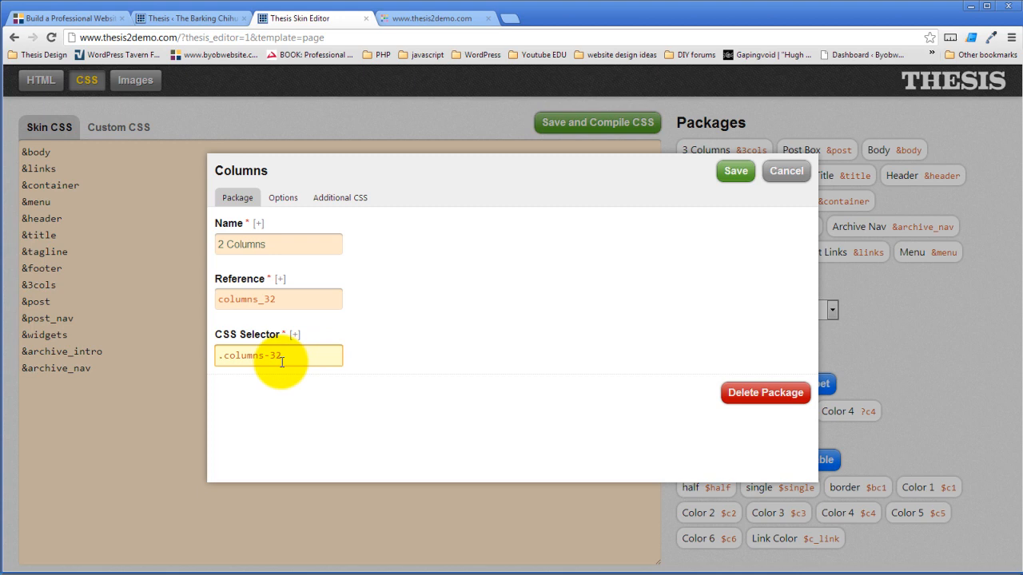
pyautogui.moveTo(267, 344)
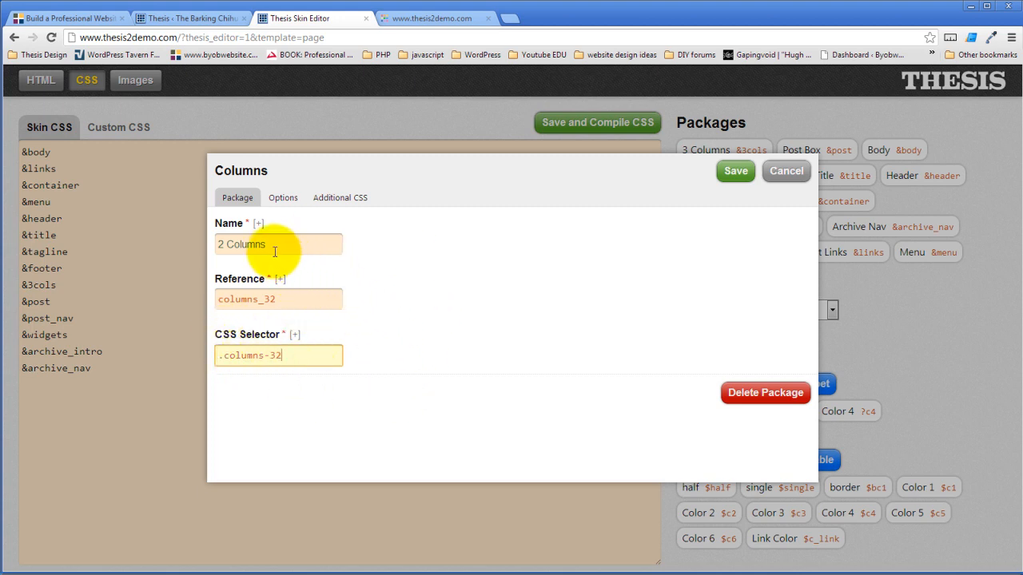
pyautogui.click(292, 299)
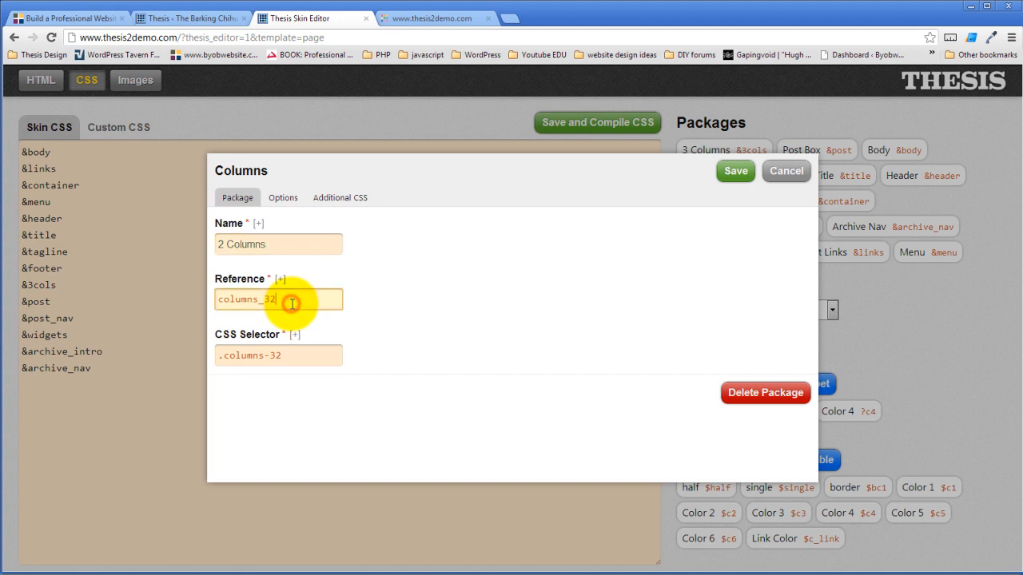
pyautogui.click(301, 354)
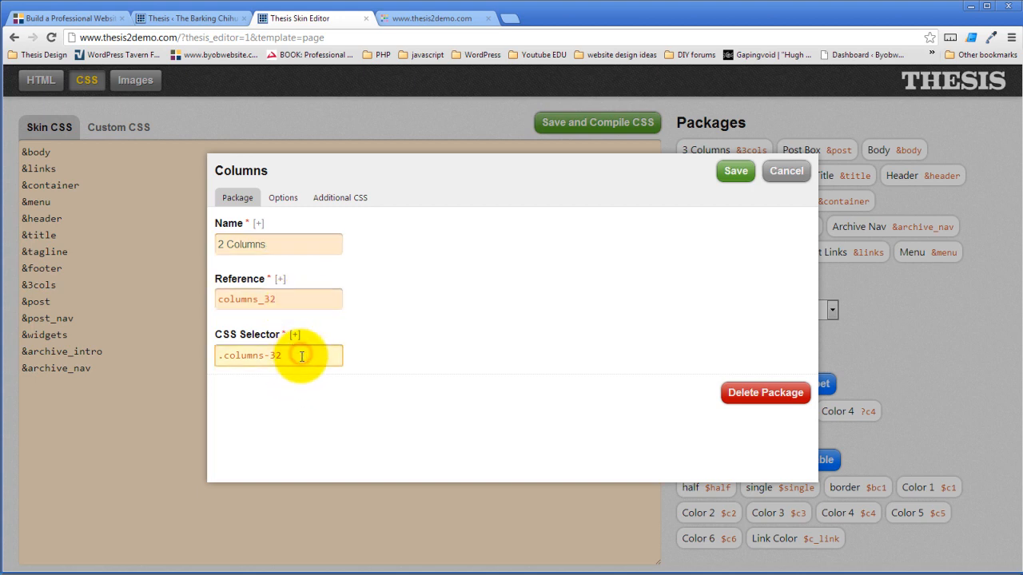
pyautogui.click(283, 197)
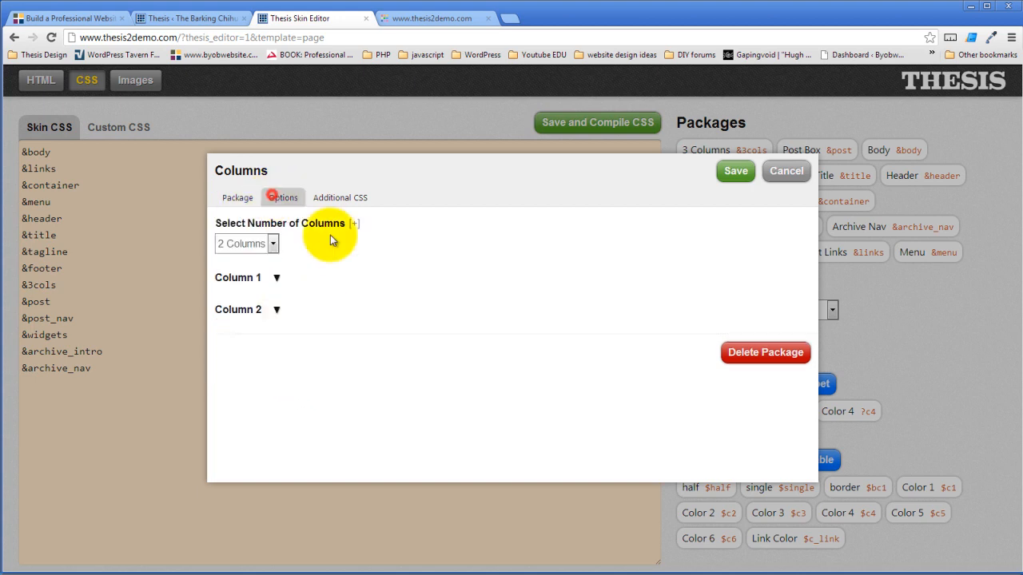
# Keep the layout at 2 Columns and align Column 1 left, revealing its padding settings
pyautogui.click(247, 244)
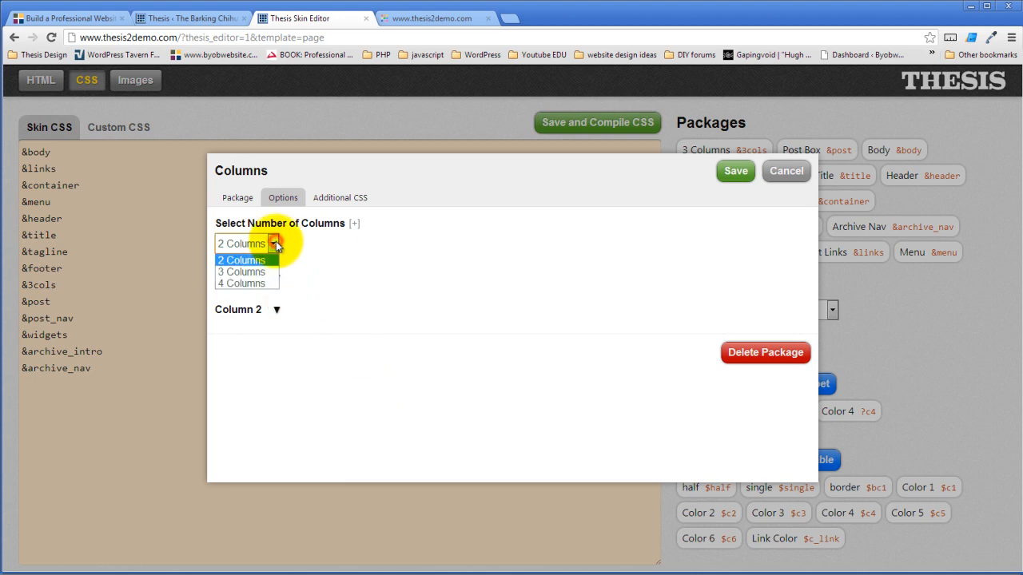
pyautogui.click(242, 260)
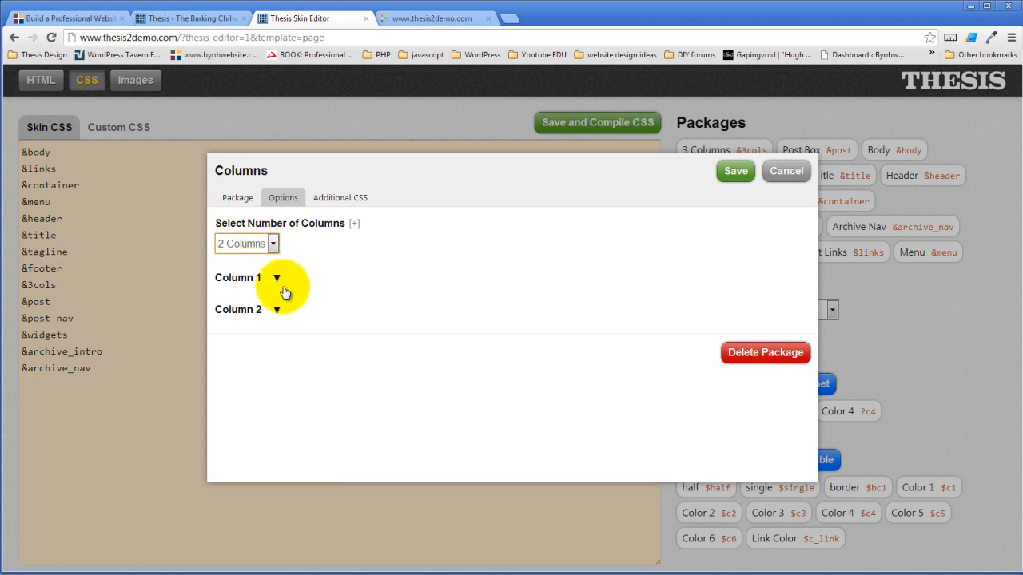
pyautogui.click(276, 277)
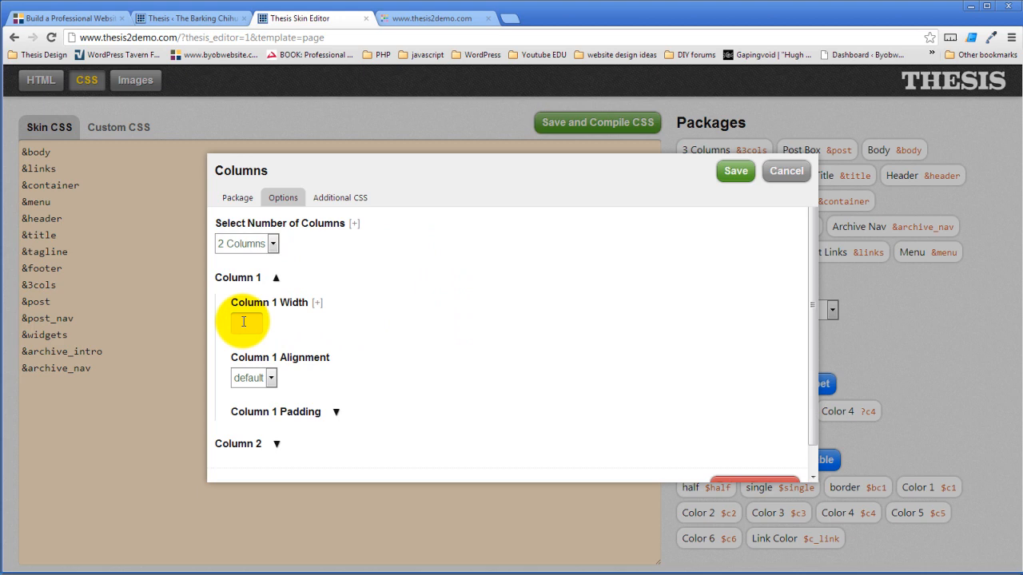
pyautogui.moveTo(429, 349)
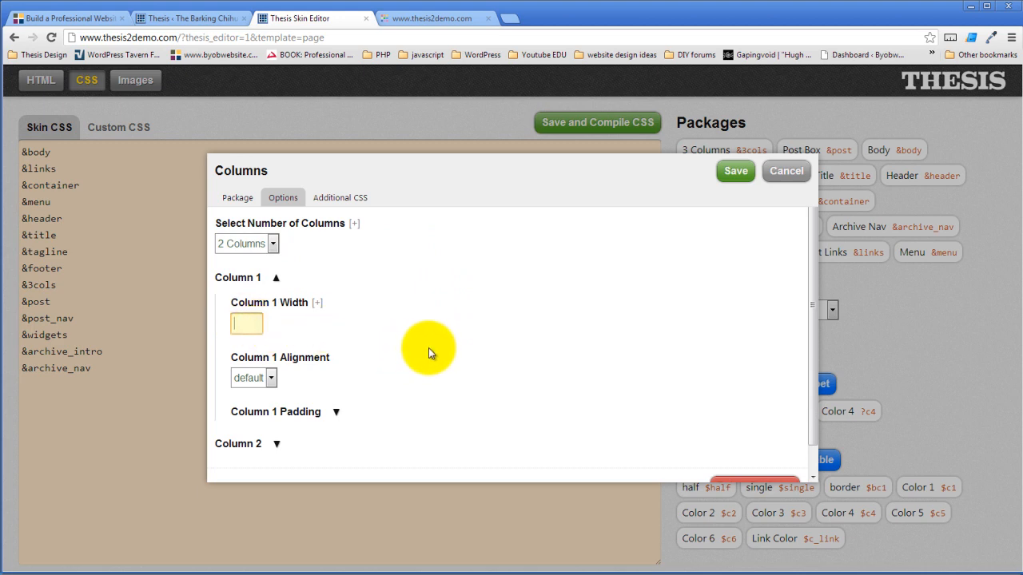
pyautogui.write('626')
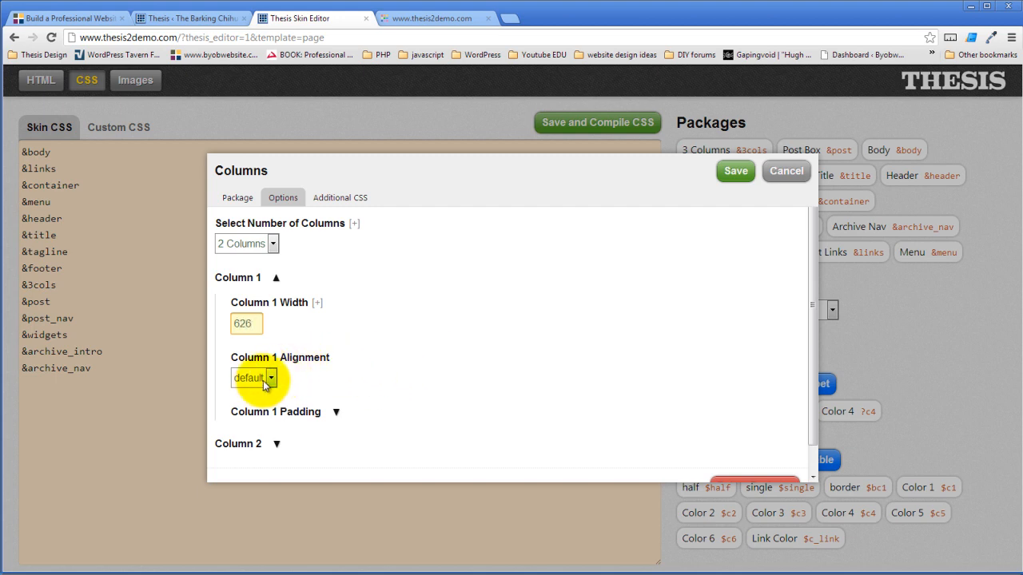
pyautogui.click(254, 378)
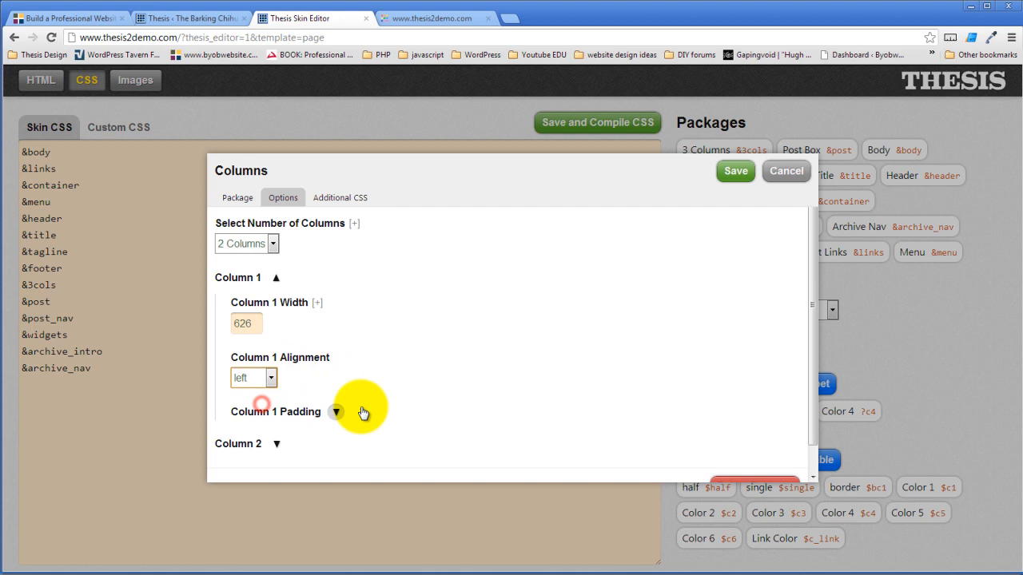
pyautogui.click(335, 412)
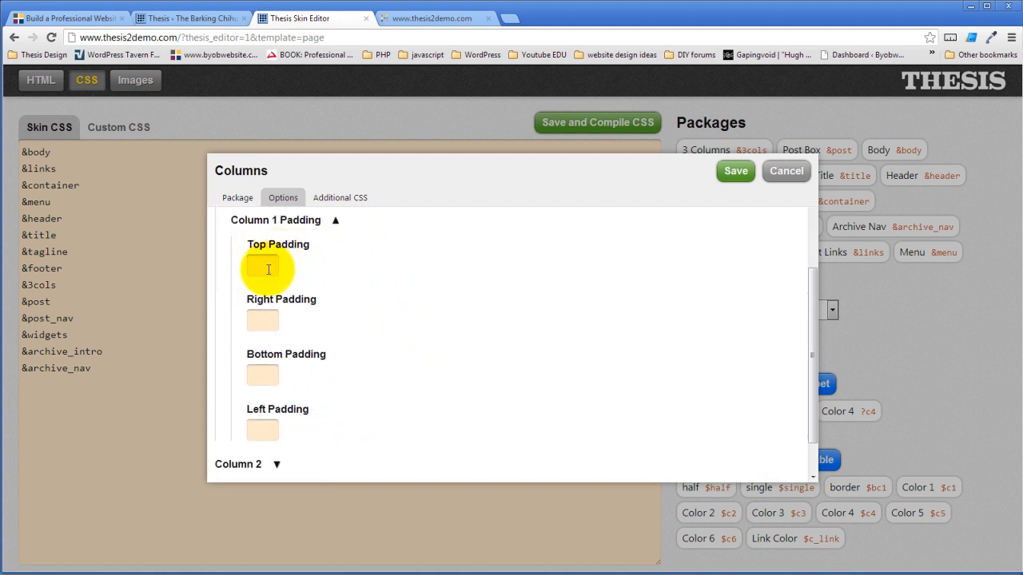
# Give Column 1 right padding 11 and left padding 22
pyautogui.click(262, 320)
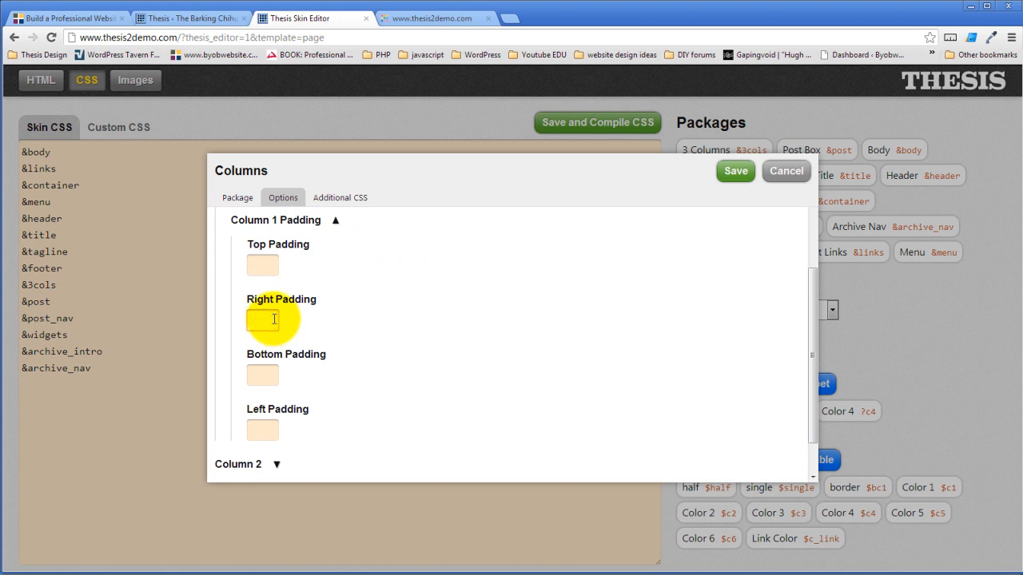
pyautogui.write('11')
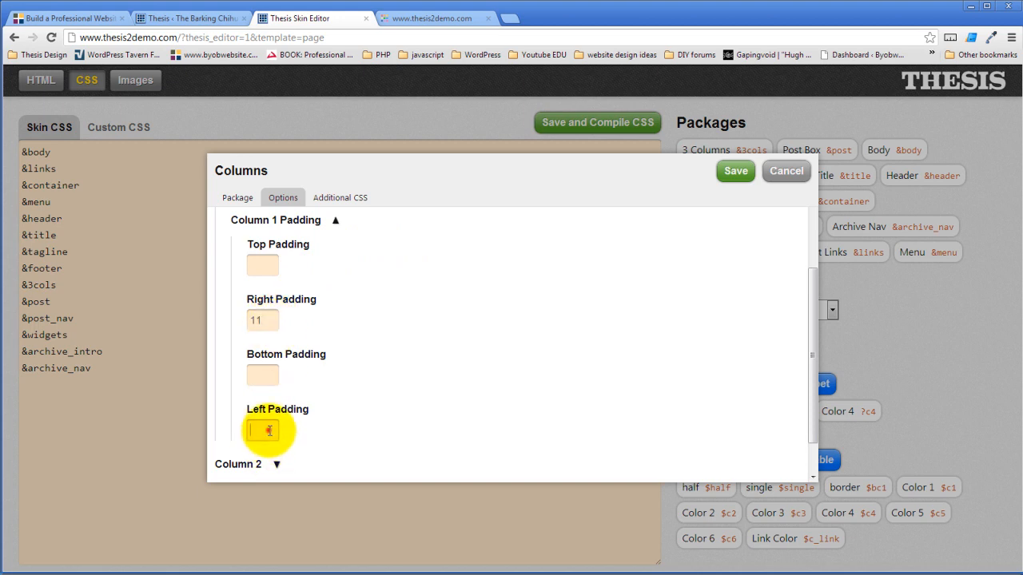
pyautogui.write('22')
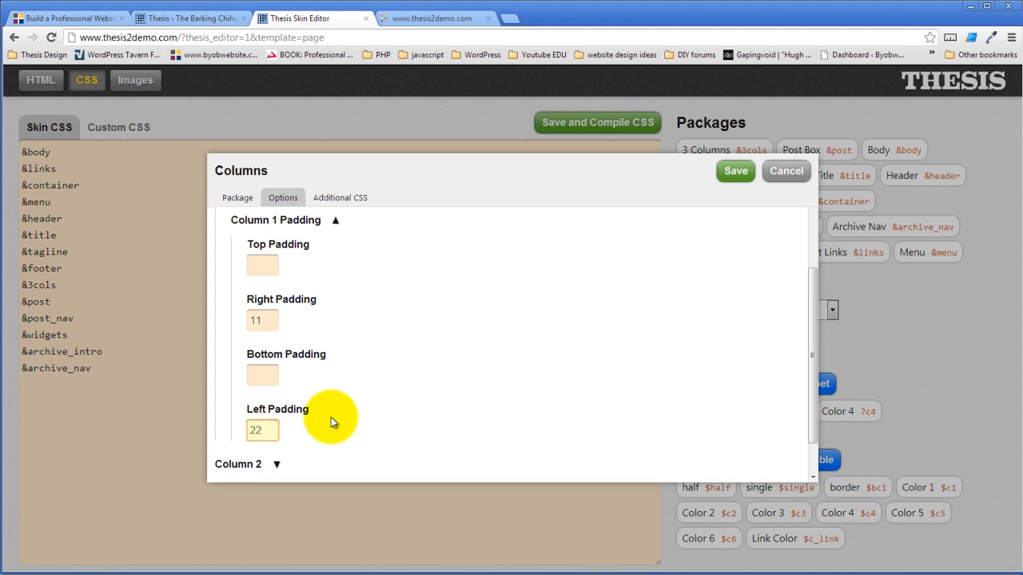
# Set Column 1 width to 636
pyautogui.scroll(3)
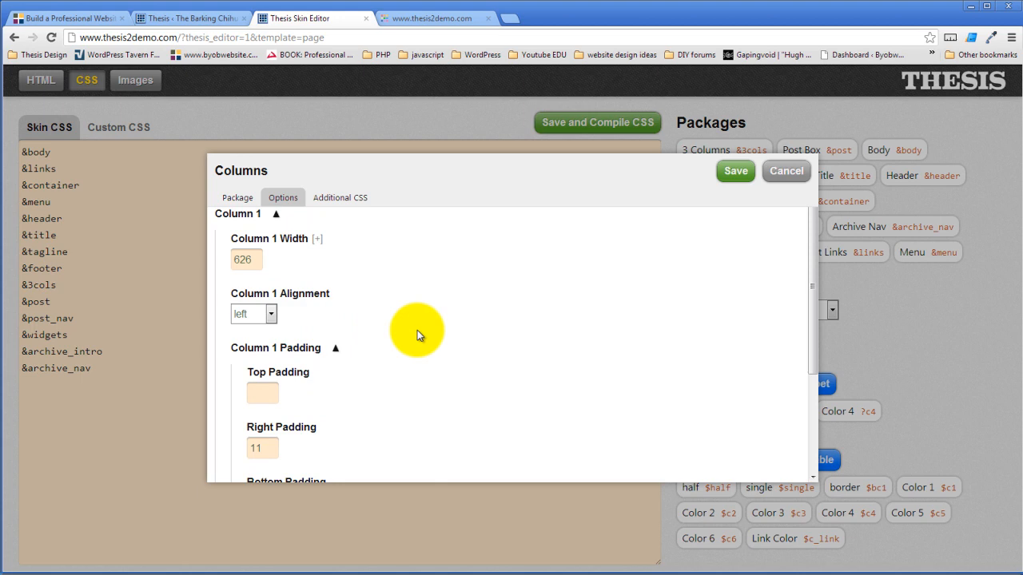
pyautogui.moveTo(471, 295)
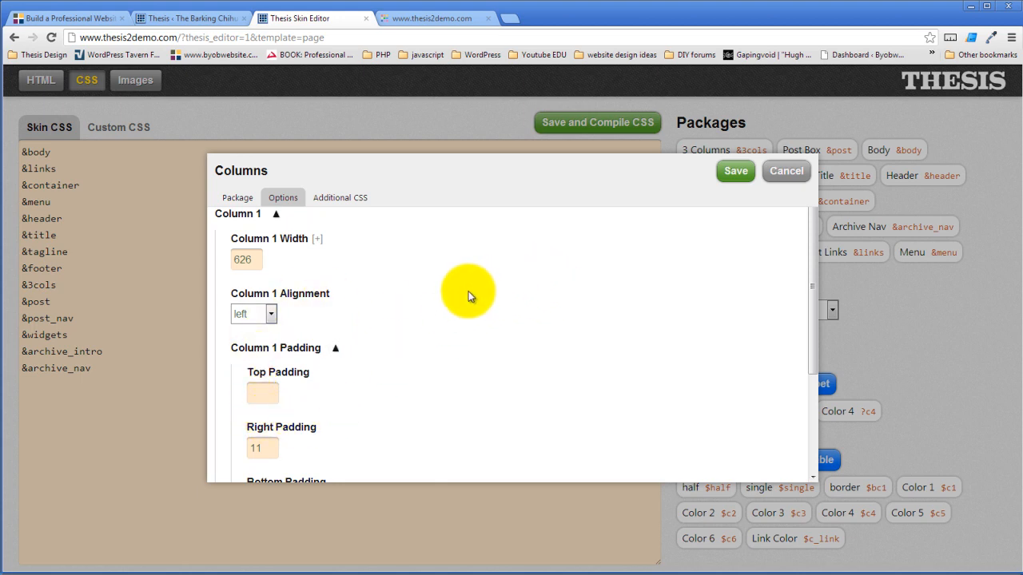
pyautogui.click(257, 258)
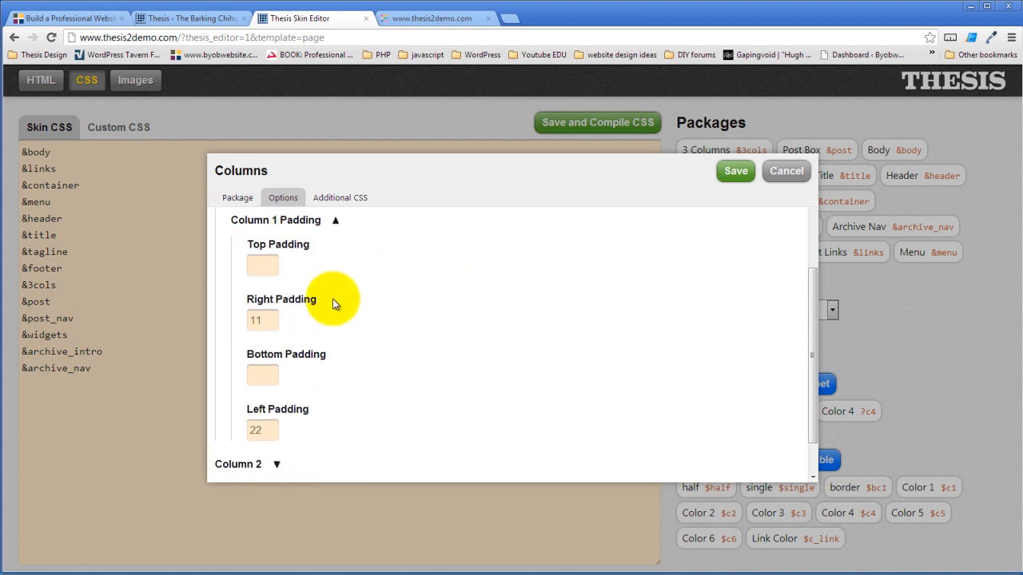
pyautogui.scroll(3)
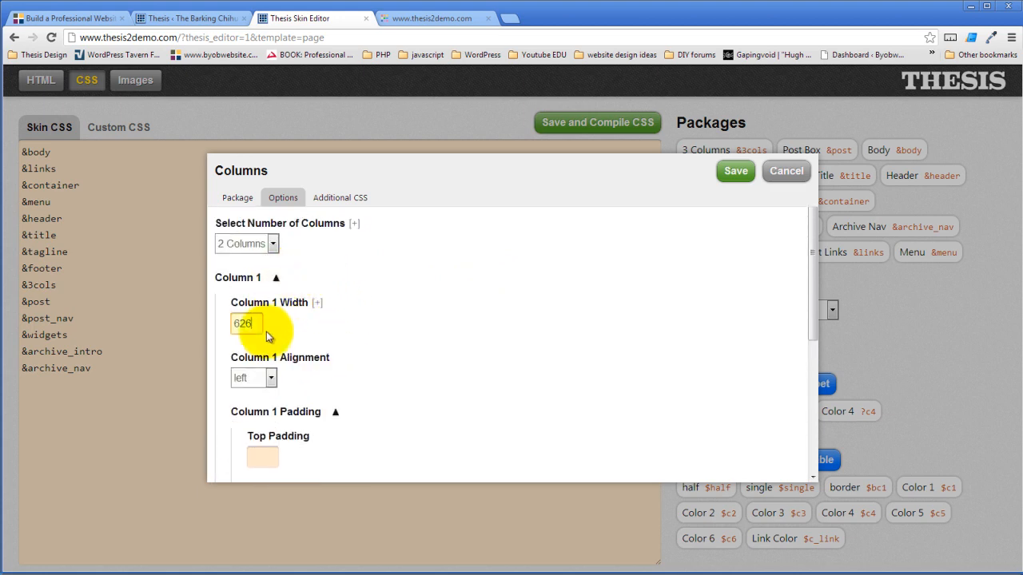
pyautogui.scroll(-3)
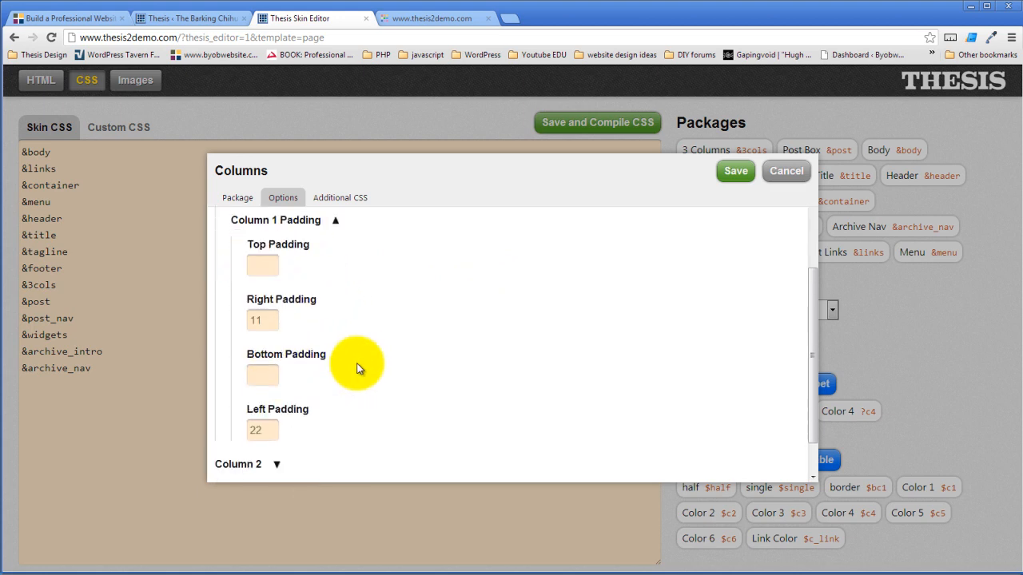
pyautogui.moveTo(409, 317)
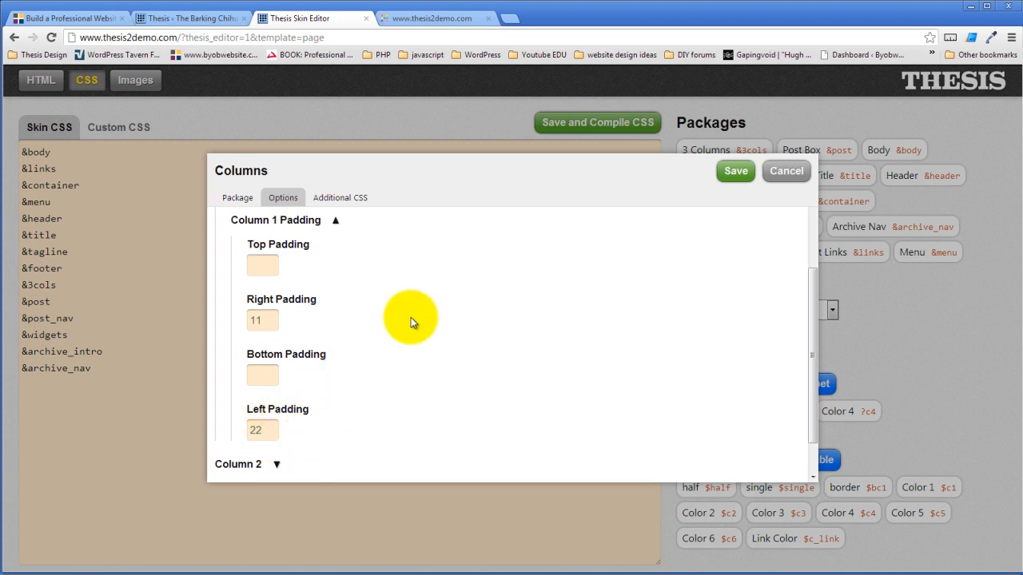
pyautogui.moveTo(387, 324)
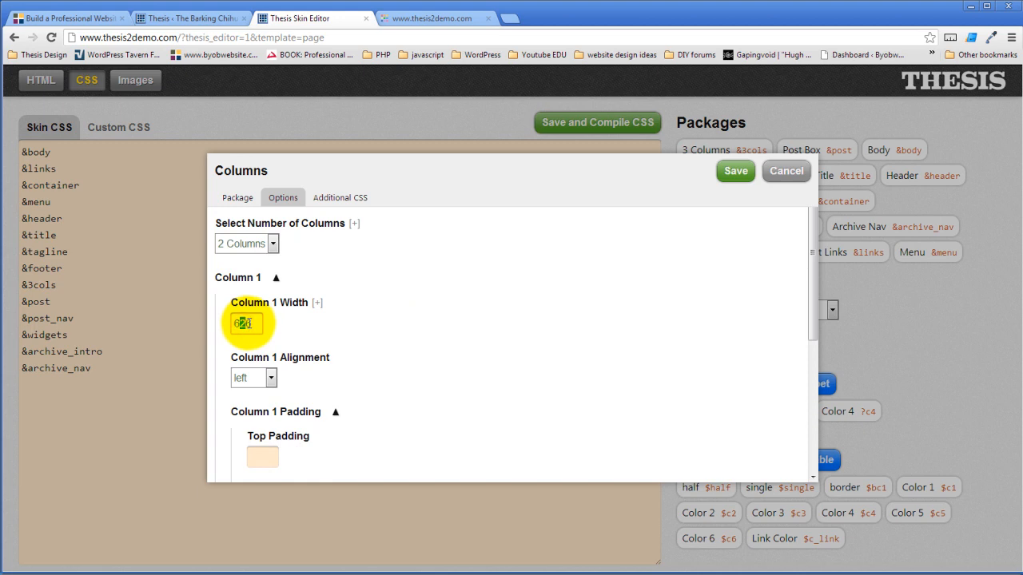
pyautogui.write('636')
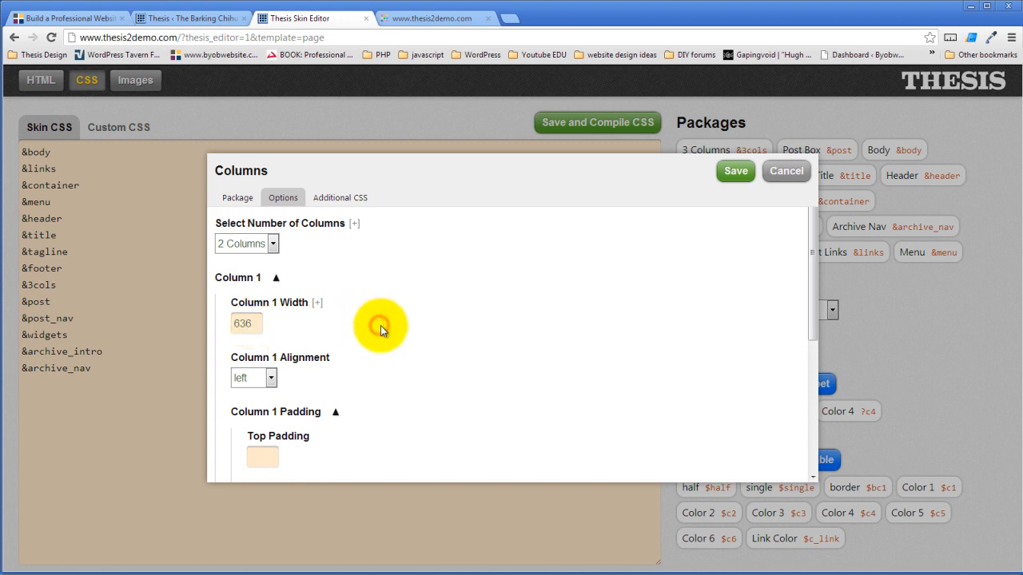
pyautogui.scroll(-3)
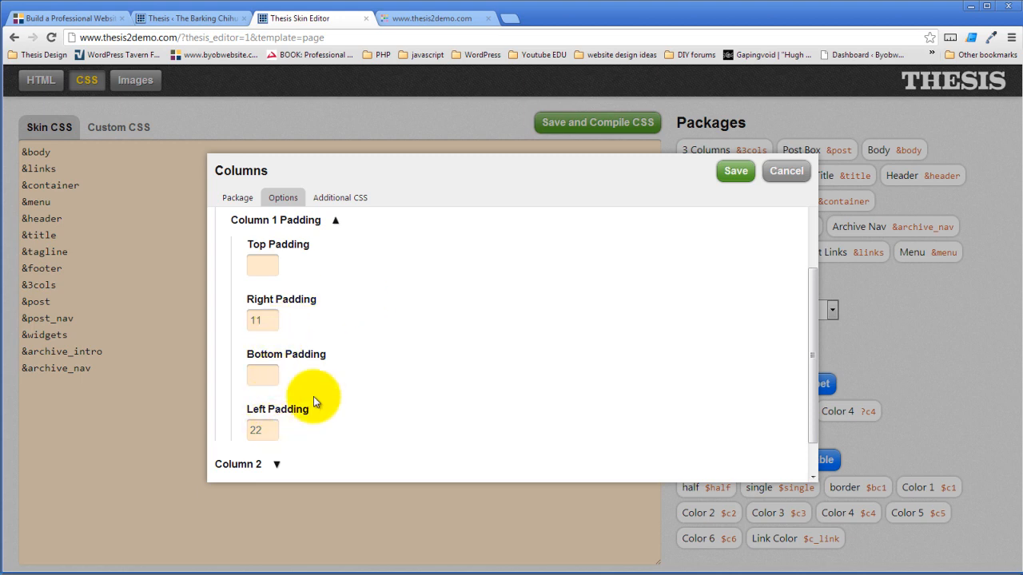
pyautogui.scroll(3)
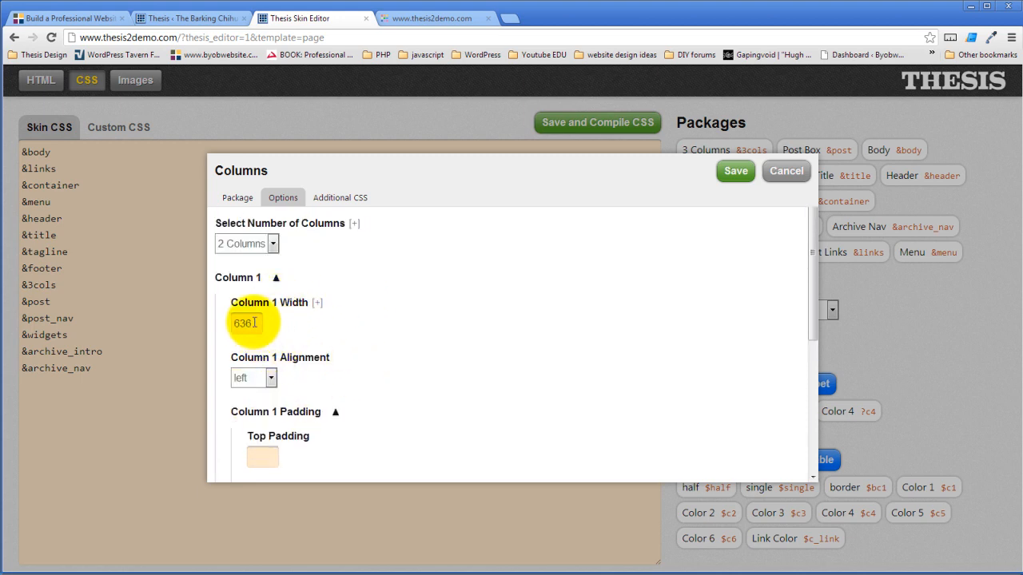
pyautogui.moveTo(343, 310)
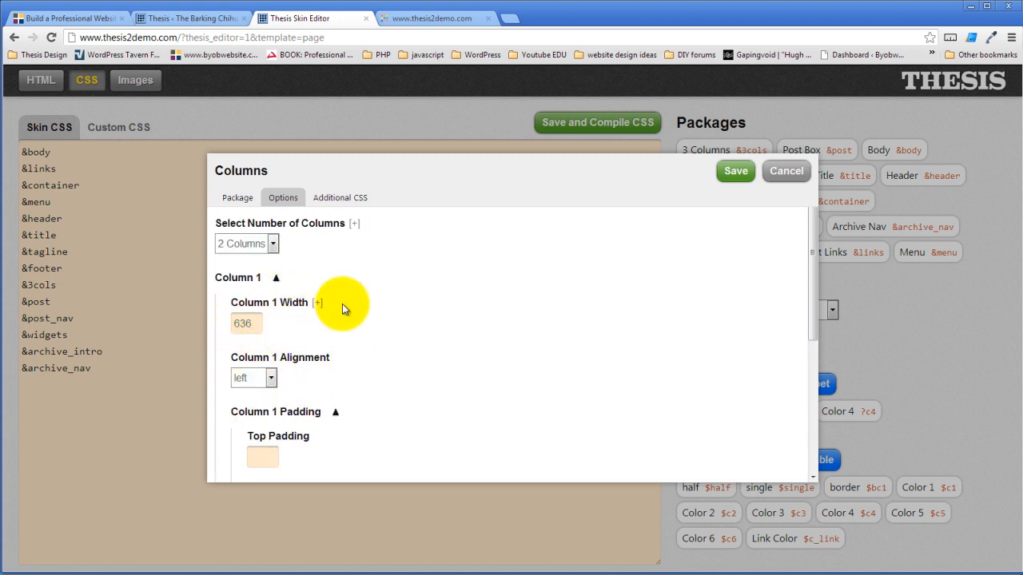
pyautogui.scroll(-3)
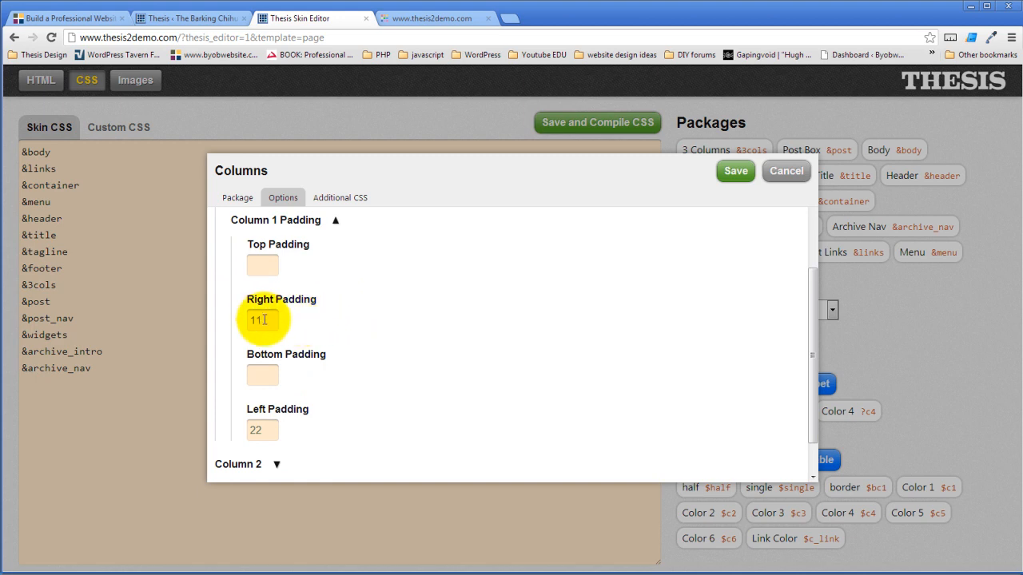
pyautogui.moveTo(368, 384)
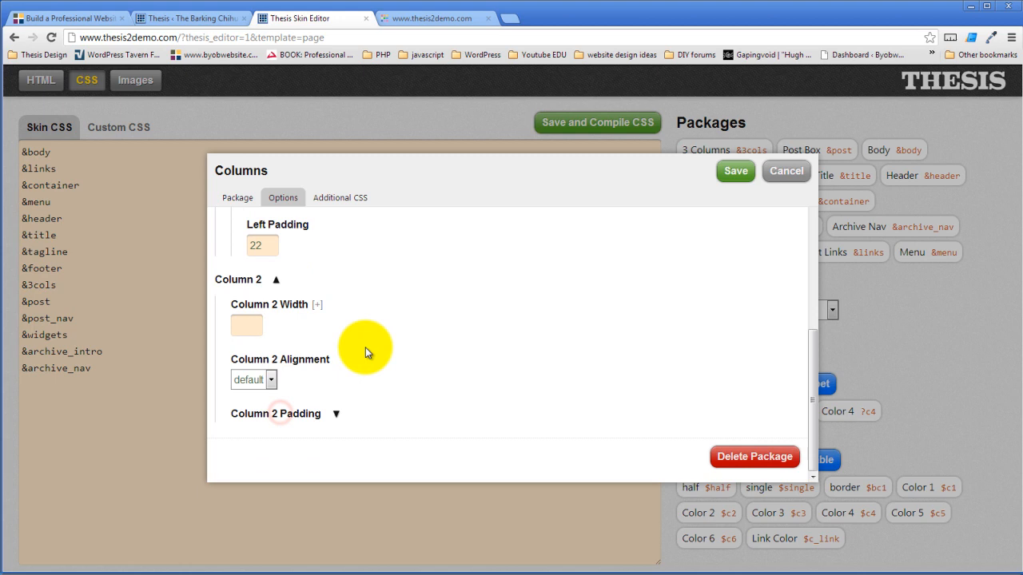
# Set Column 2 width 300 with padding top 30, right 22, left 11, and save
pyautogui.click(247, 325)
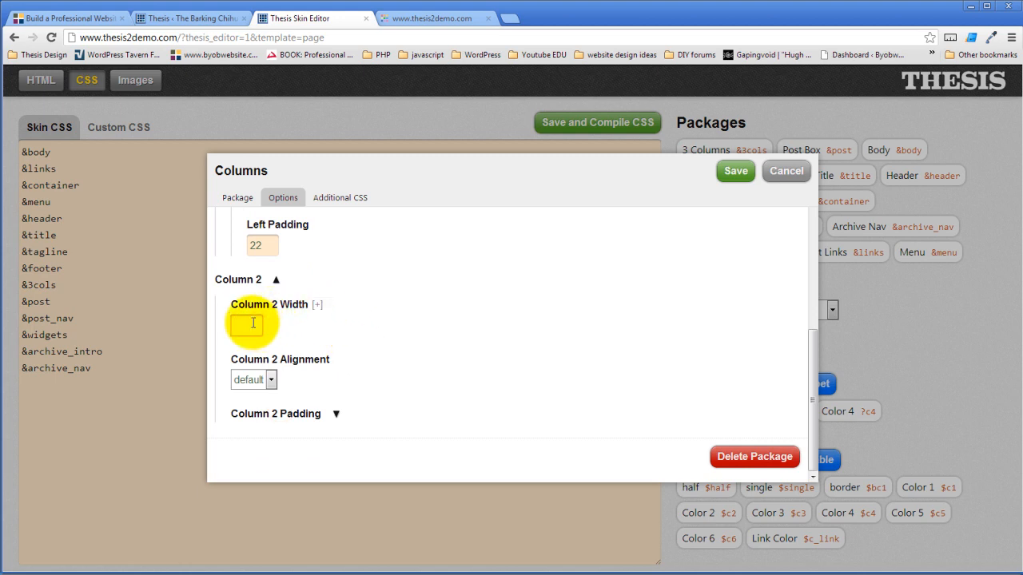
pyautogui.write('300')
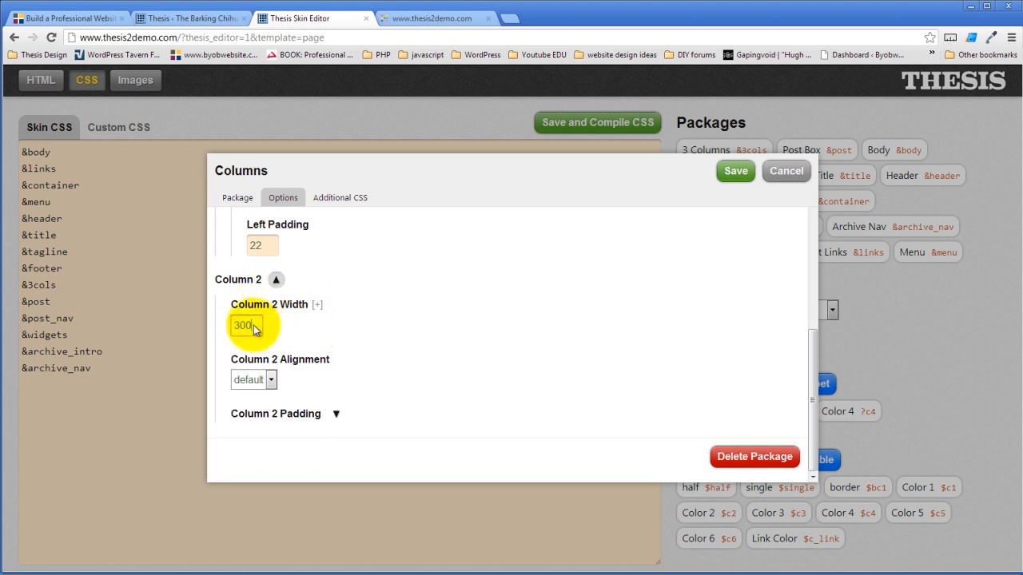
pyautogui.click(254, 379)
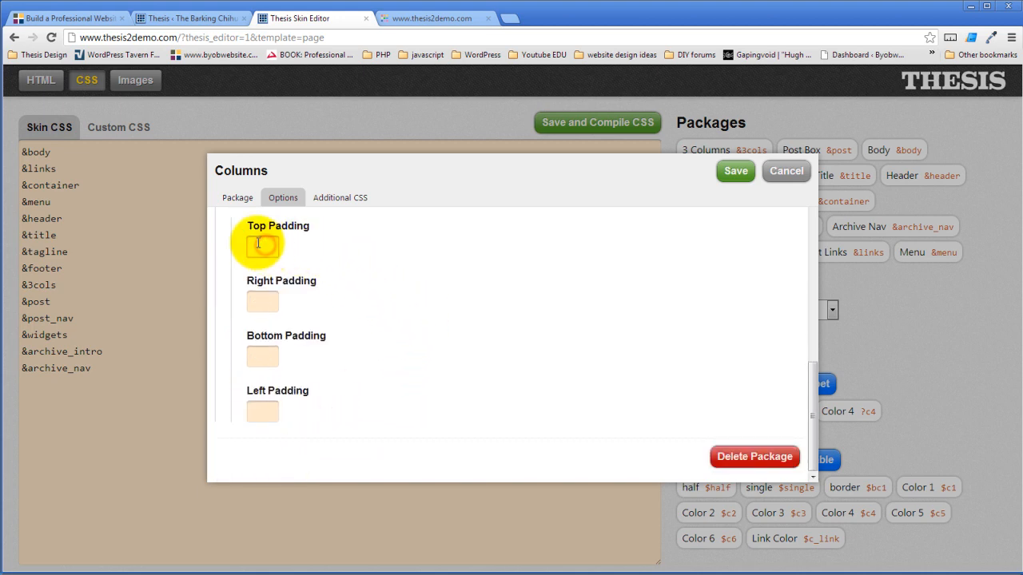
pyautogui.write('30')
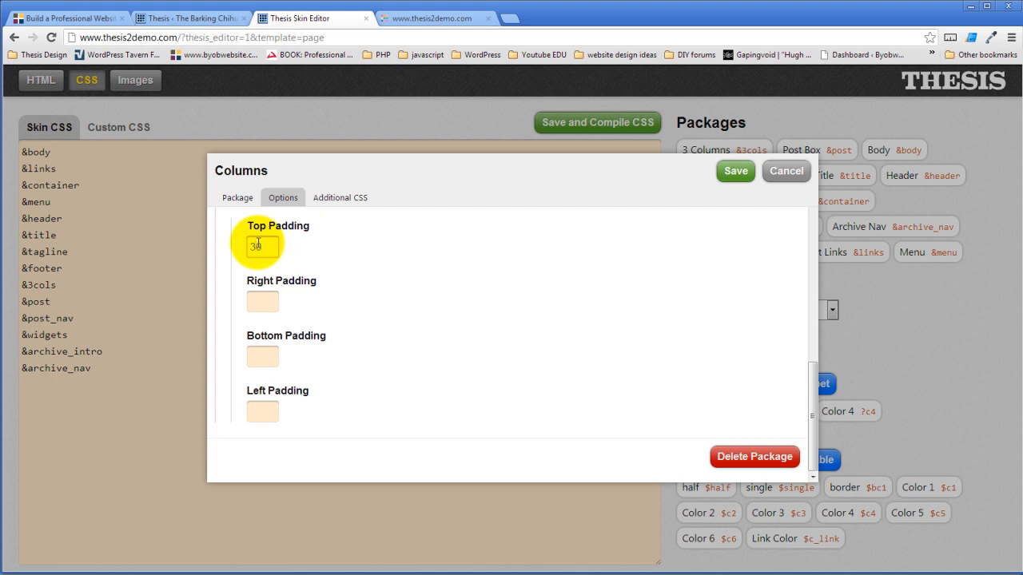
pyautogui.click(262, 301)
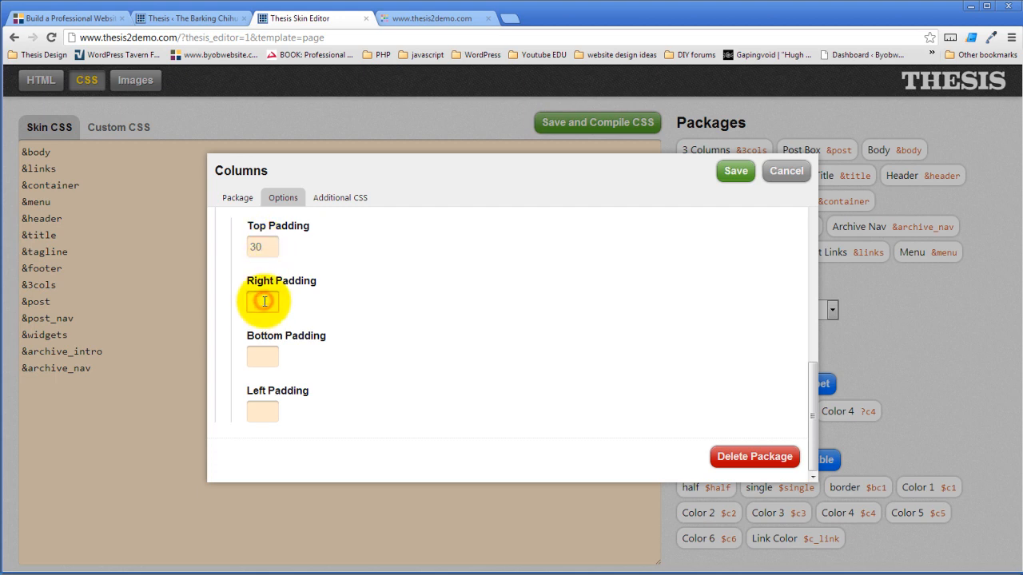
pyautogui.write('22')
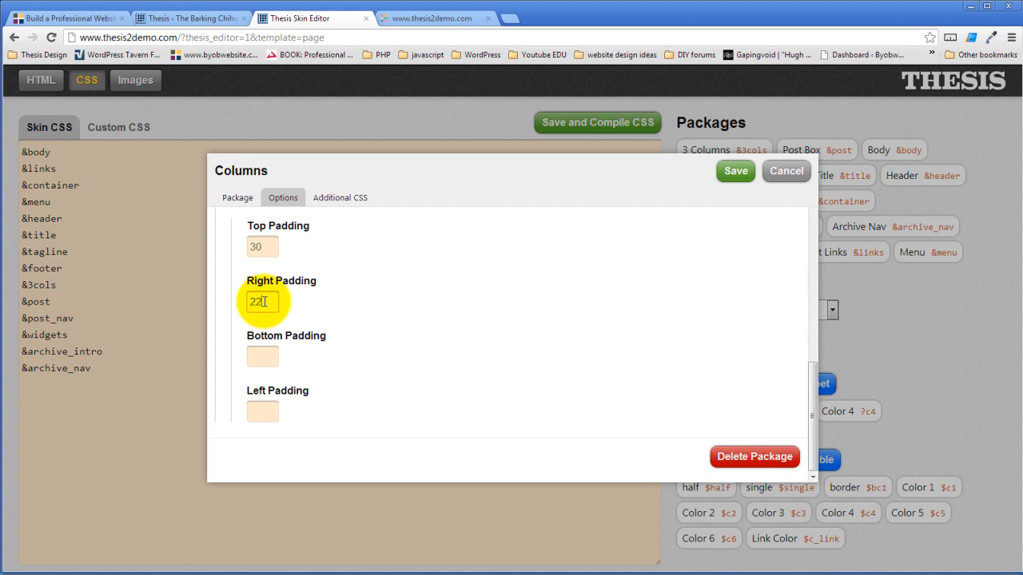
pyautogui.click(262, 411)
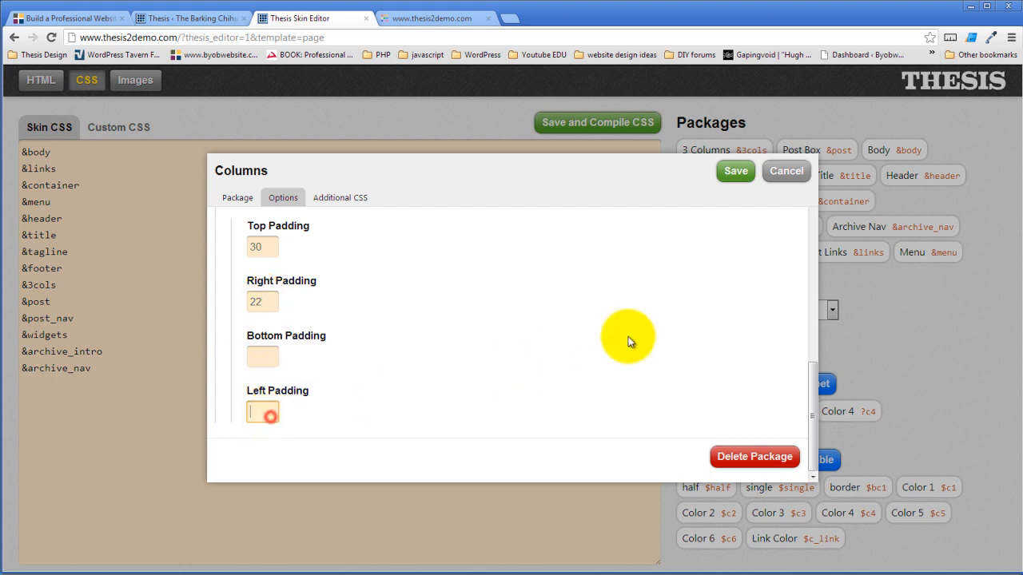
pyautogui.write('11')
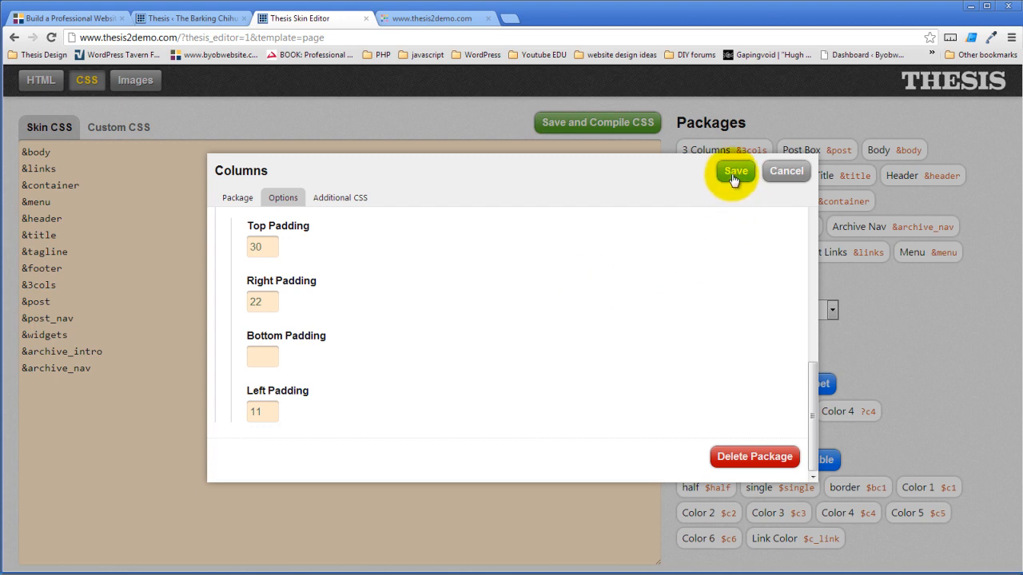
pyautogui.click(340, 198)
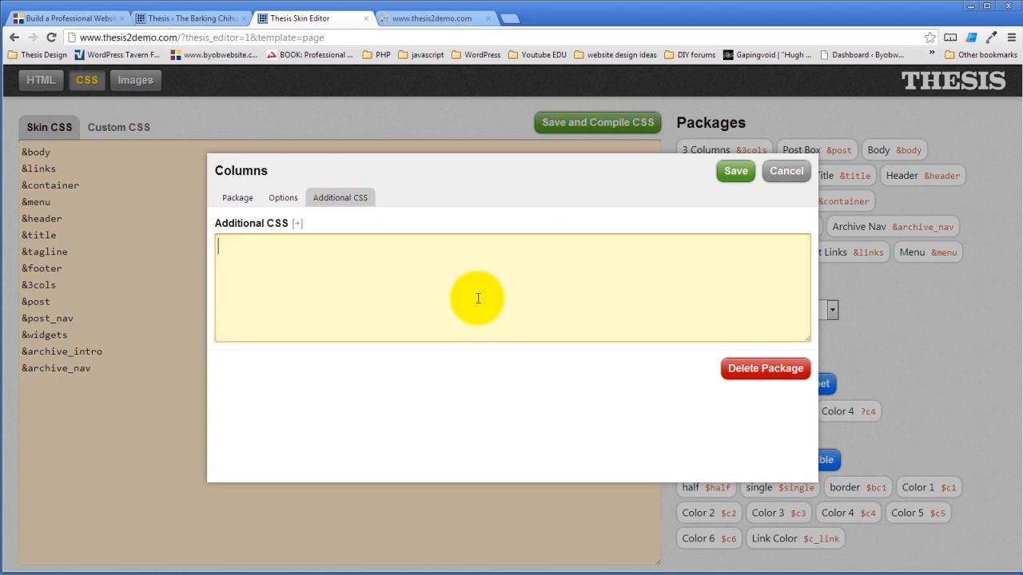
pyautogui.moveTo(282, 198)
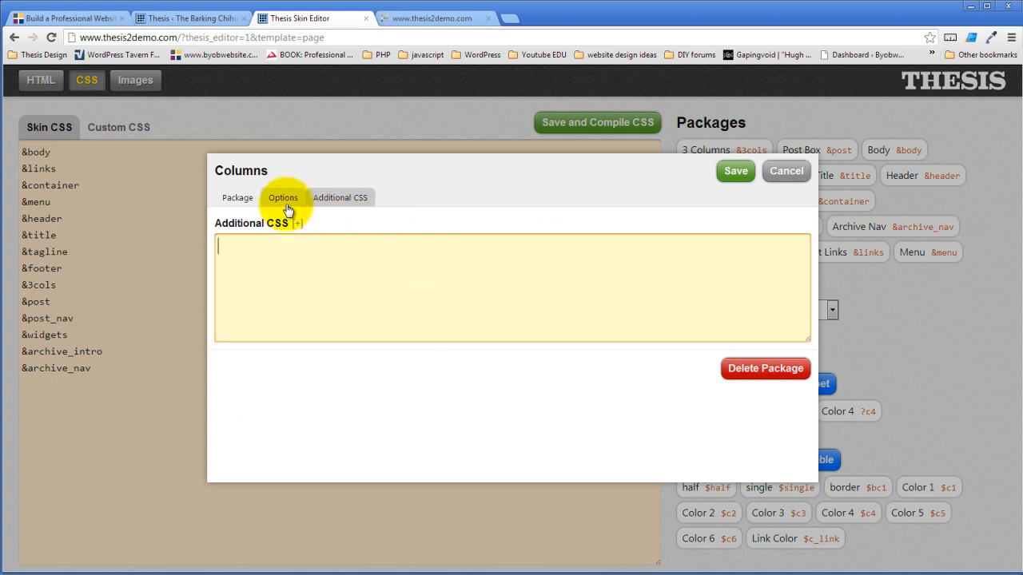
# Close the package dialog and add the '2 Columns' package (columns_32) to the skin
pyautogui.click(786, 170)
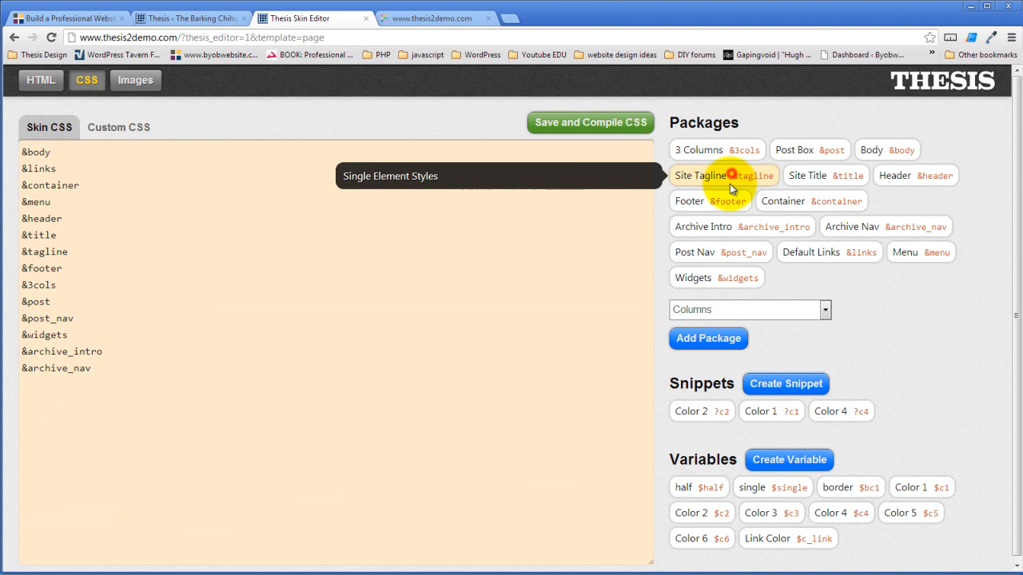
pyautogui.click(708, 338)
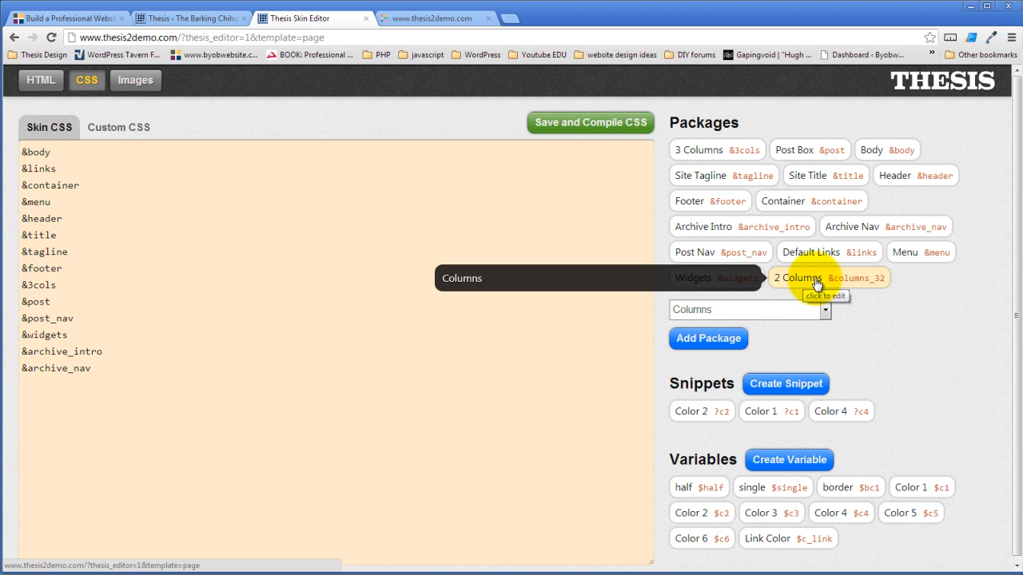
pyautogui.moveTo(815, 278)
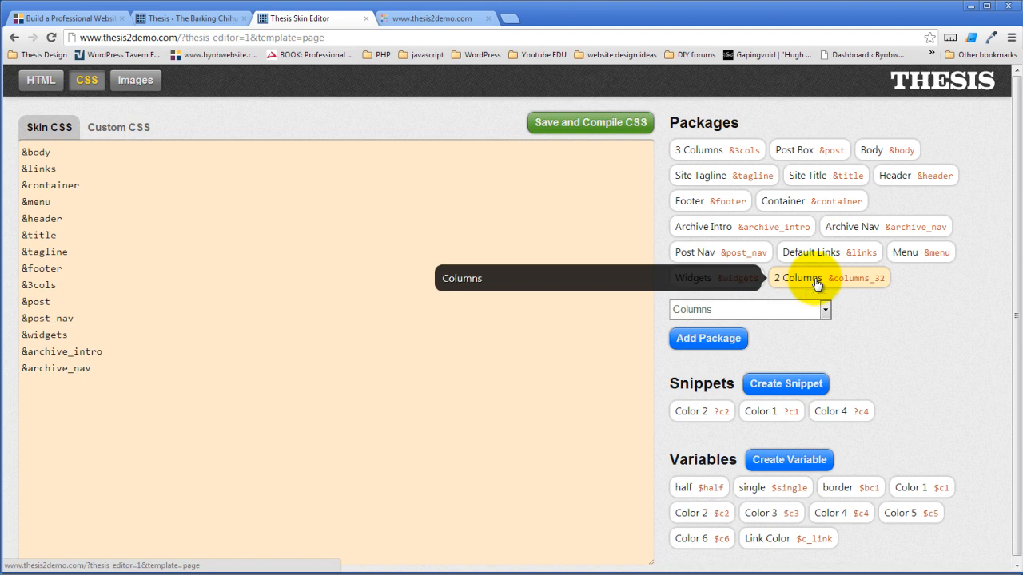
pyautogui.moveTo(931, 288)
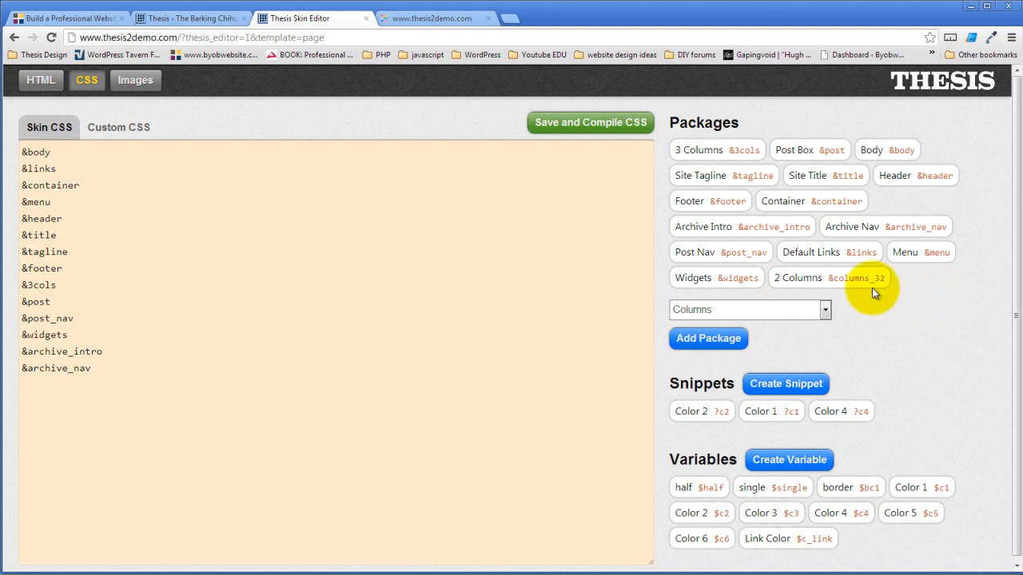
pyautogui.moveTo(845, 286)
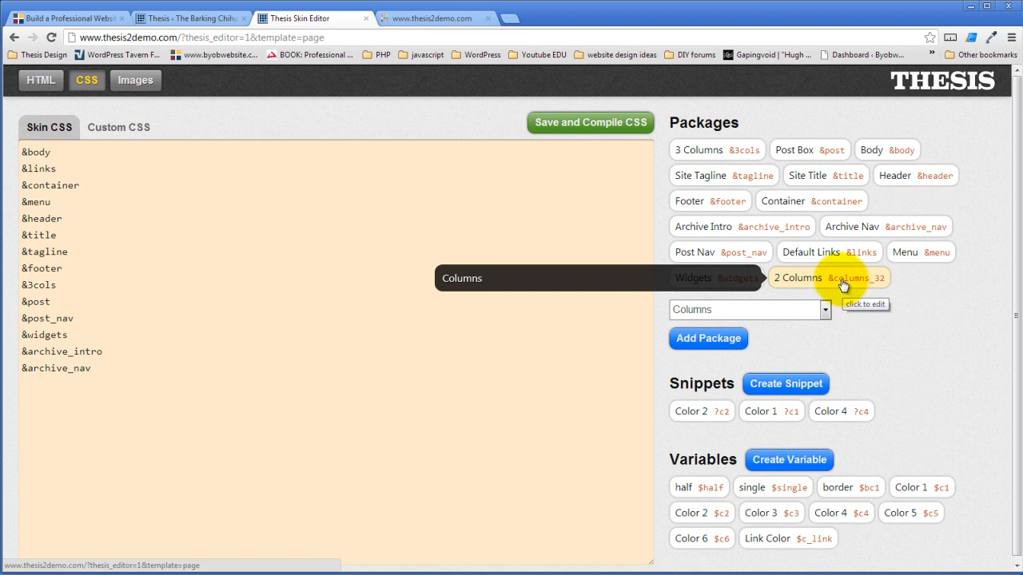
pyautogui.moveTo(951, 304)
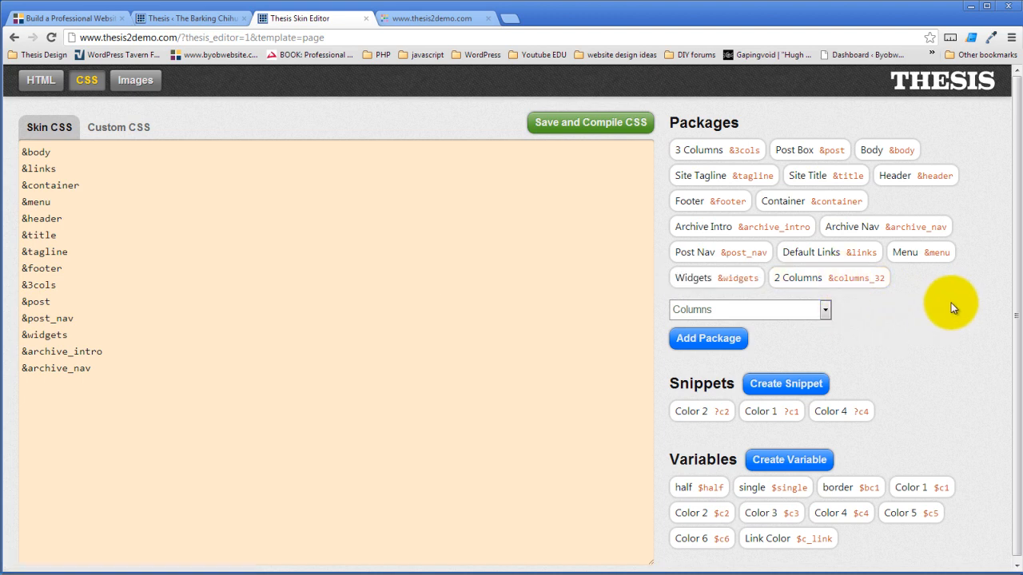
pyautogui.moveTo(828, 277)
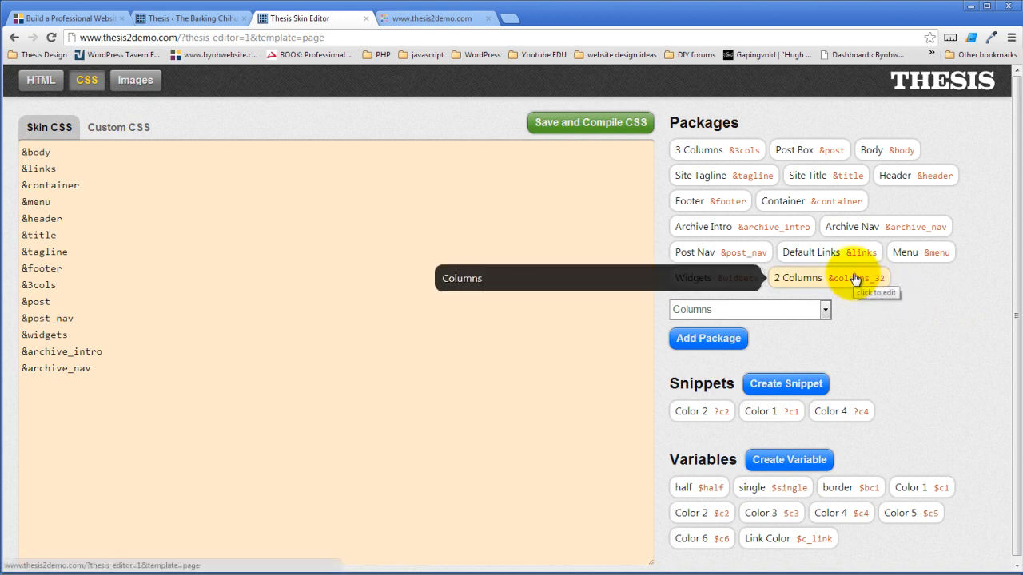
pyautogui.moveTo(861, 320)
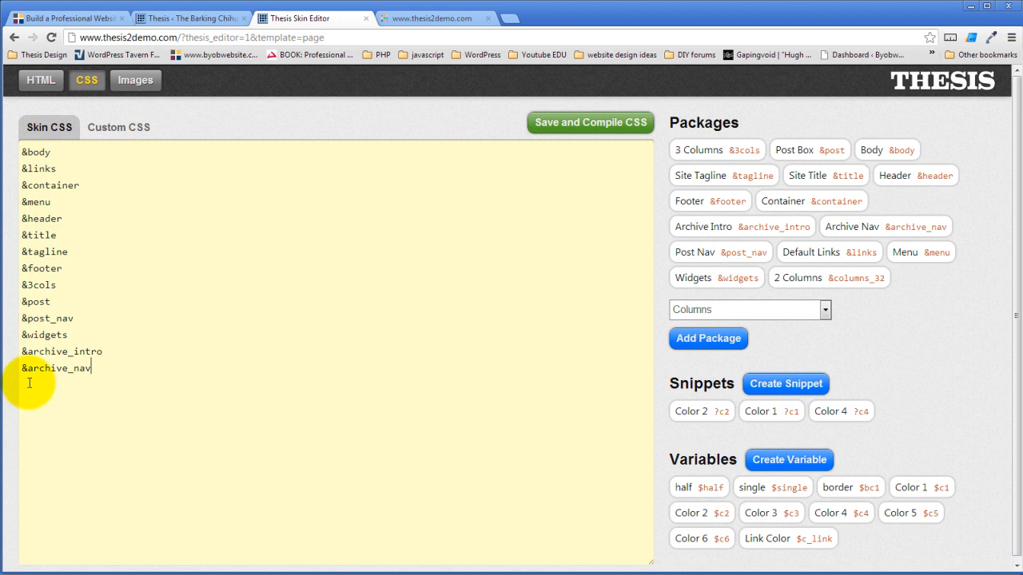
pyautogui.moveTo(947, 292)
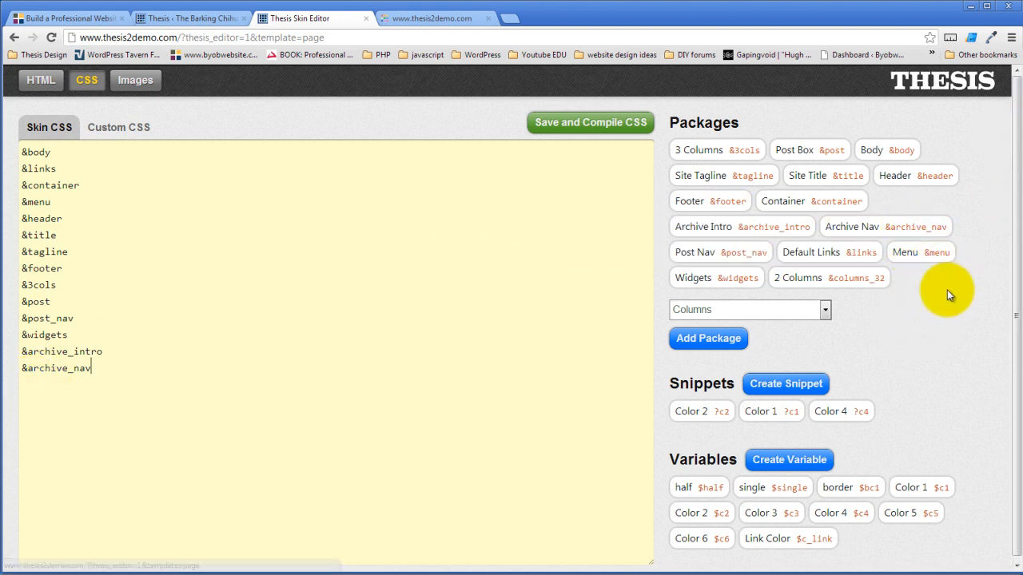
pyautogui.moveTo(114, 265)
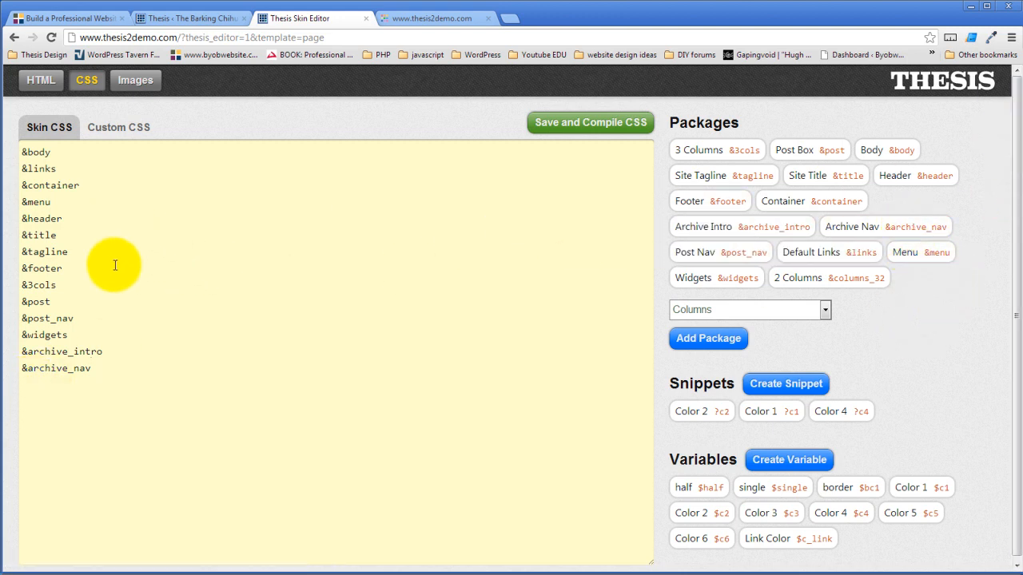
pyautogui.moveTo(50, 192)
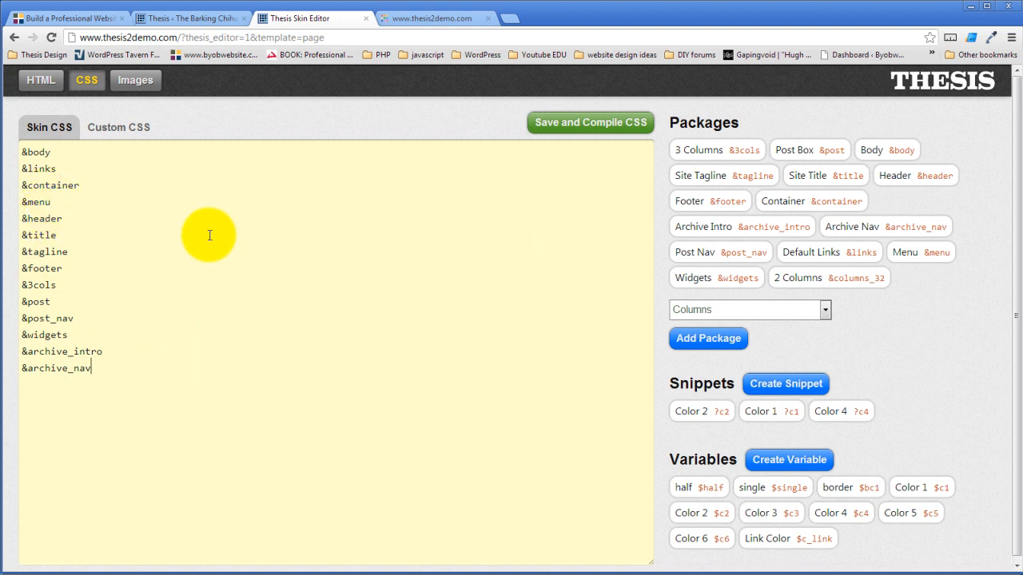
pyautogui.moveTo(722, 180)
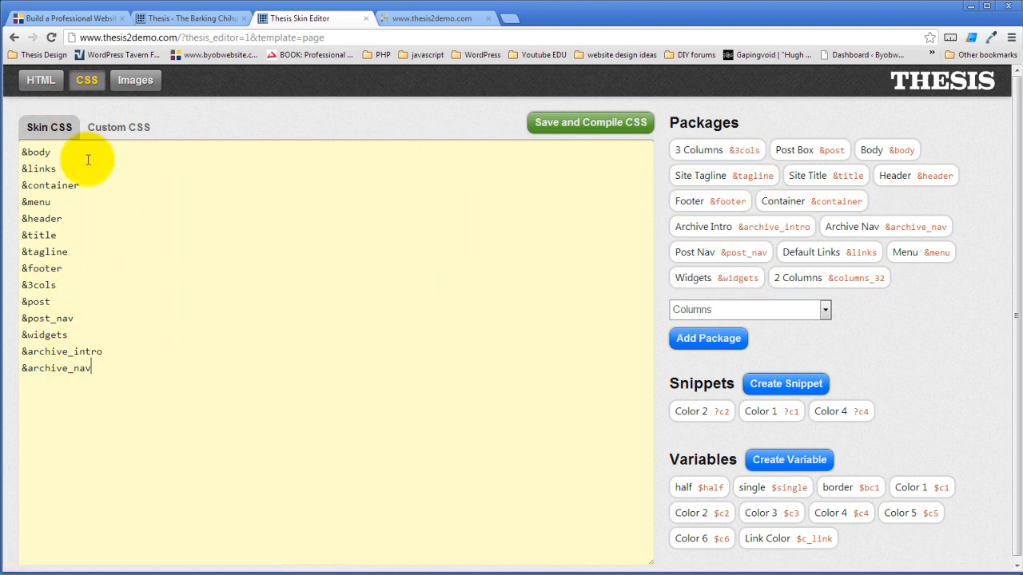
pyautogui.moveTo(104, 367)
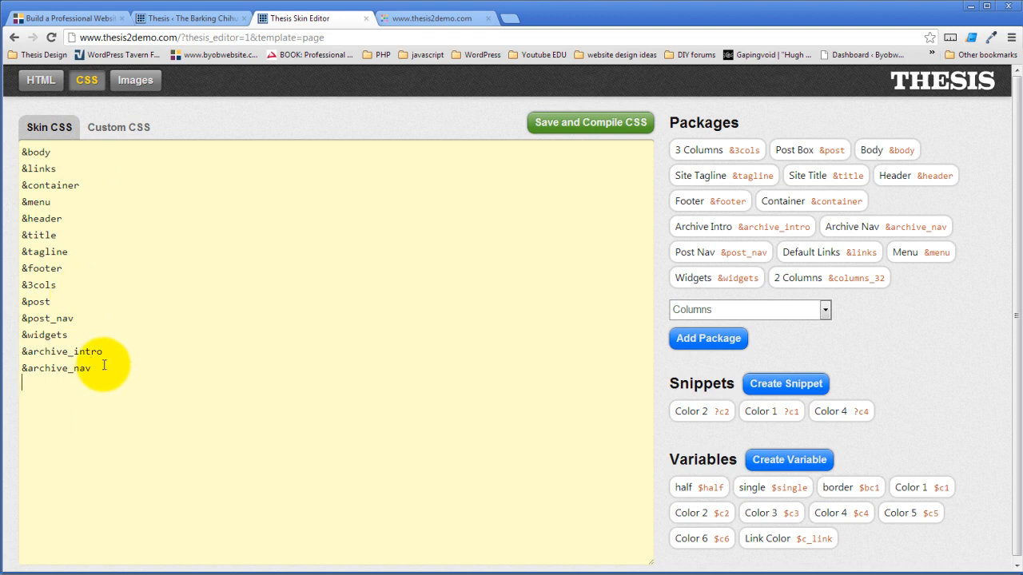
pyautogui.moveTo(923, 349)
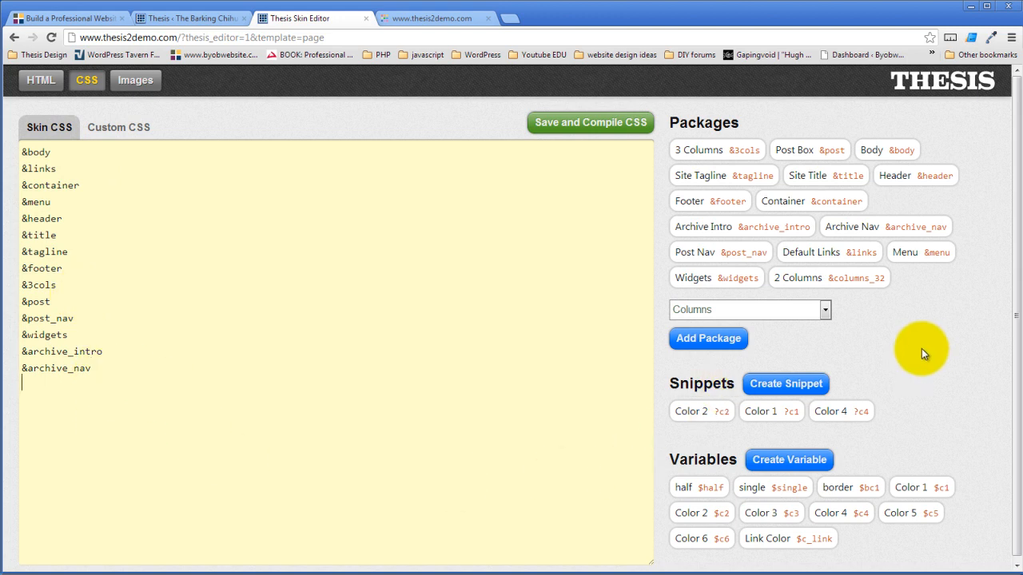
pyautogui.moveTo(475, 366)
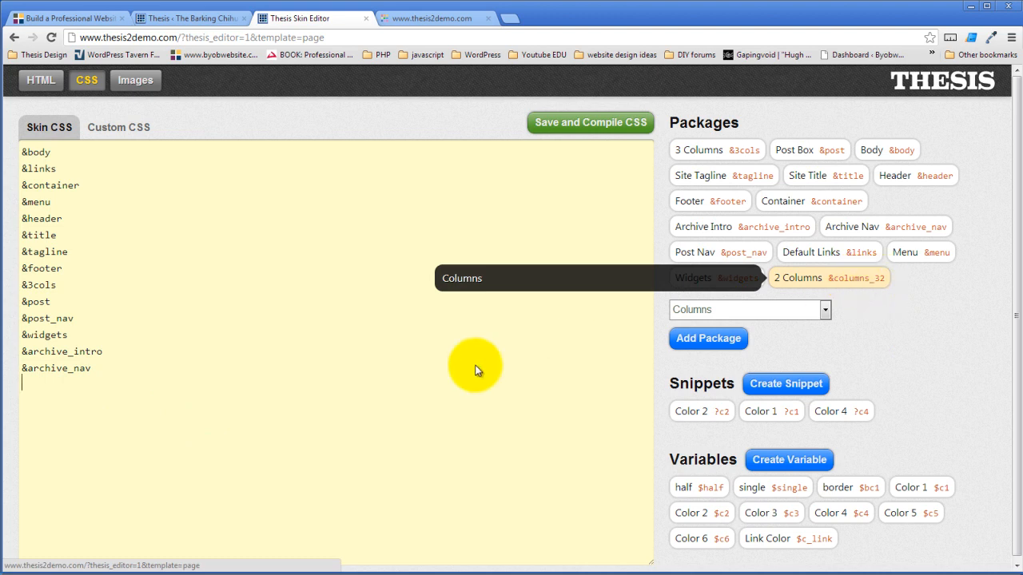
# Add &columns_32 to the Skin CSS, then save and compile it
pyautogui.write('&')
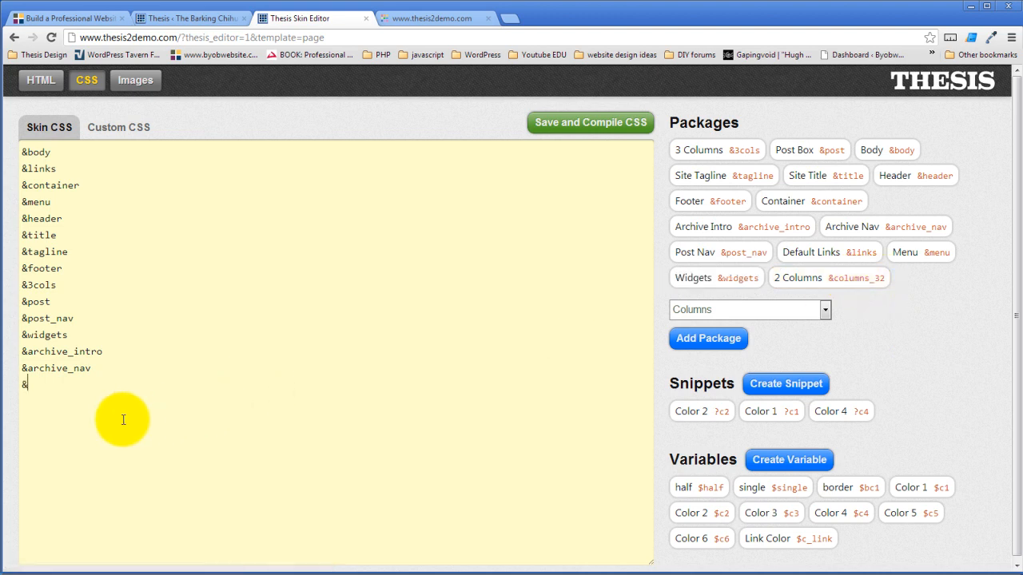
pyautogui.write('colu')
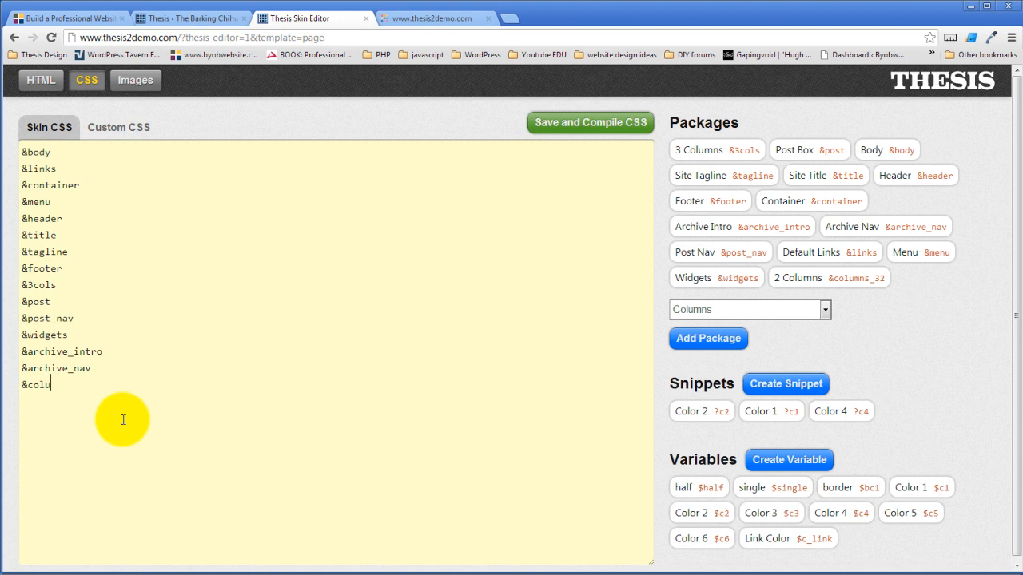
pyautogui.write('mns_')
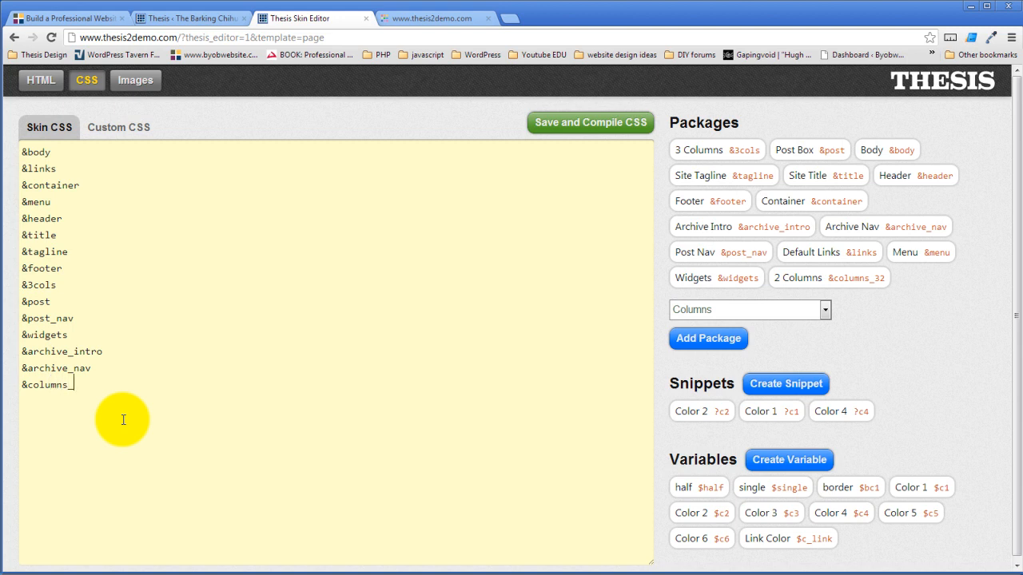
pyautogui.write('32')
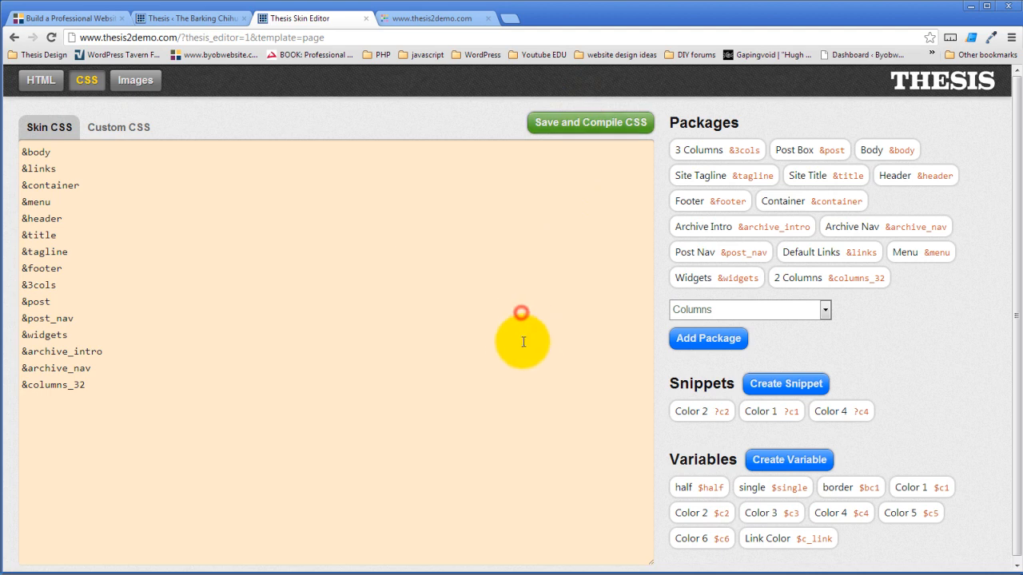
pyautogui.click(590, 122)
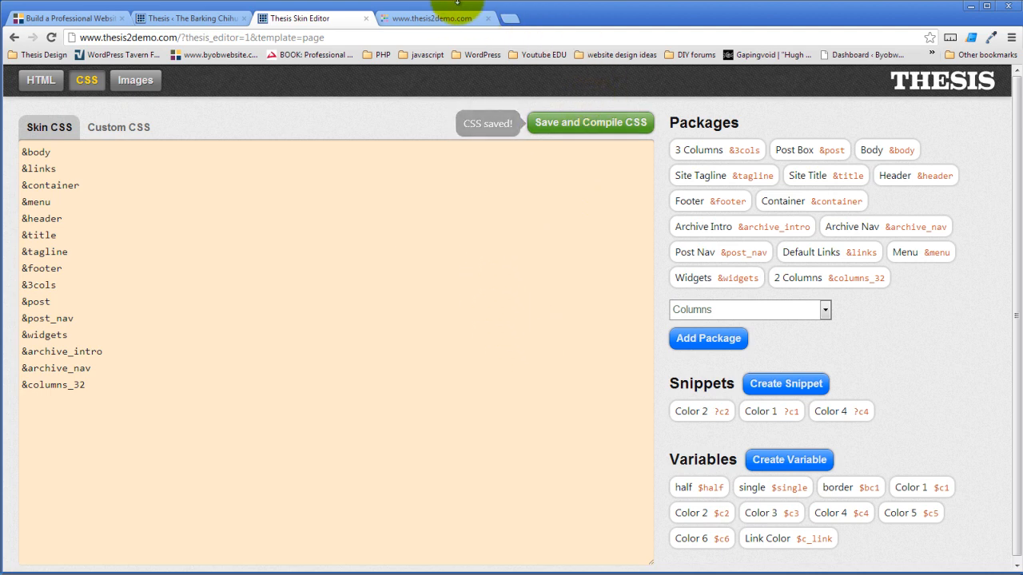
pyautogui.click(431, 18)
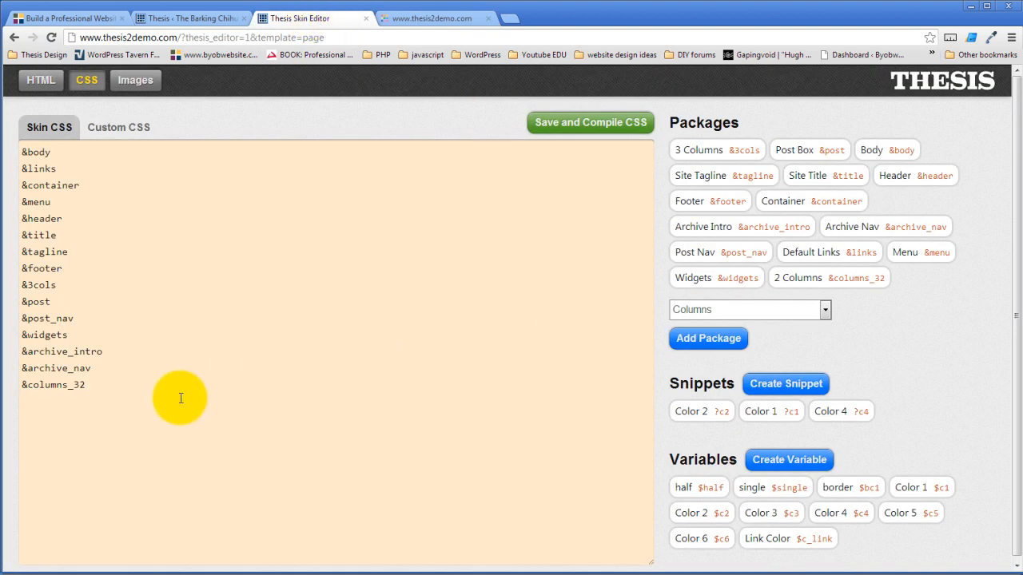
pyautogui.moveTo(898, 288)
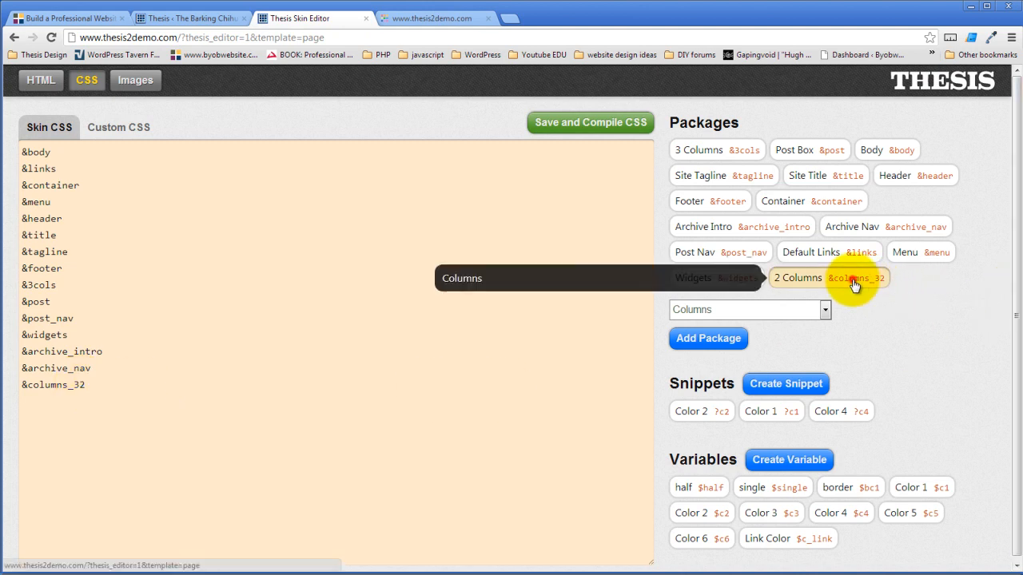
# Review the 2 Columns package settings without changes, then return to the page template HTML
pyautogui.click(797, 277)
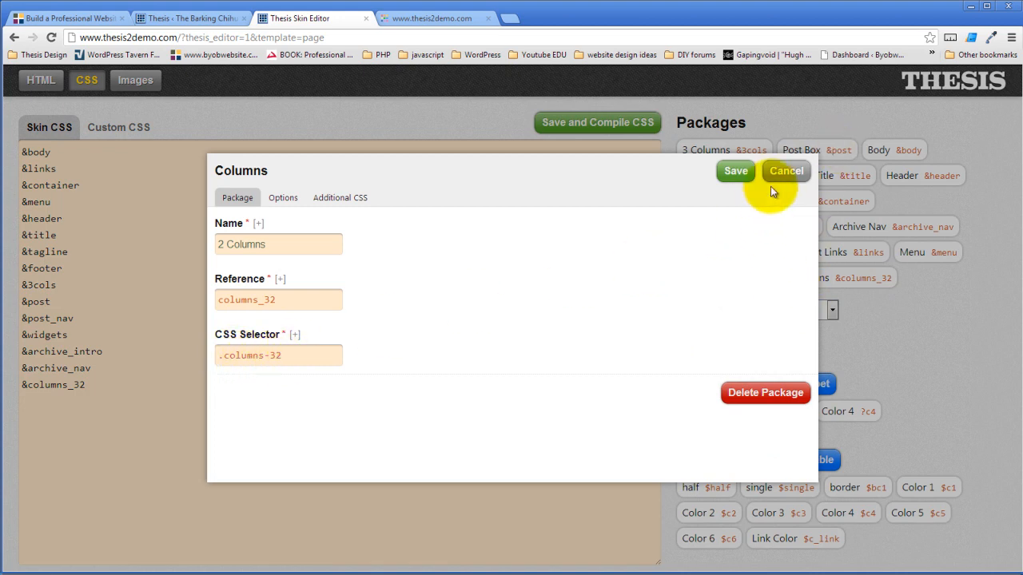
pyautogui.click(785, 171)
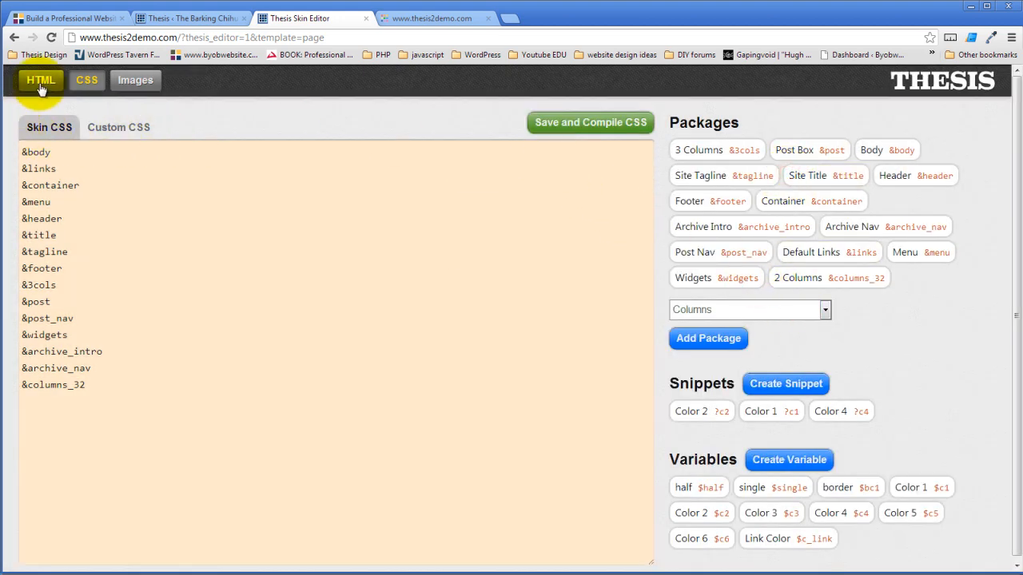
pyautogui.click(41, 80)
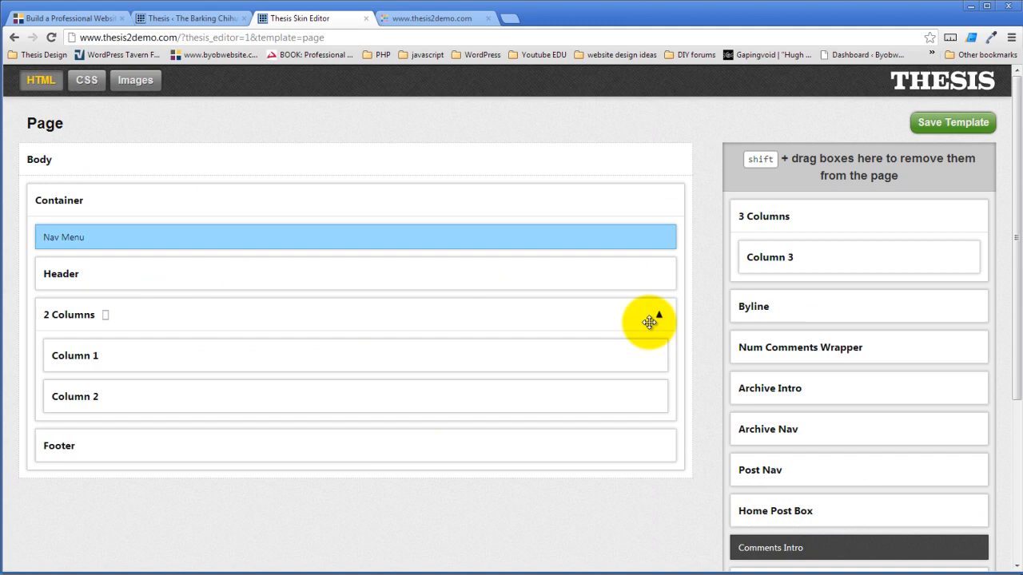
pyautogui.moveTo(213, 359)
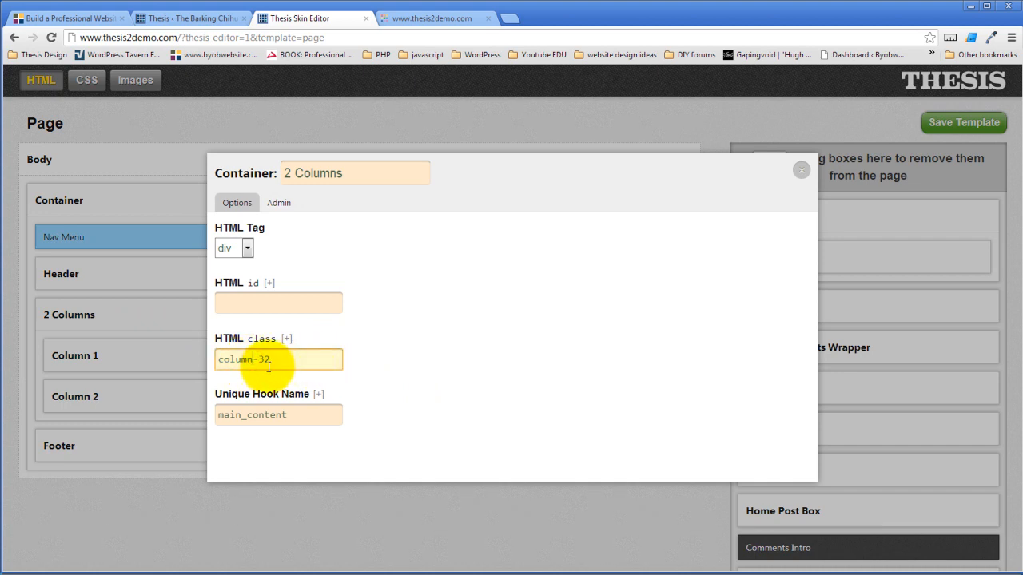
# Fix the 2 Columns container's HTML class to columns-32 and close its options
pyautogui.write('a')
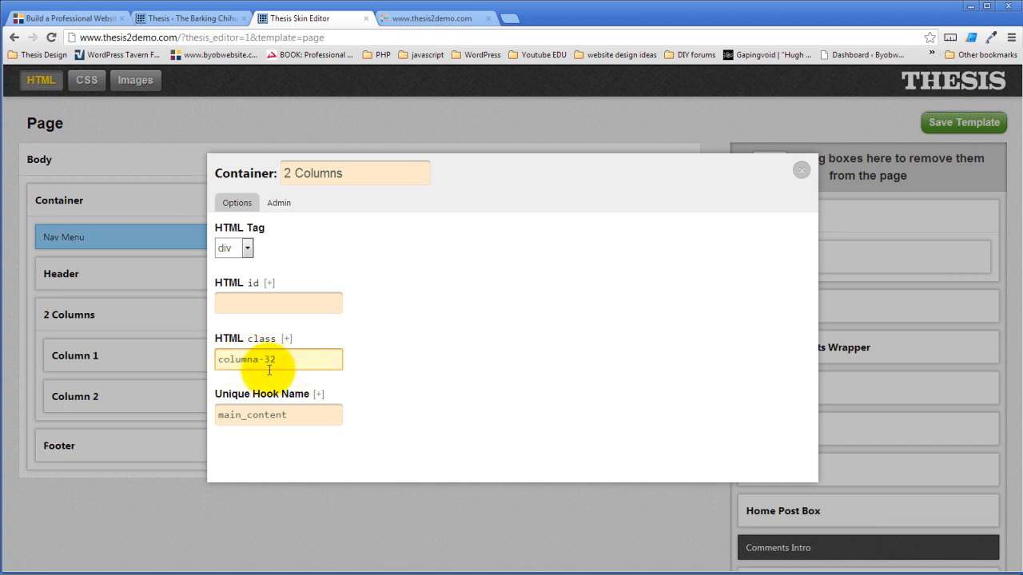
pyautogui.press('Backspace')
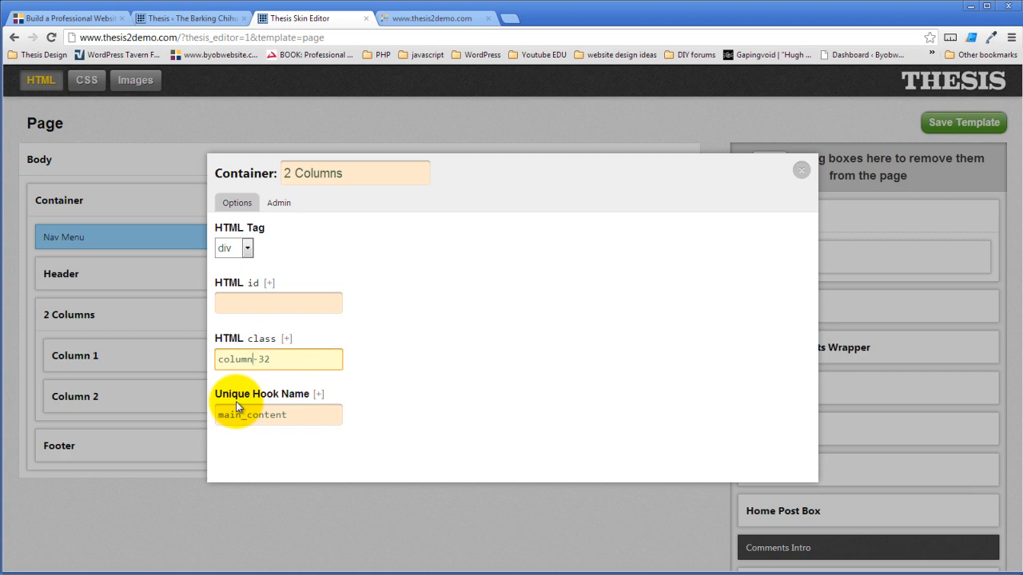
pyautogui.click(304, 358)
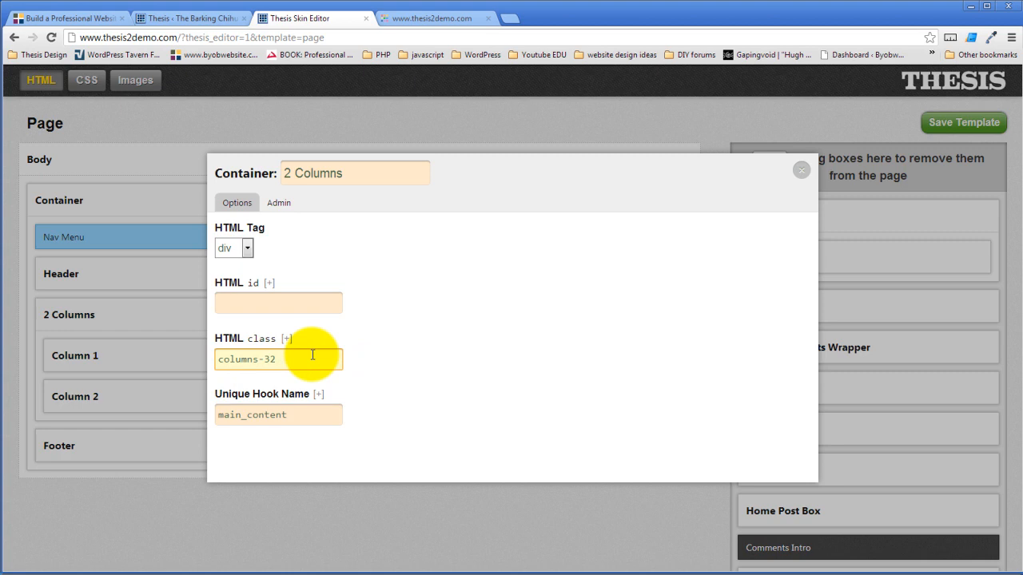
pyautogui.moveTo(328, 357)
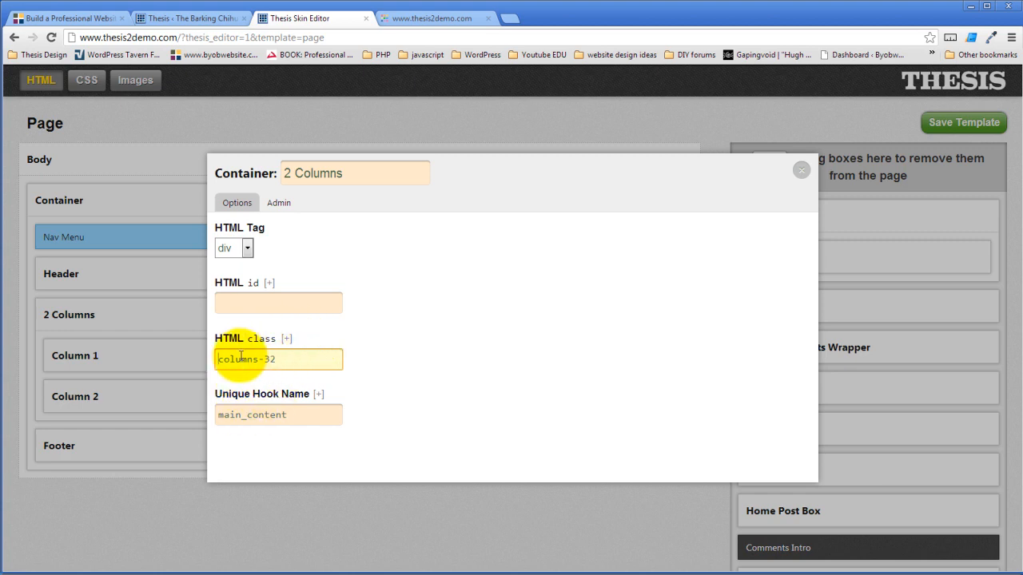
pyautogui.moveTo(263, 345)
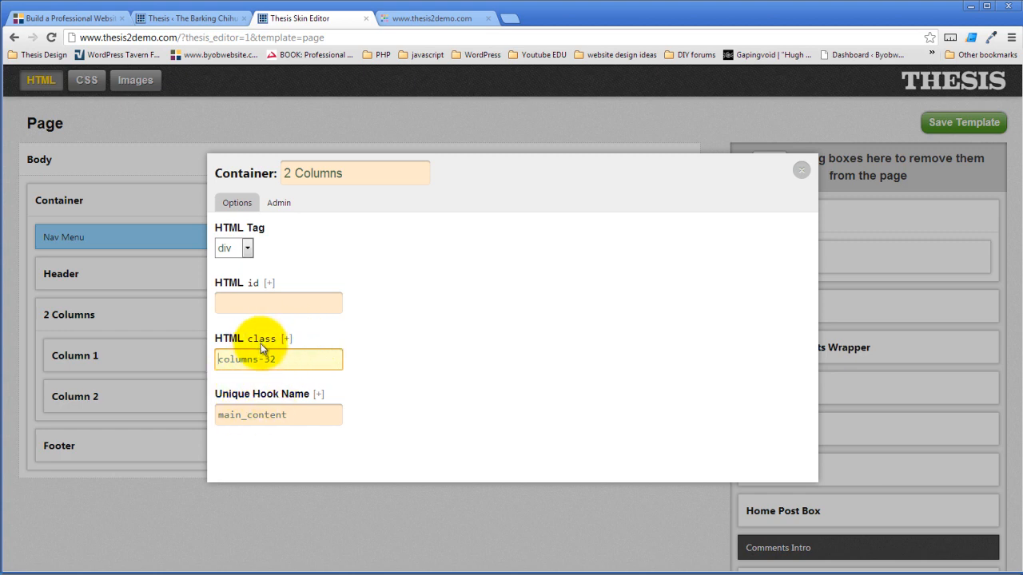
pyautogui.click(278, 303)
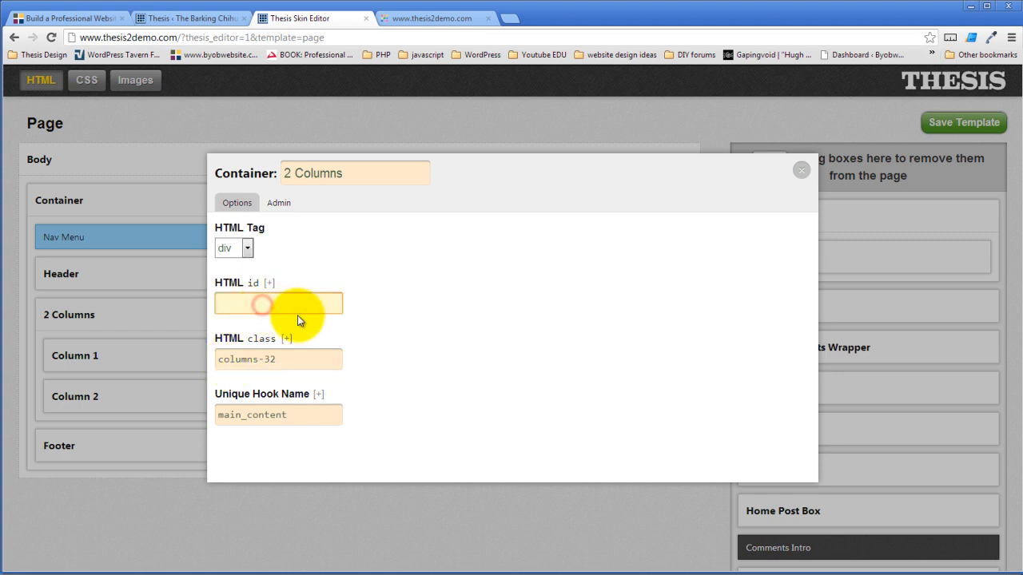
pyautogui.click(278, 303)
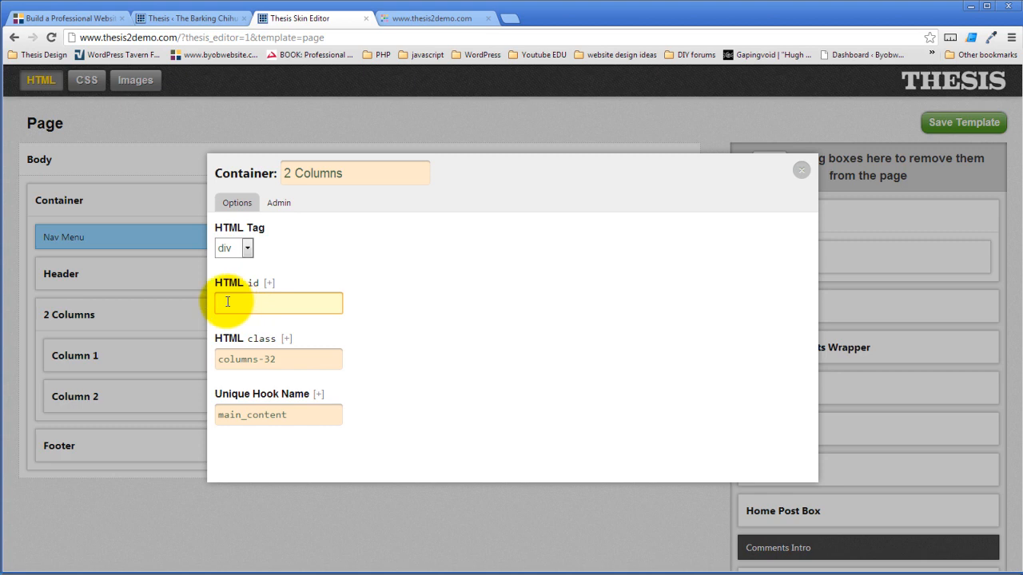
pyautogui.moveTo(799, 250)
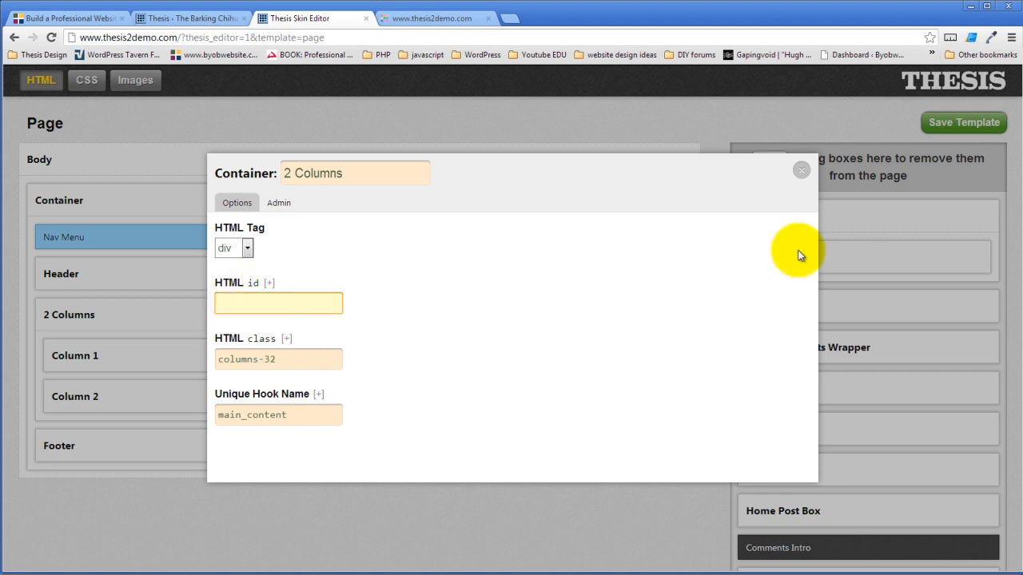
pyautogui.click(802, 169)
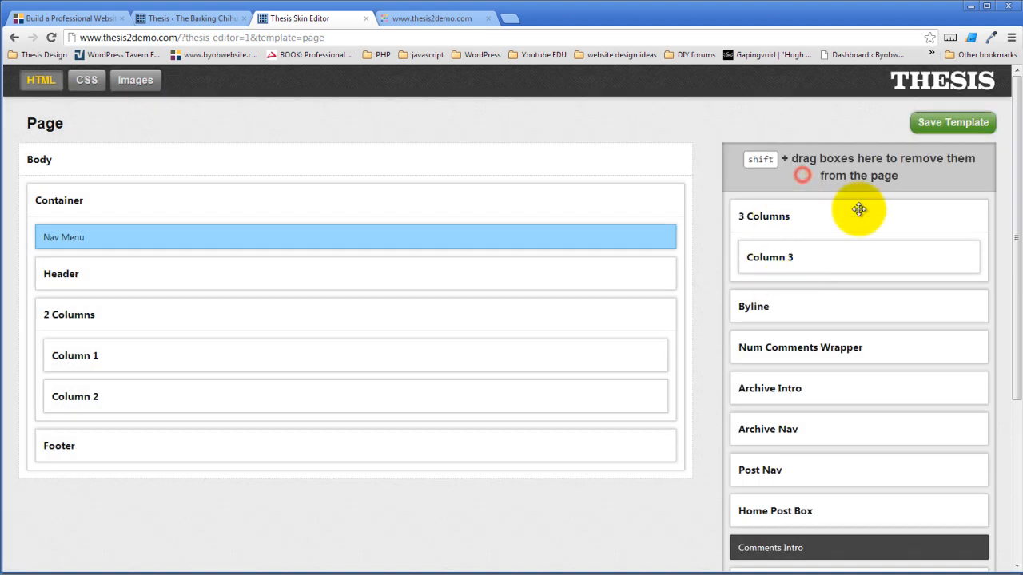
# Save the template and view the live site's Reviews and News pages
pyautogui.click(952, 122)
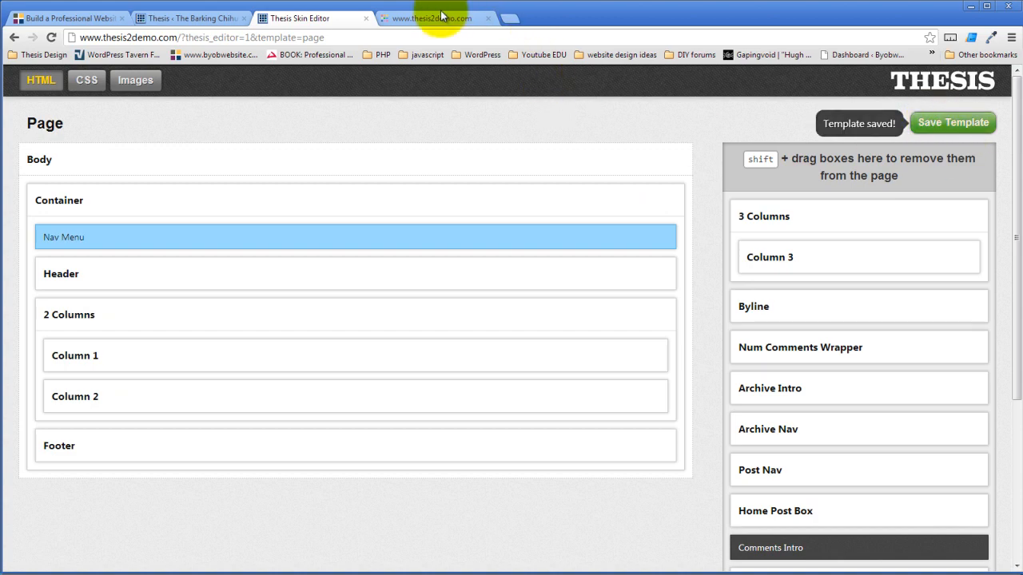
pyautogui.click(432, 18)
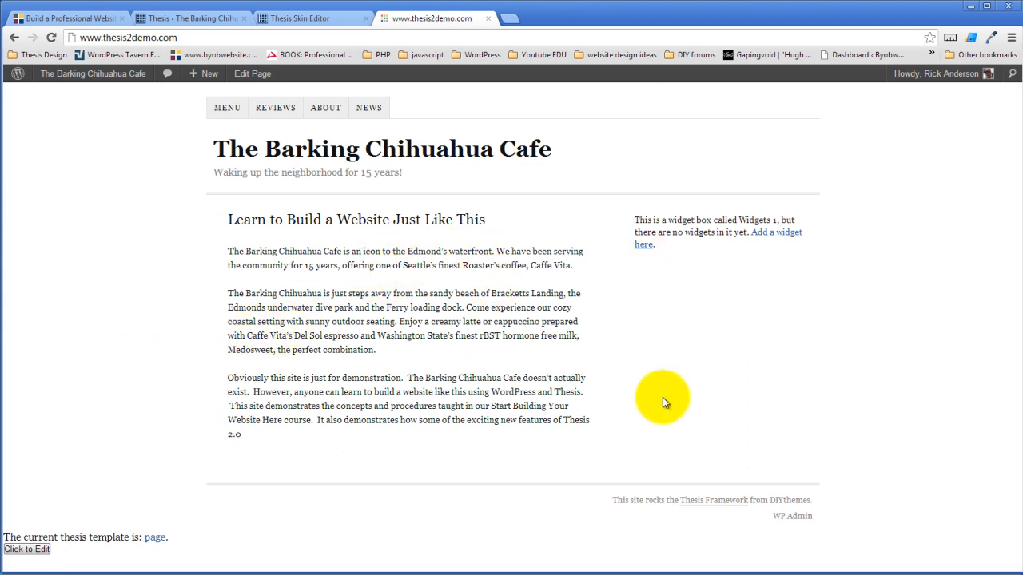
pyautogui.moveTo(601, 240)
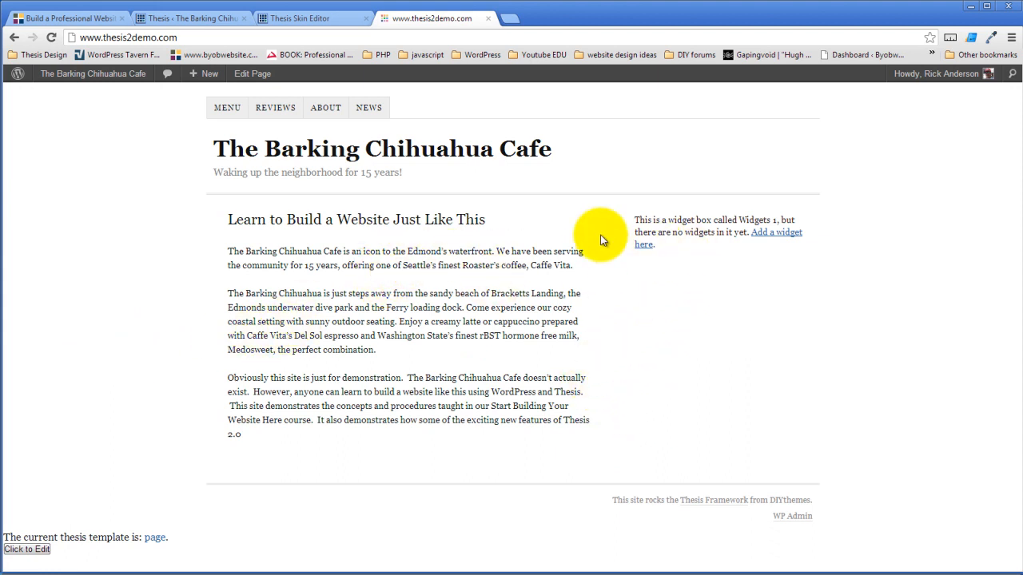
pyautogui.moveTo(275, 107)
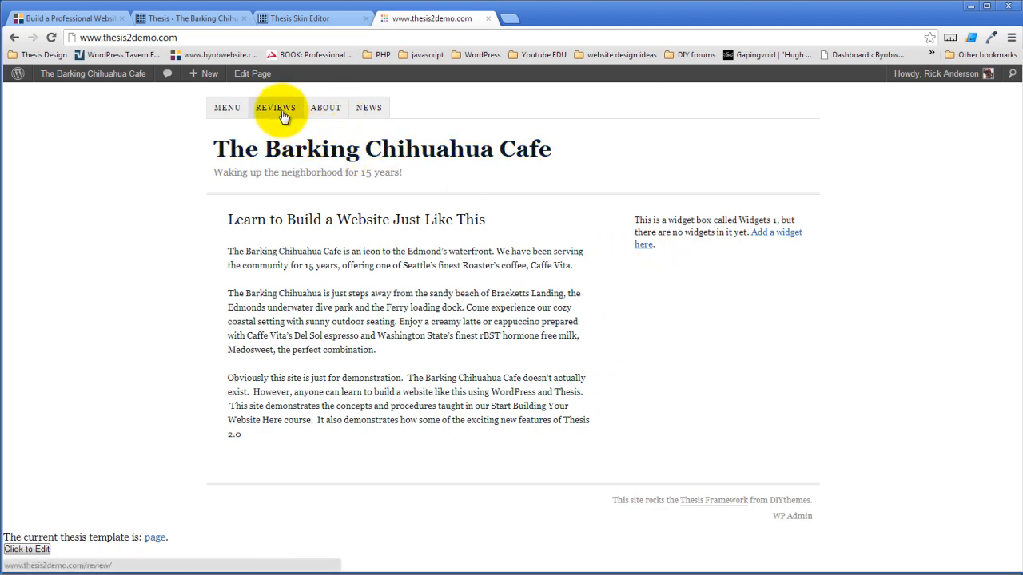
pyautogui.click(276, 107)
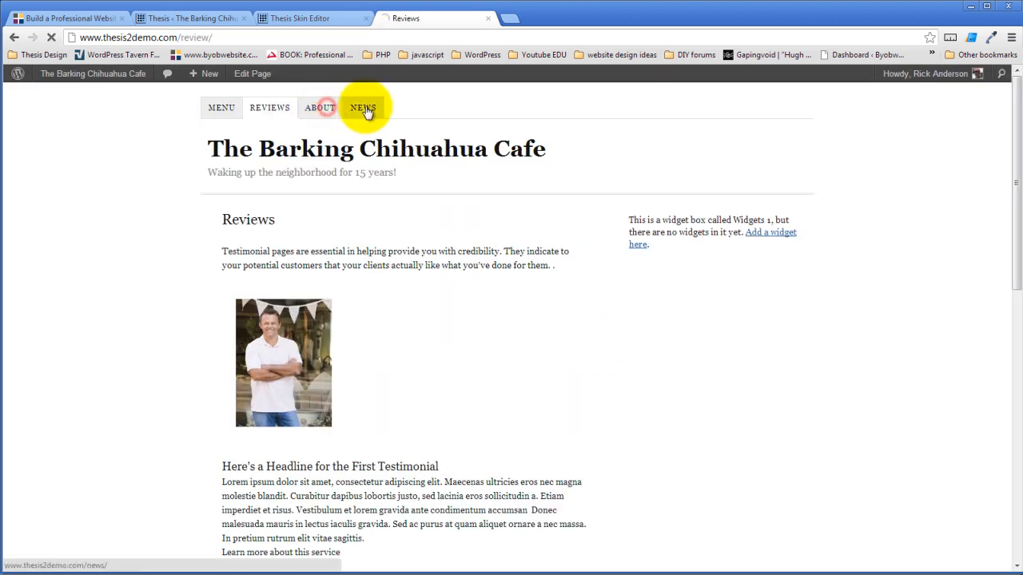
pyautogui.click(363, 108)
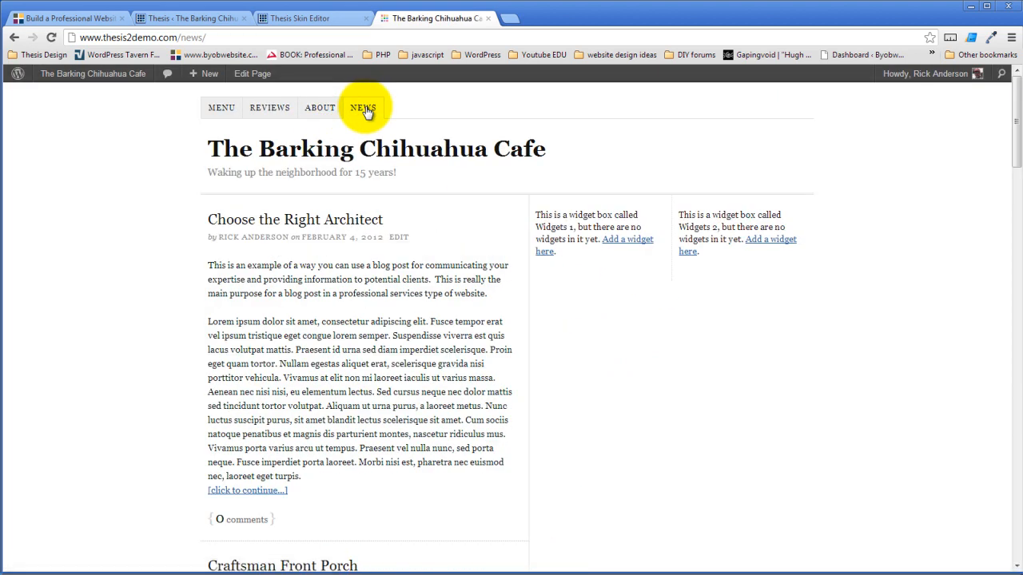